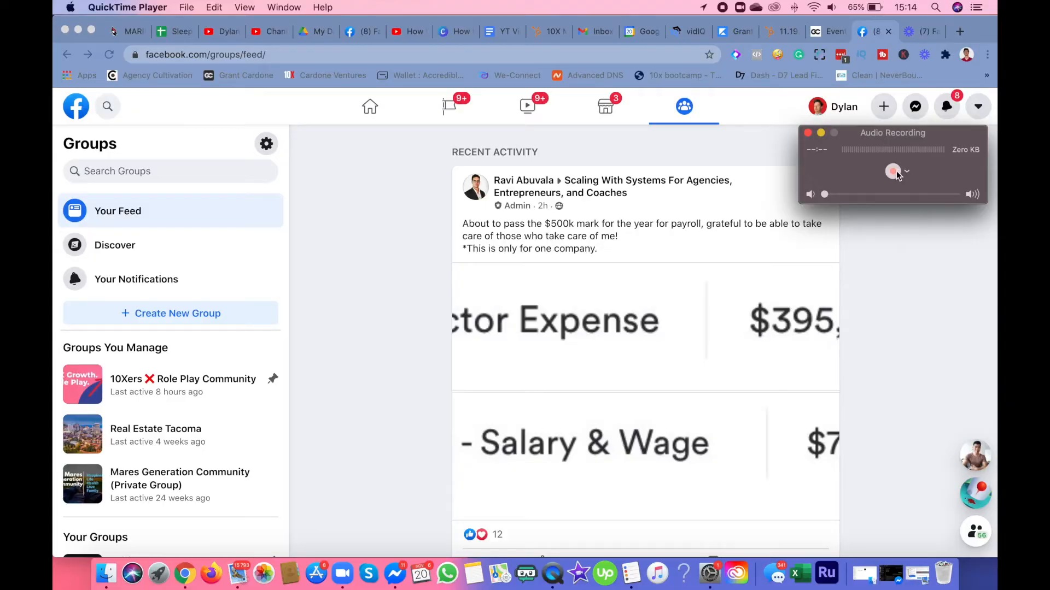
Step: Visit the main news feed and return to the Groups feed
{"action": "left_click", "coordinate": [893, 170]}
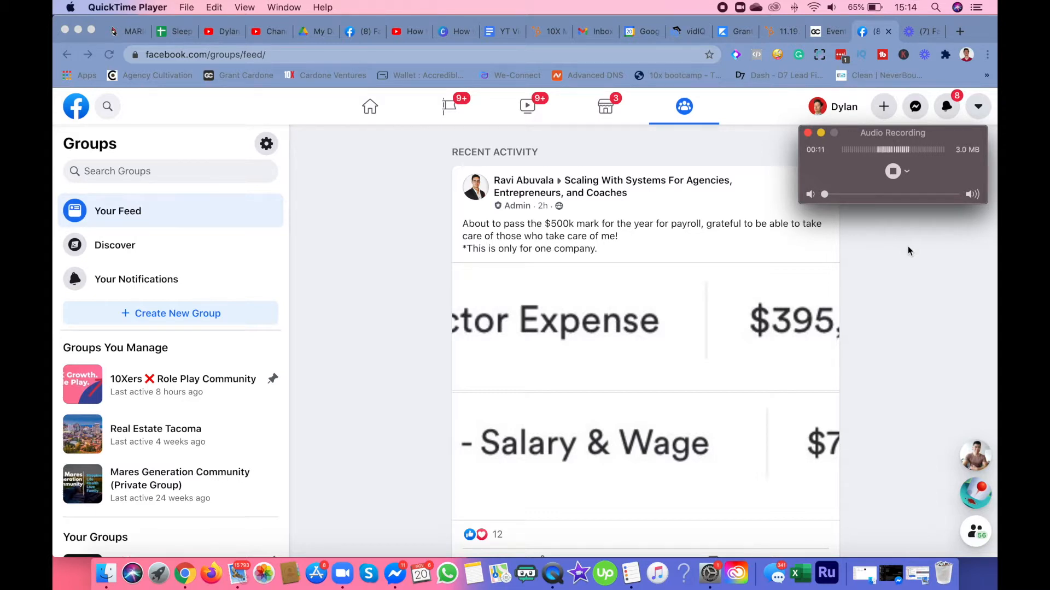
{"action": "mouse_move", "coordinate": [816, 361]}
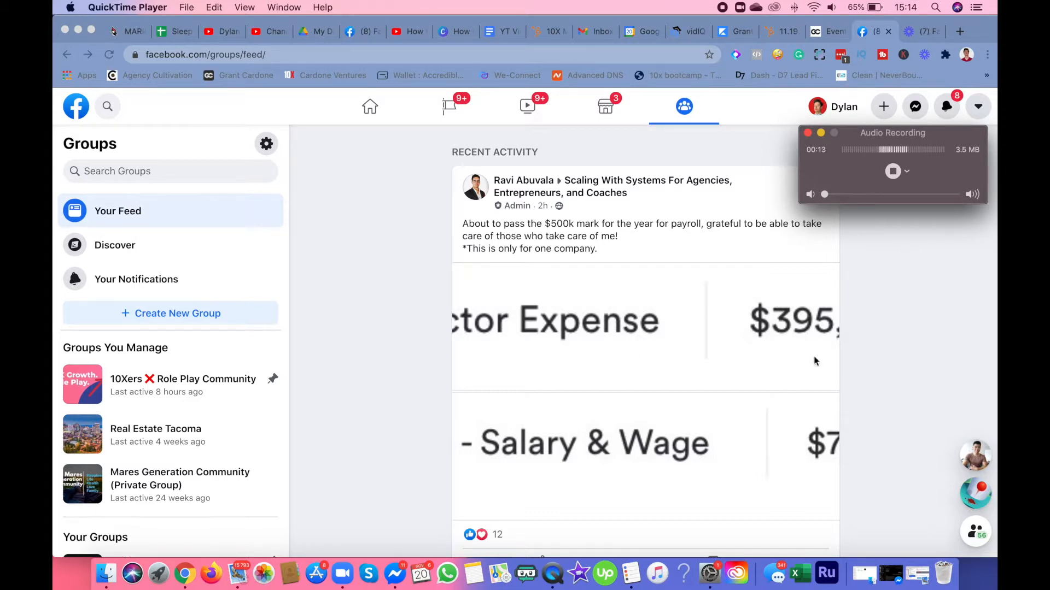
{"action": "mouse_move", "coordinate": [678, 158]}
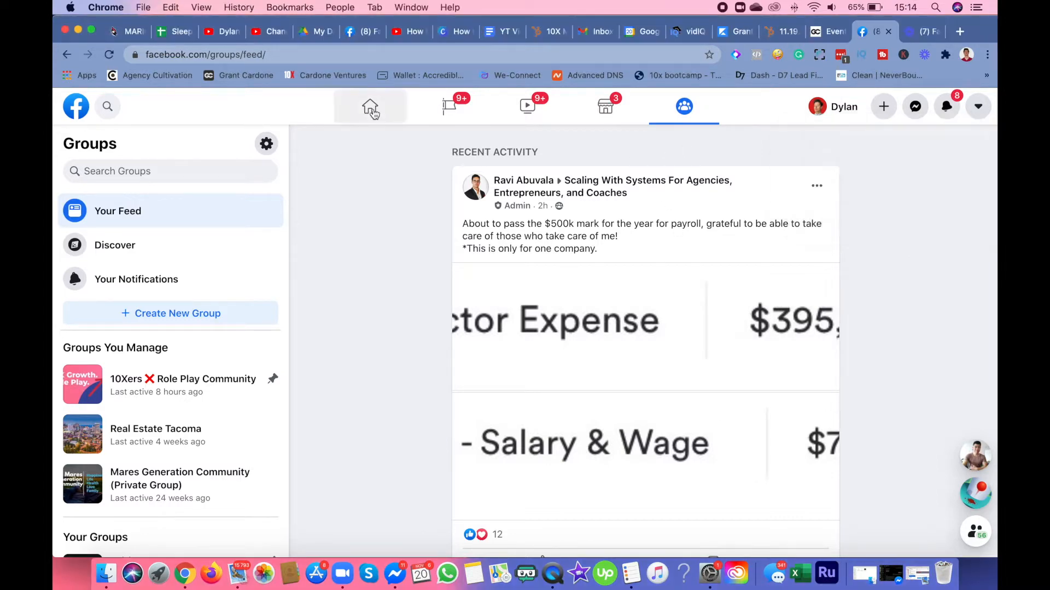
{"action": "left_click", "coordinate": [369, 106]}
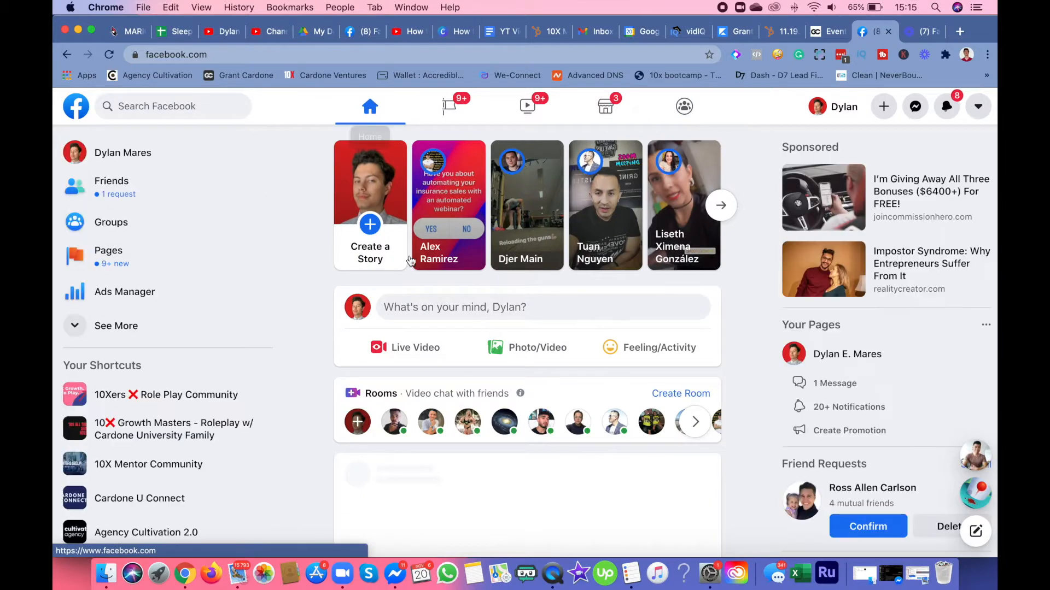
{"action": "mouse_move", "coordinate": [616, 351]}
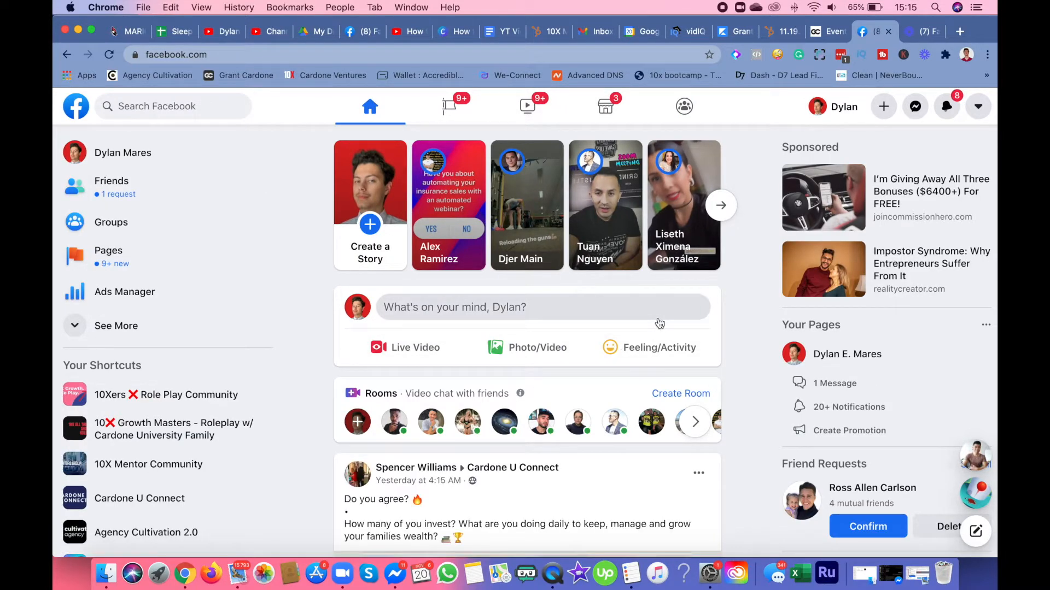
{"action": "mouse_move", "coordinate": [173, 212]}
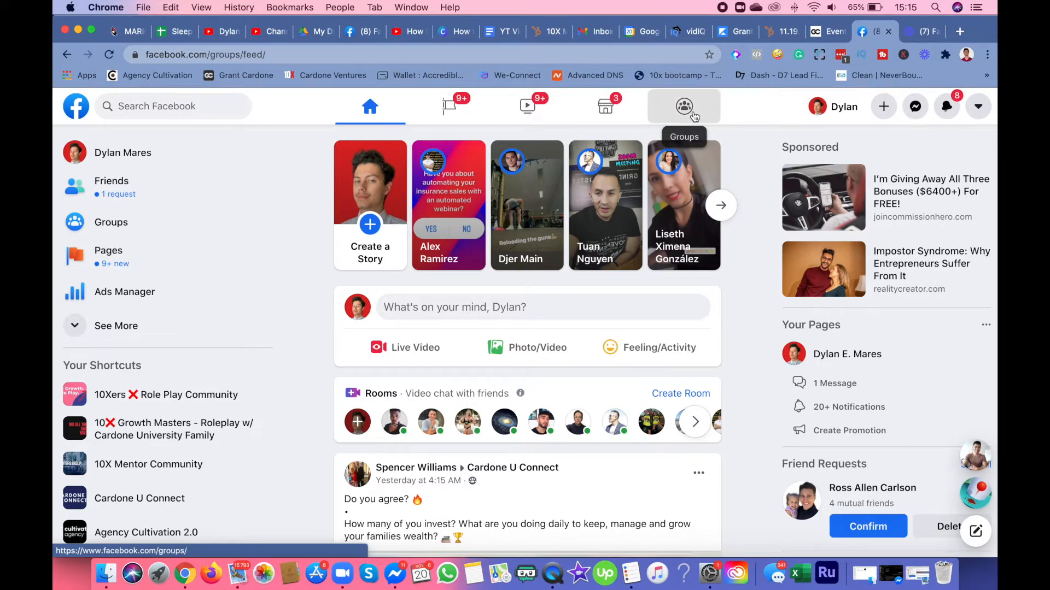
{"action": "left_click", "coordinate": [682, 106]}
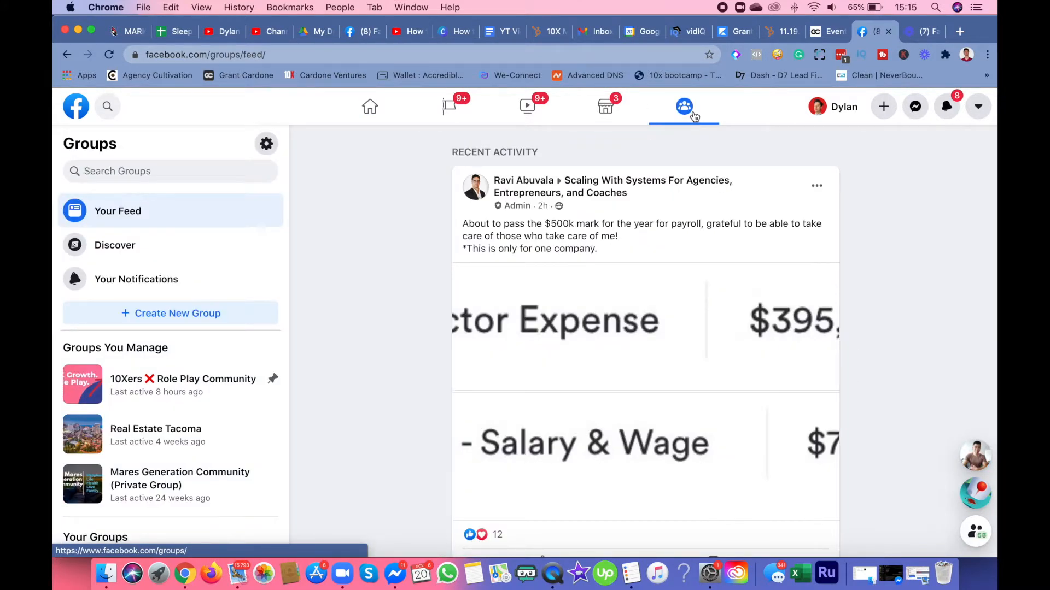
{"action": "mouse_move", "coordinate": [591, 142]}
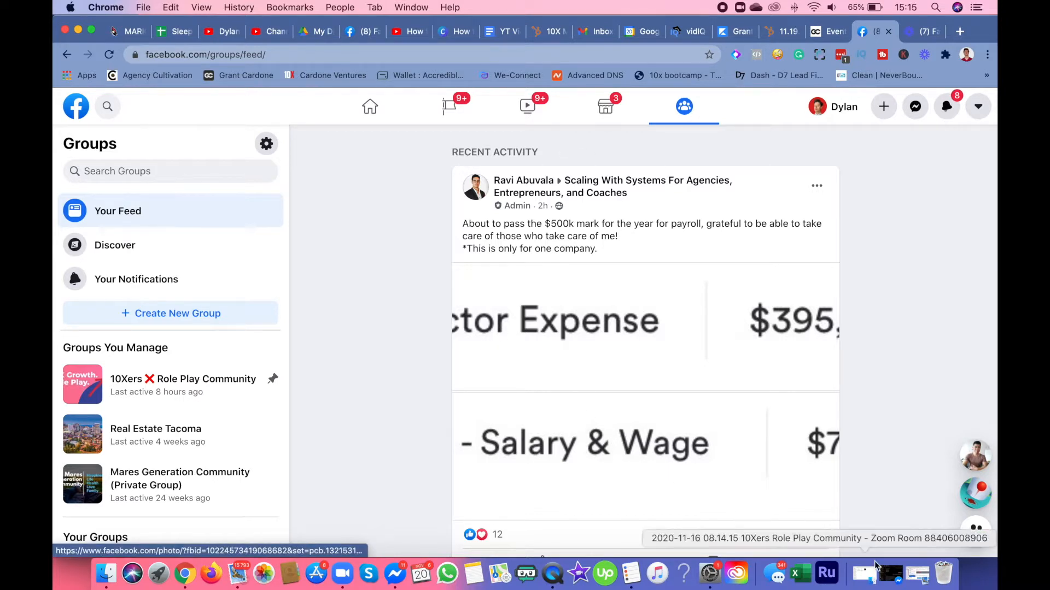
{"action": "mouse_move", "coordinate": [551, 574]}
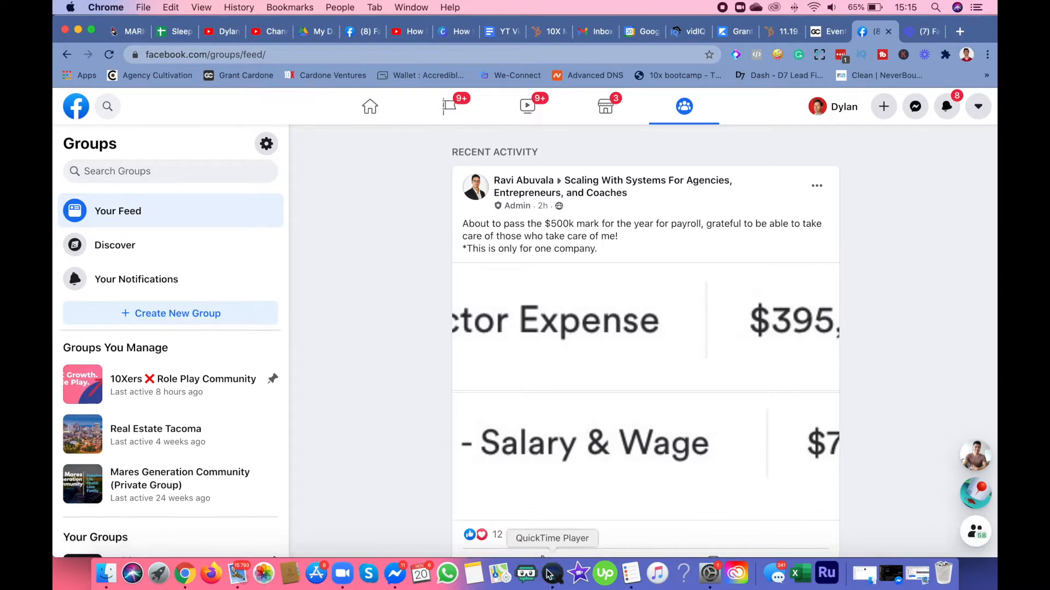
Step: Start creating a new group from the Groups sidebar
{"action": "left_click", "coordinate": [551, 574]}
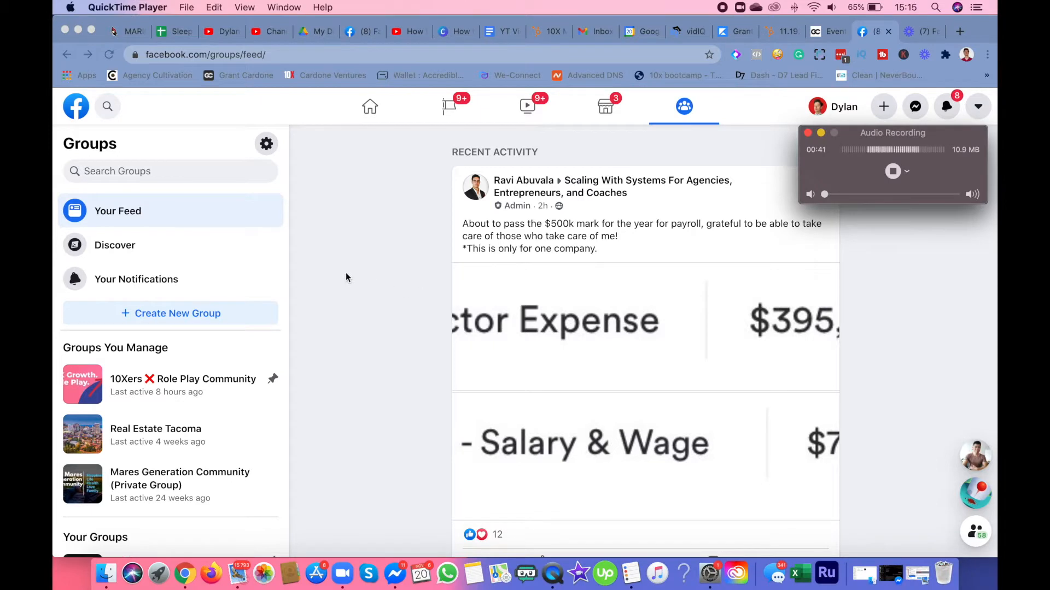
{"action": "mouse_move", "coordinate": [316, 269]}
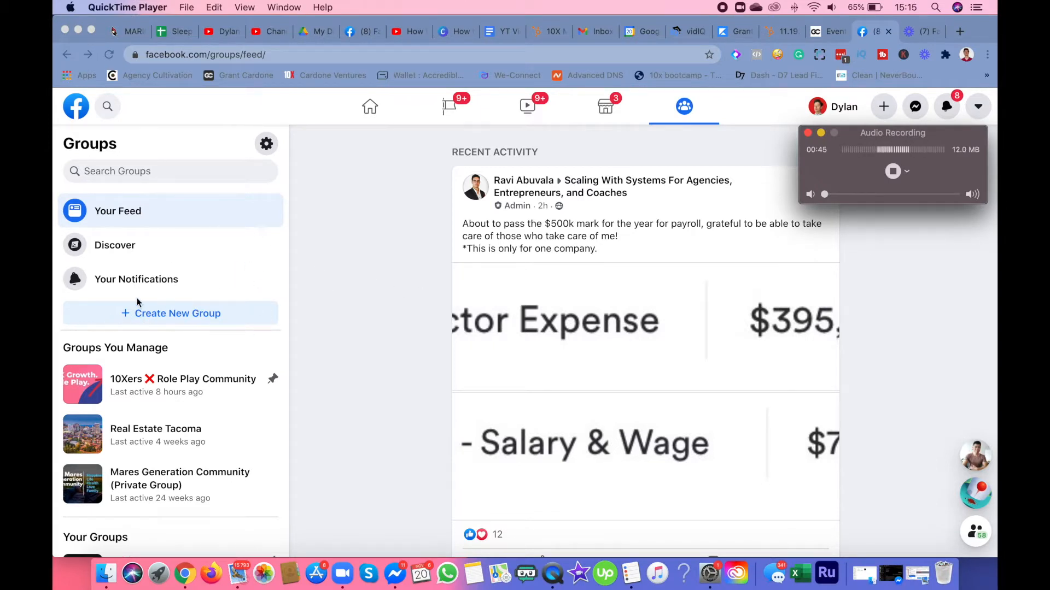
{"action": "mouse_move", "coordinate": [177, 262]}
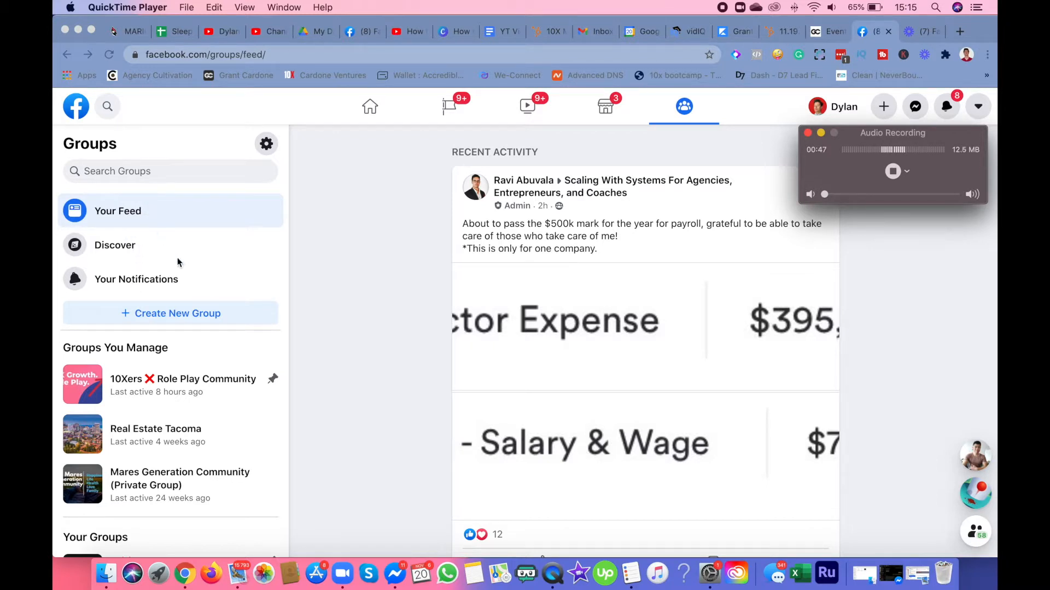
{"action": "mouse_move", "coordinate": [162, 319]}
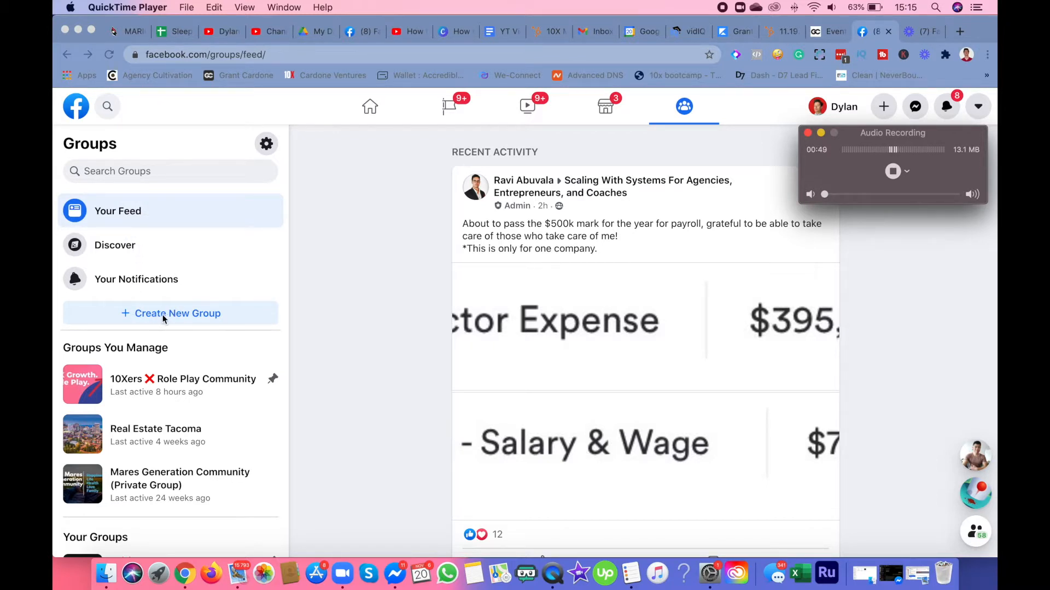
{"action": "mouse_move", "coordinate": [221, 317]}
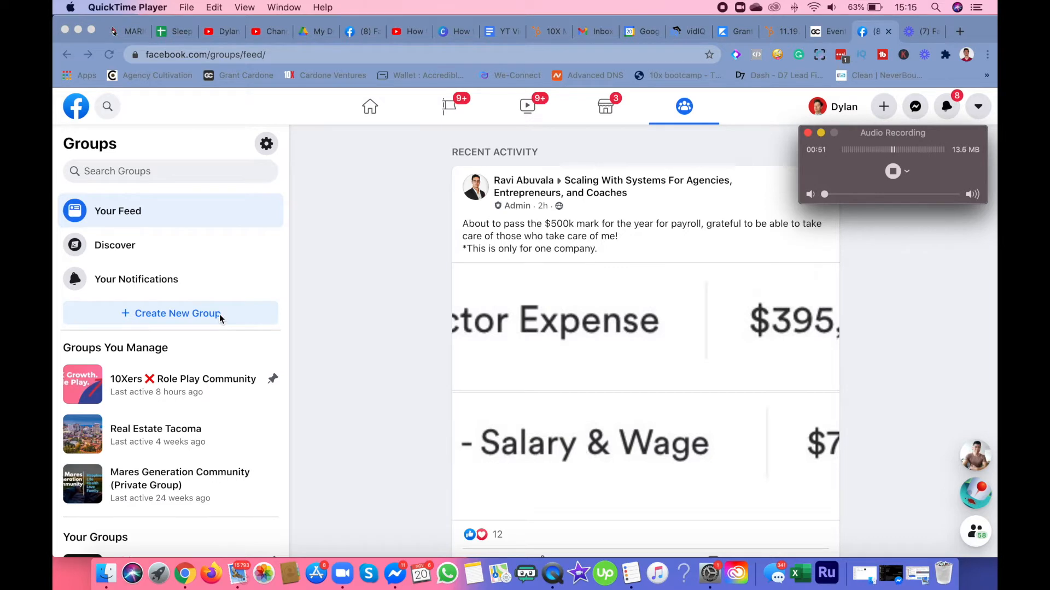
{"action": "left_click", "coordinate": [177, 314]}
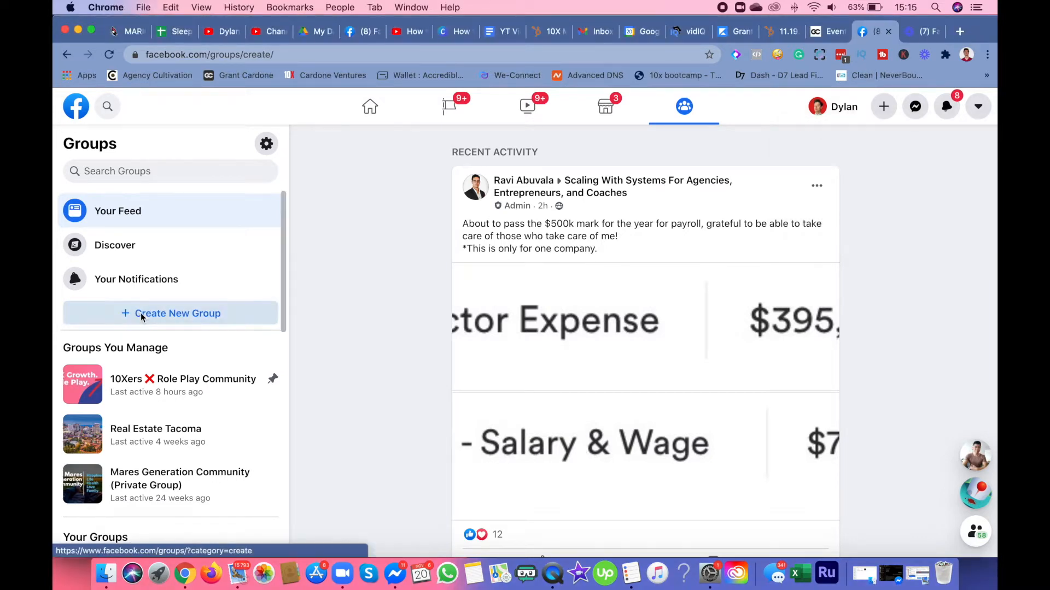
{"action": "left_click", "coordinate": [171, 314]}
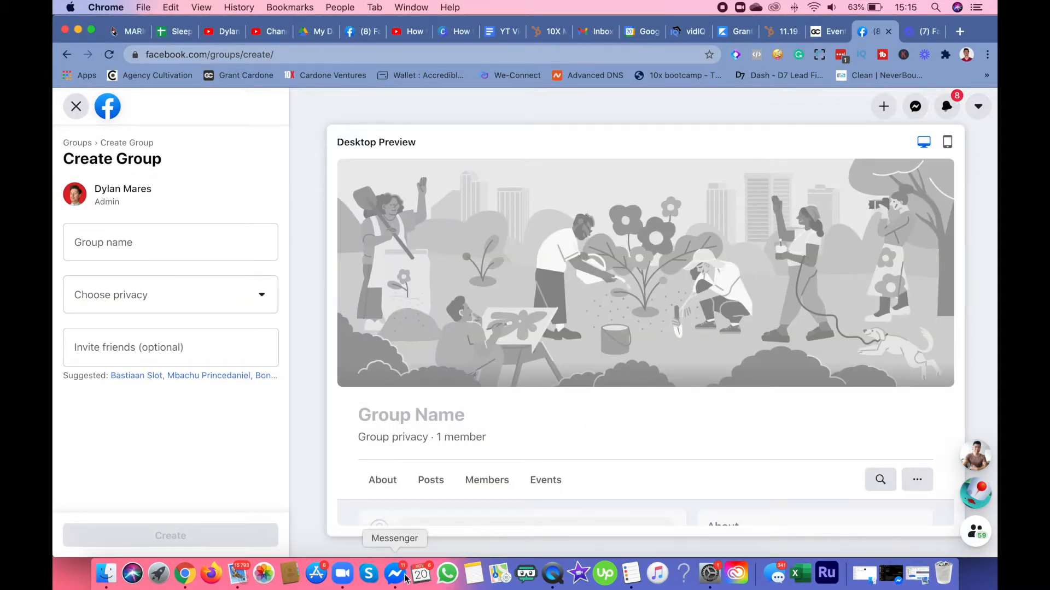
{"action": "left_click", "coordinate": [551, 574]}
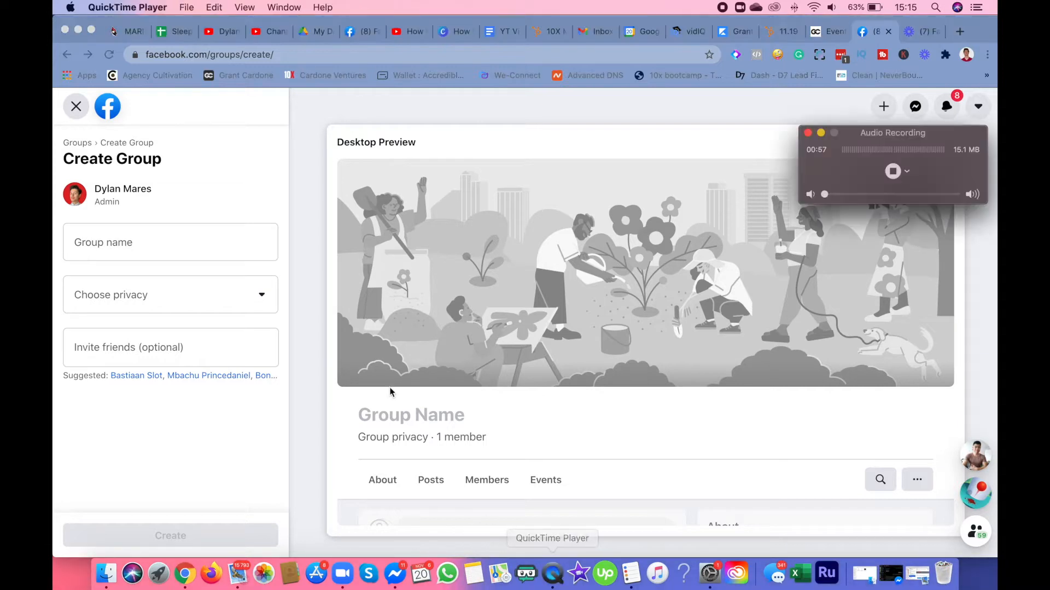
{"action": "mouse_move", "coordinate": [363, 377]}
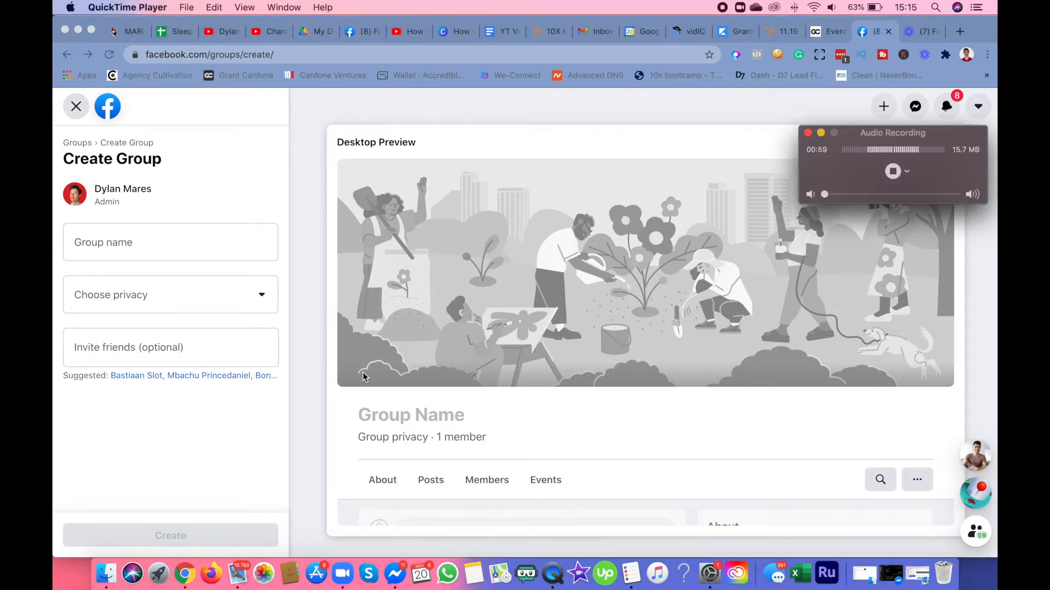
{"action": "mouse_move", "coordinate": [135, 242]}
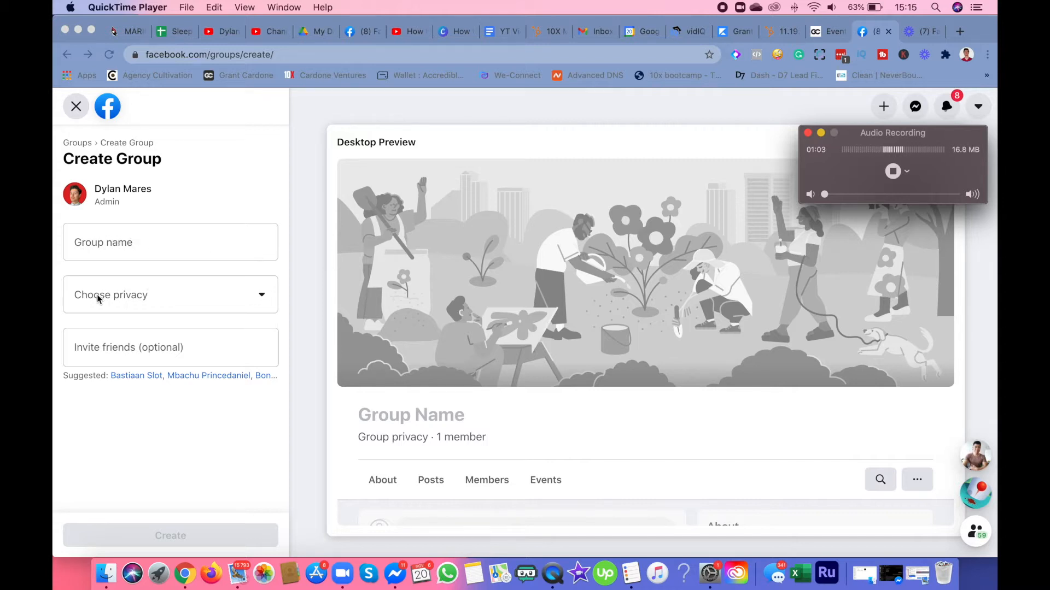
{"action": "mouse_move", "coordinate": [164, 347]}
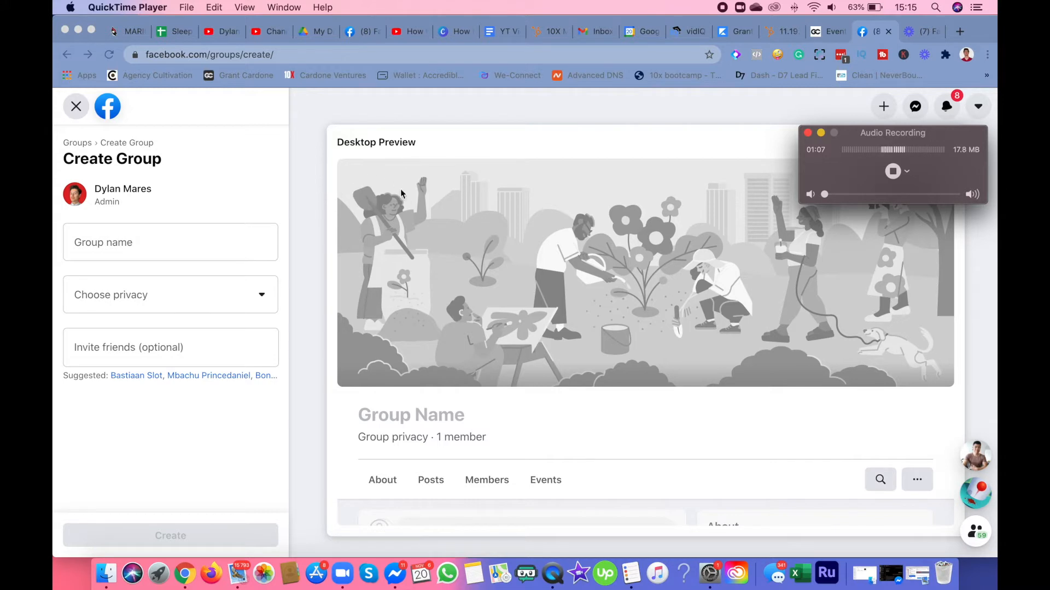
{"action": "mouse_move", "coordinate": [328, 500]}
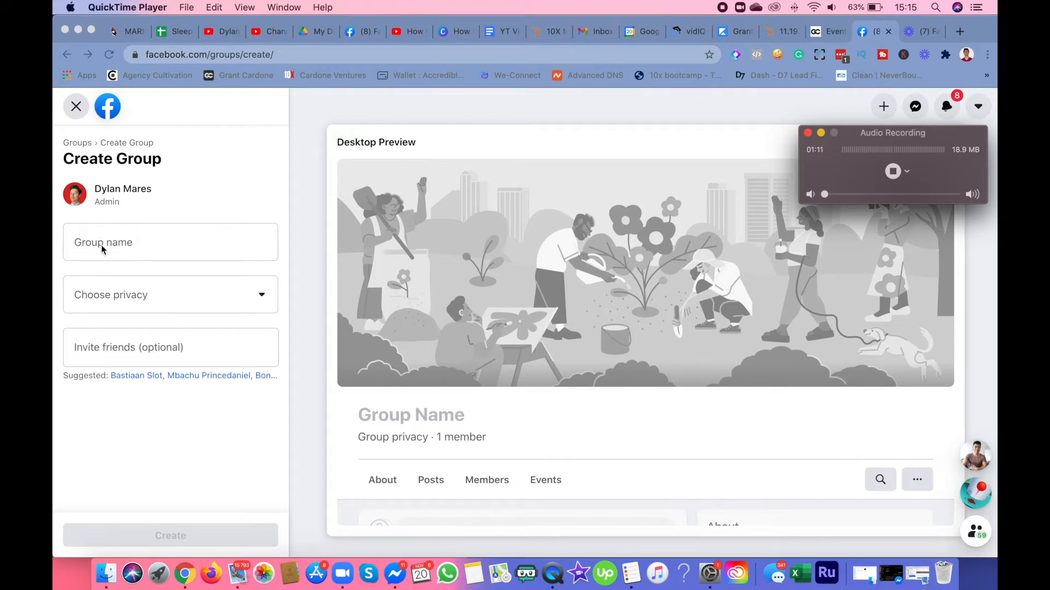
{"action": "left_click", "coordinate": [171, 242]}
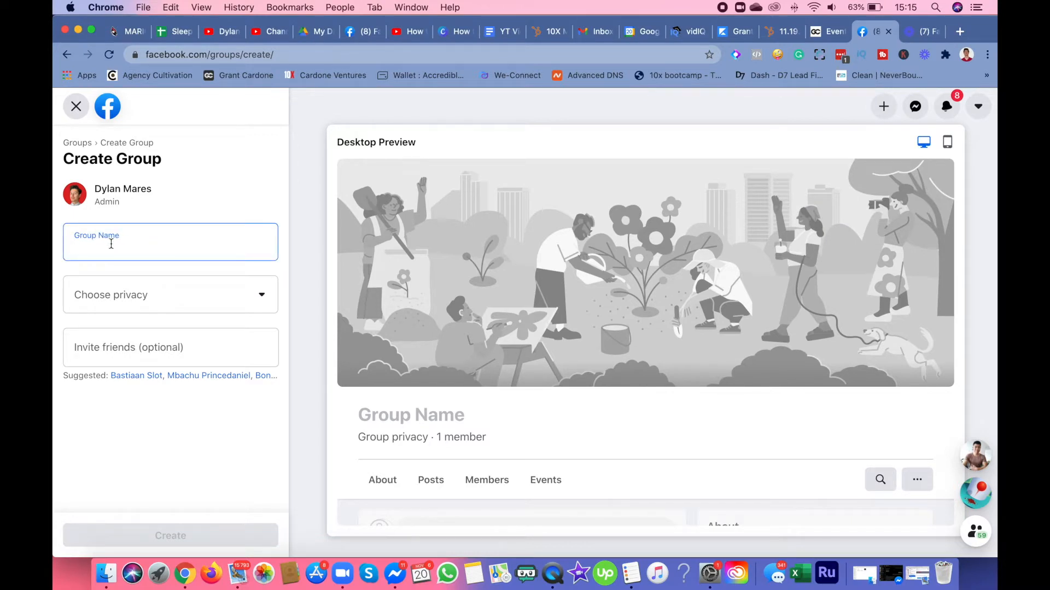
Step: Name the group 'Test' and set its privacy to Private
{"action": "type", "text": "Tes"}
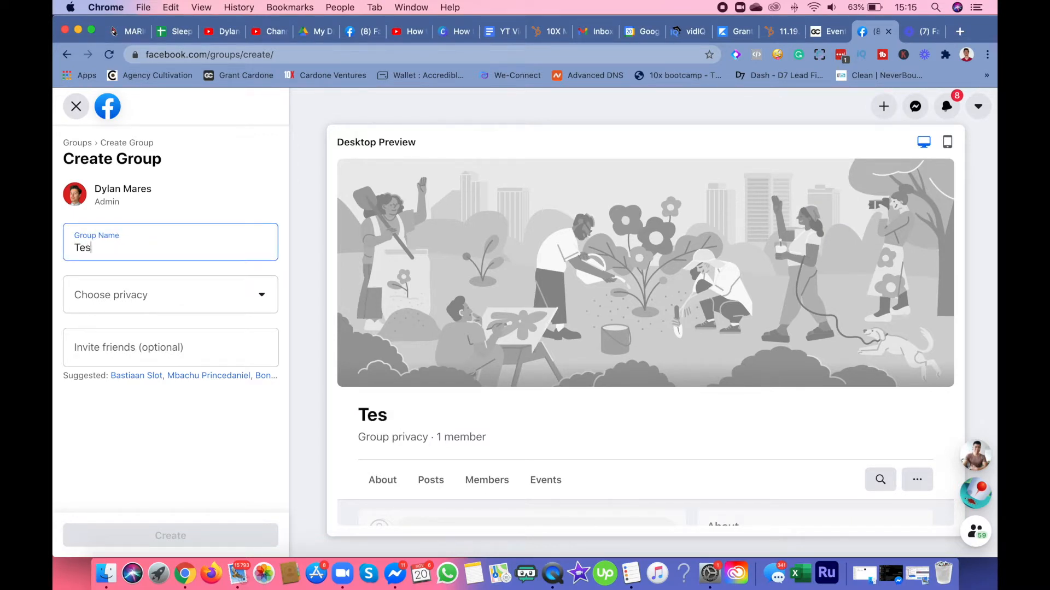
{"action": "left_click", "coordinate": [170, 294]}
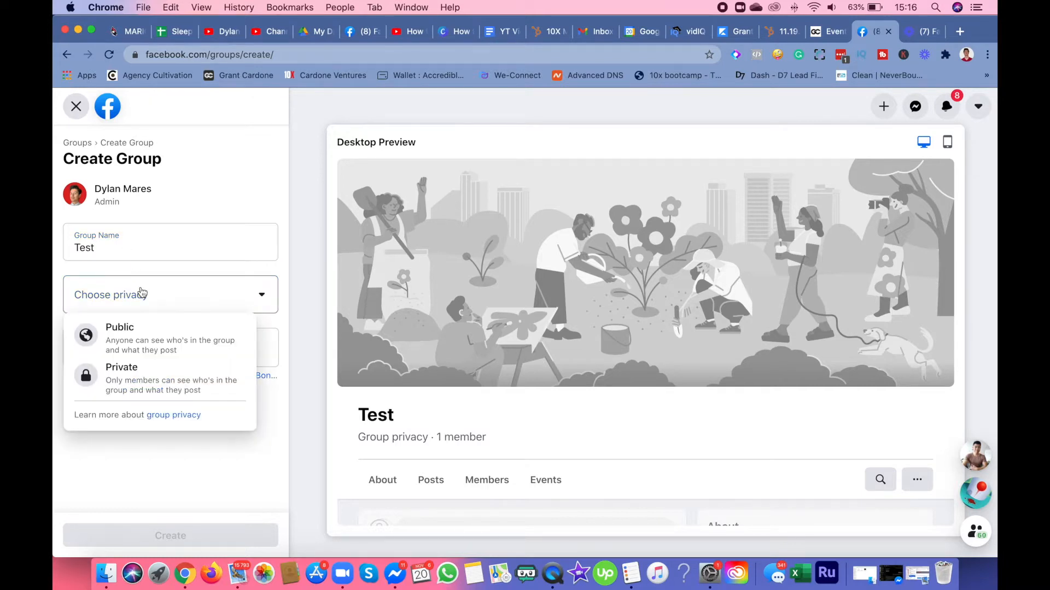
{"action": "left_click", "coordinate": [121, 367]}
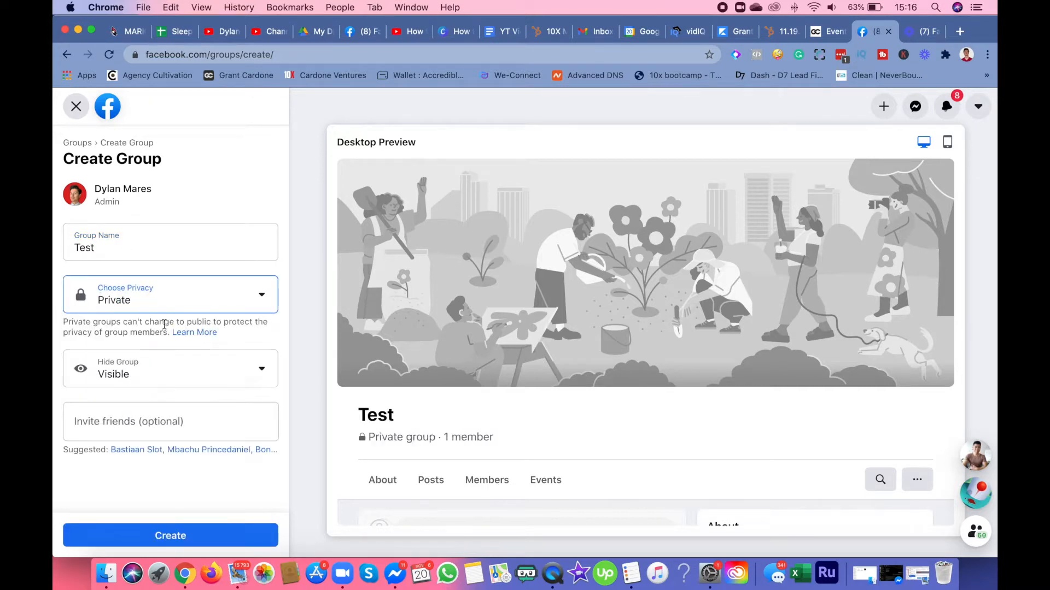
{"action": "left_click", "coordinate": [171, 295]}
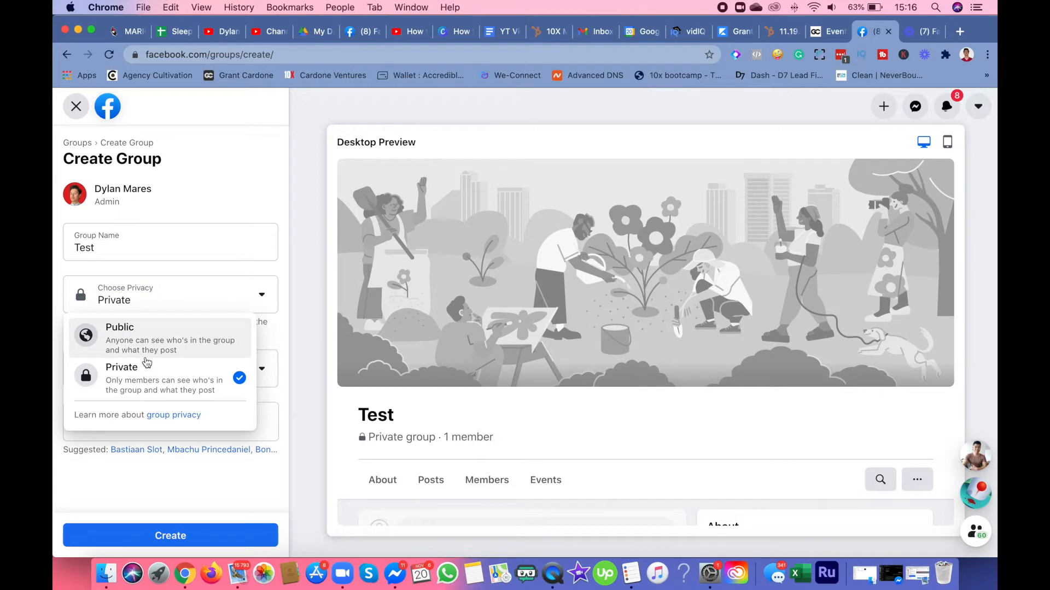
{"action": "mouse_move", "coordinate": [145, 360]}
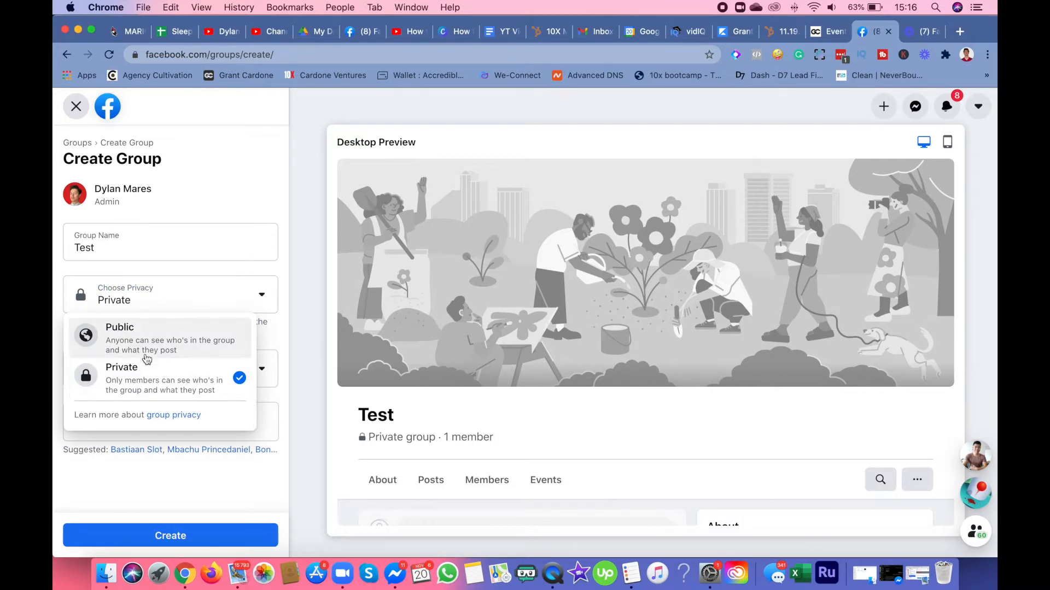
{"action": "mouse_move", "coordinate": [142, 387]}
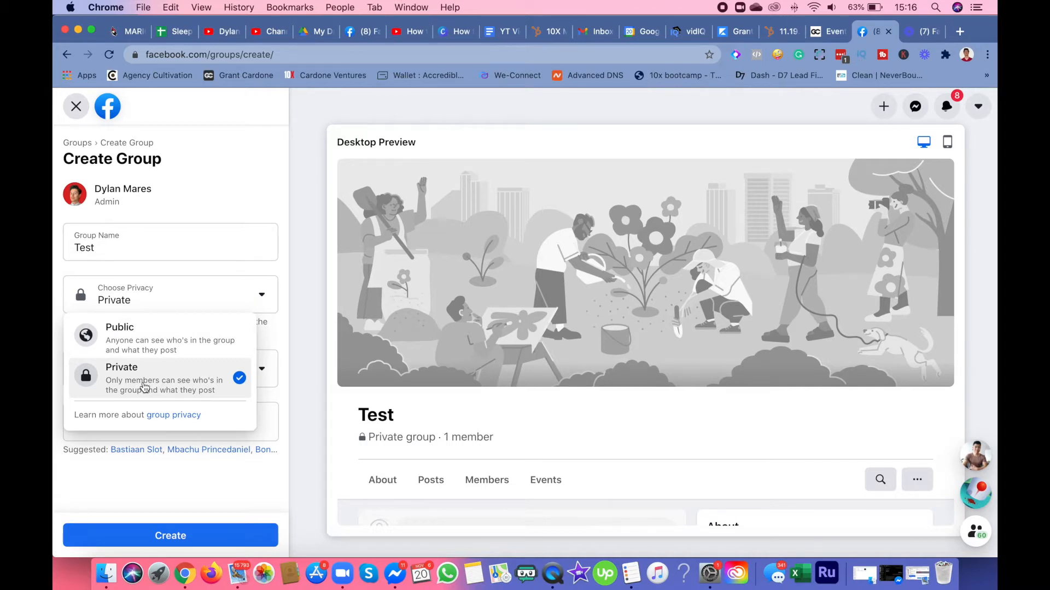
{"action": "mouse_move", "coordinate": [199, 402]}
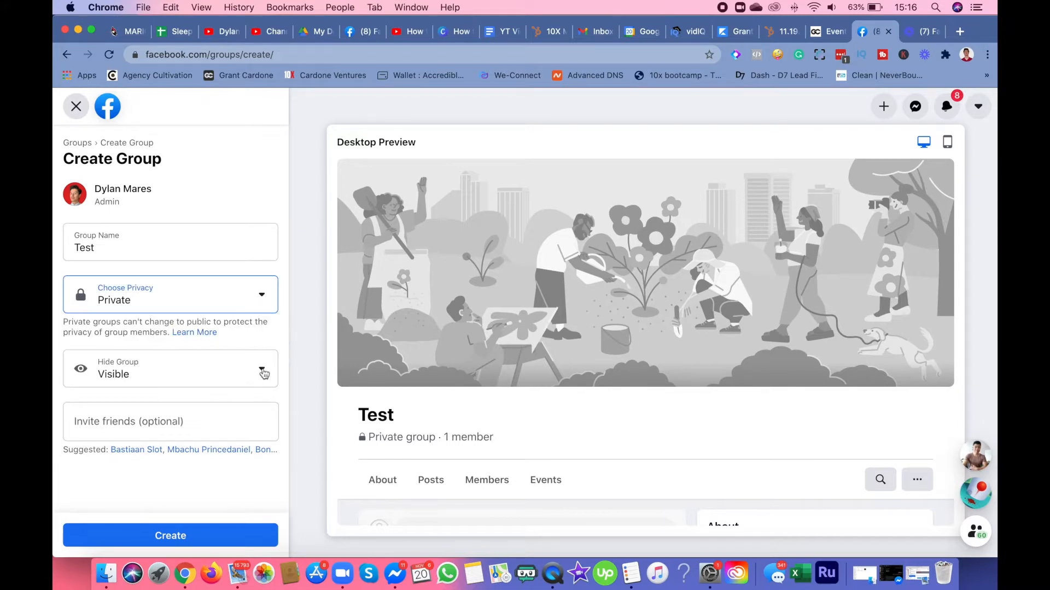
{"action": "mouse_move", "coordinate": [248, 372]}
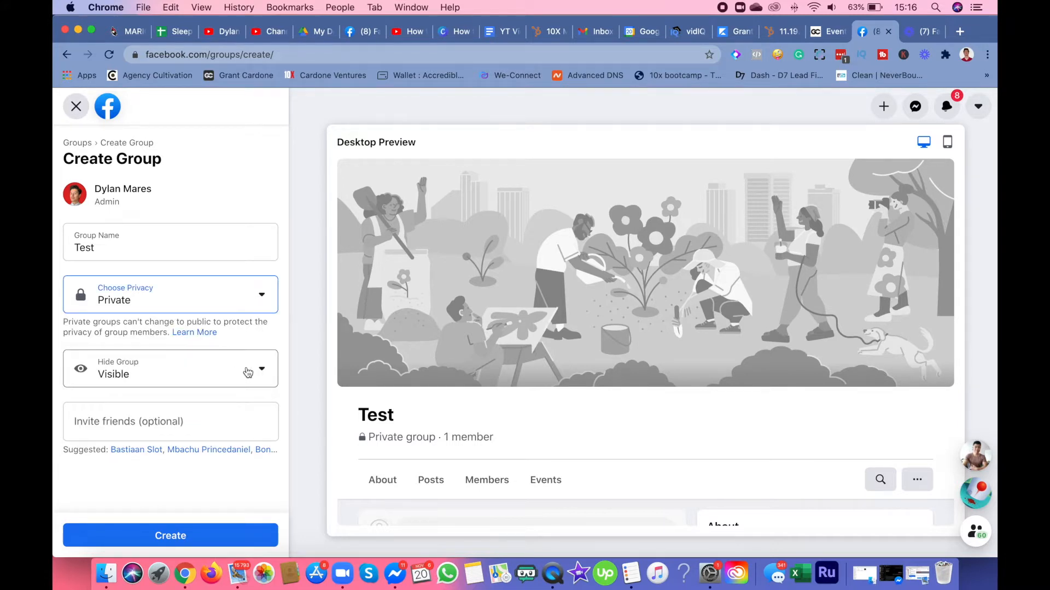
Step: Keep the group Visible so anyone can find it, then create it
{"action": "left_click", "coordinate": [170, 368]}
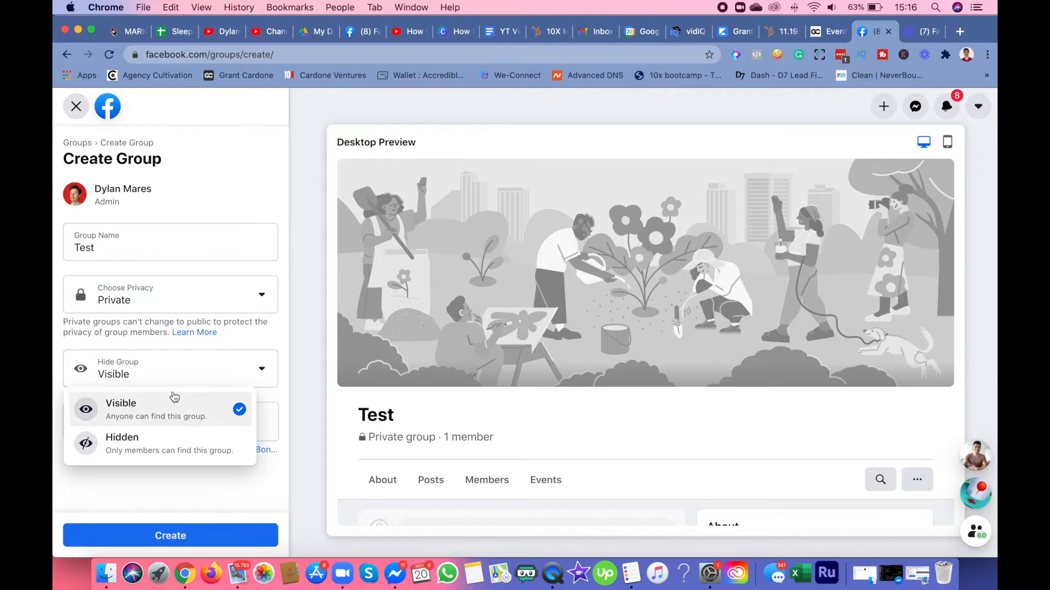
{"action": "mouse_move", "coordinate": [187, 440]}
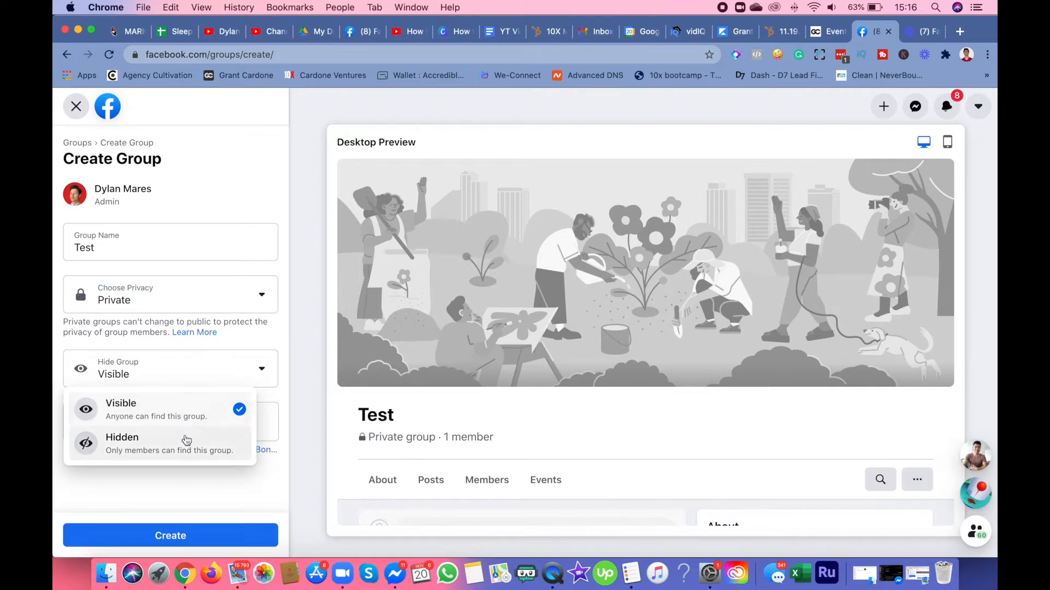
{"action": "left_click", "coordinate": [121, 402]}
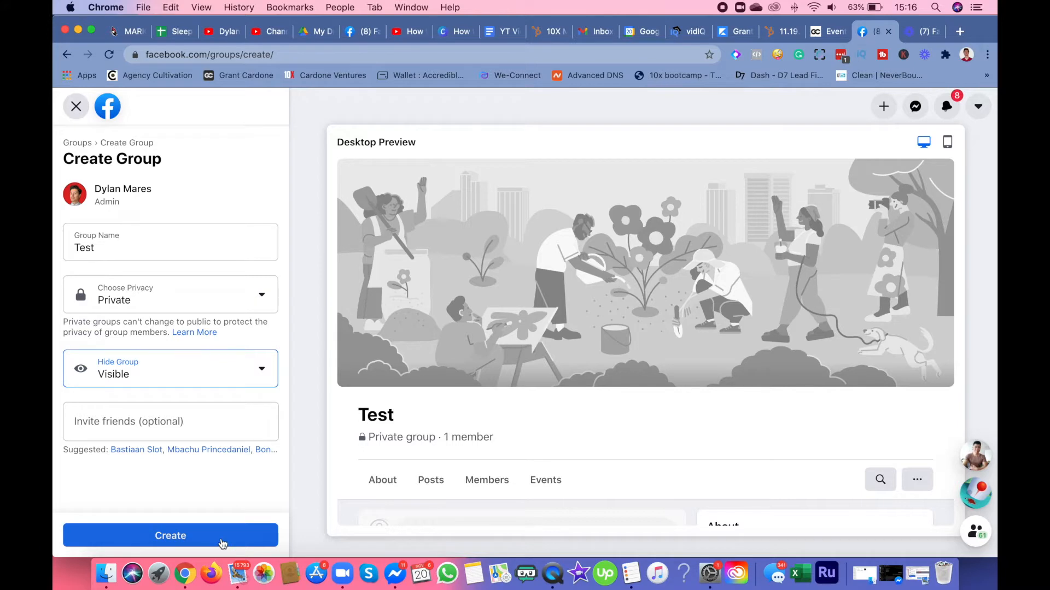
{"action": "left_click", "coordinate": [171, 536]}
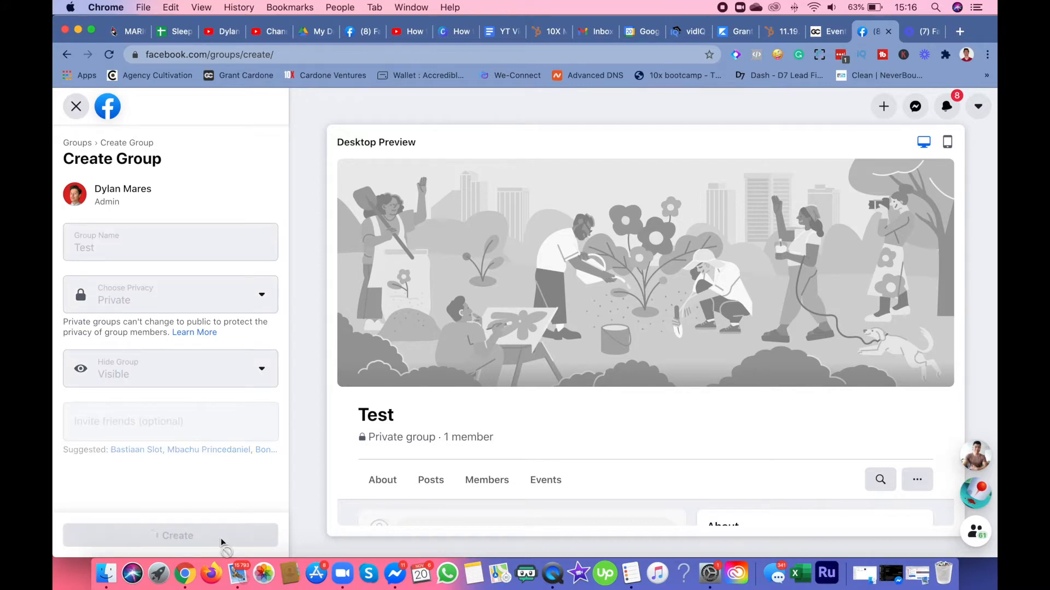
Step: Let the Test group load, glance at the cover Edit menu, and reach the Discussion feed
{"action": "left_click", "coordinate": [177, 536]}
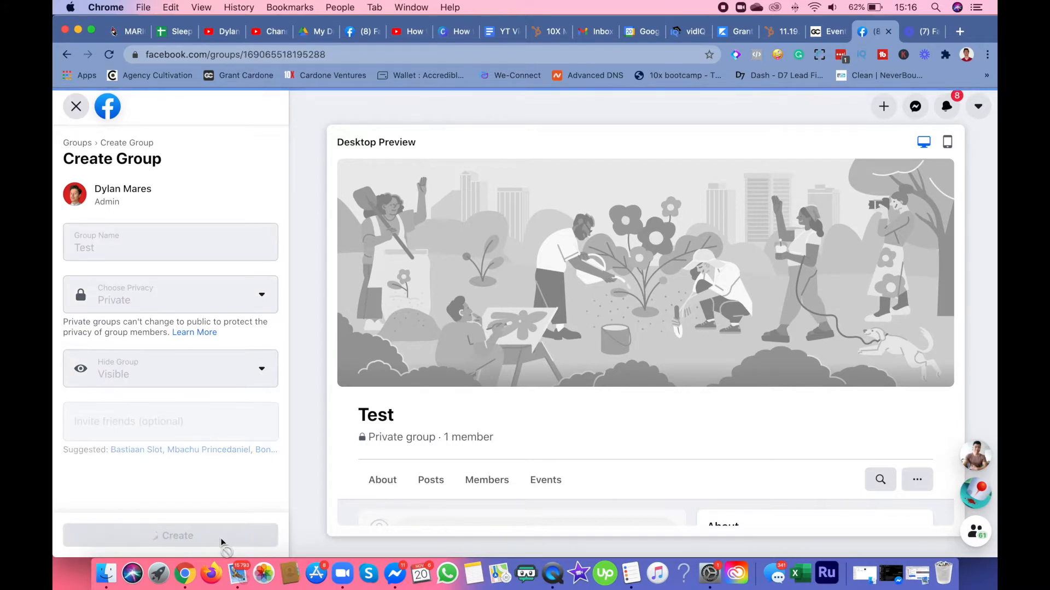
{"action": "left_click", "coordinate": [170, 536]}
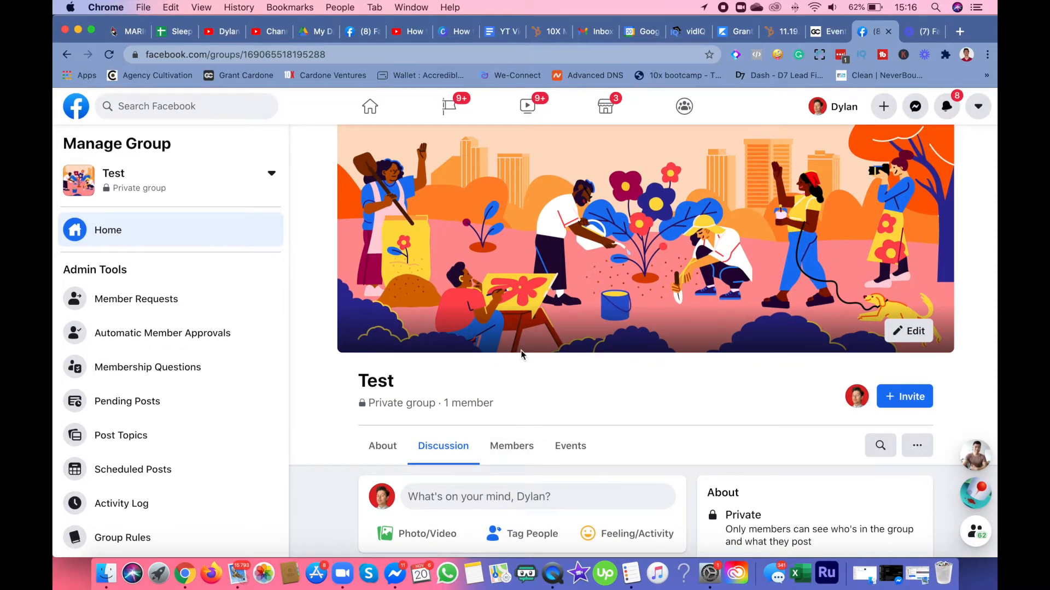
{"action": "mouse_move", "coordinate": [617, 345]}
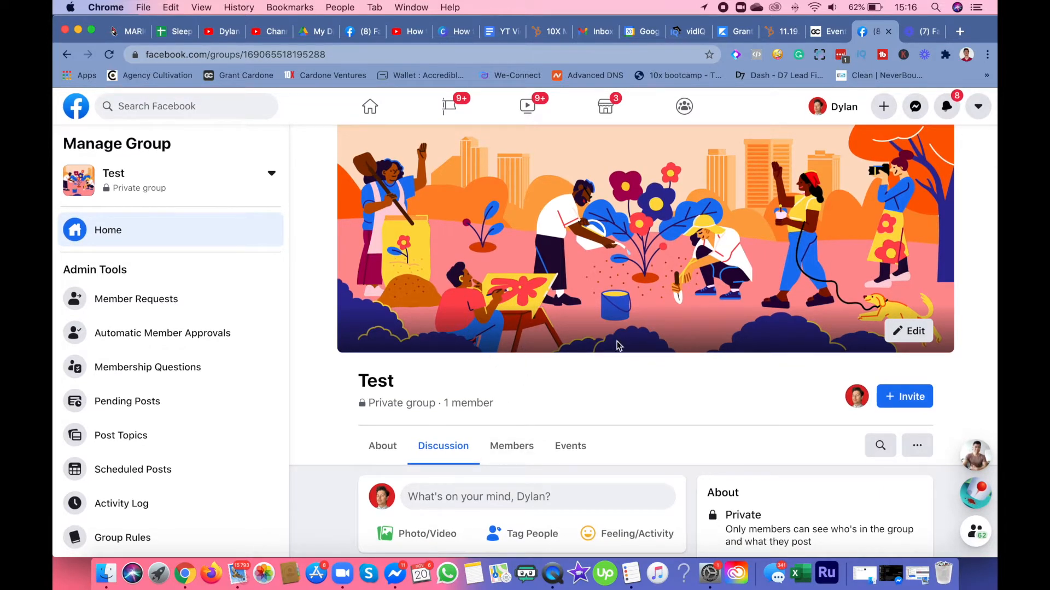
{"action": "left_click", "coordinate": [907, 330]}
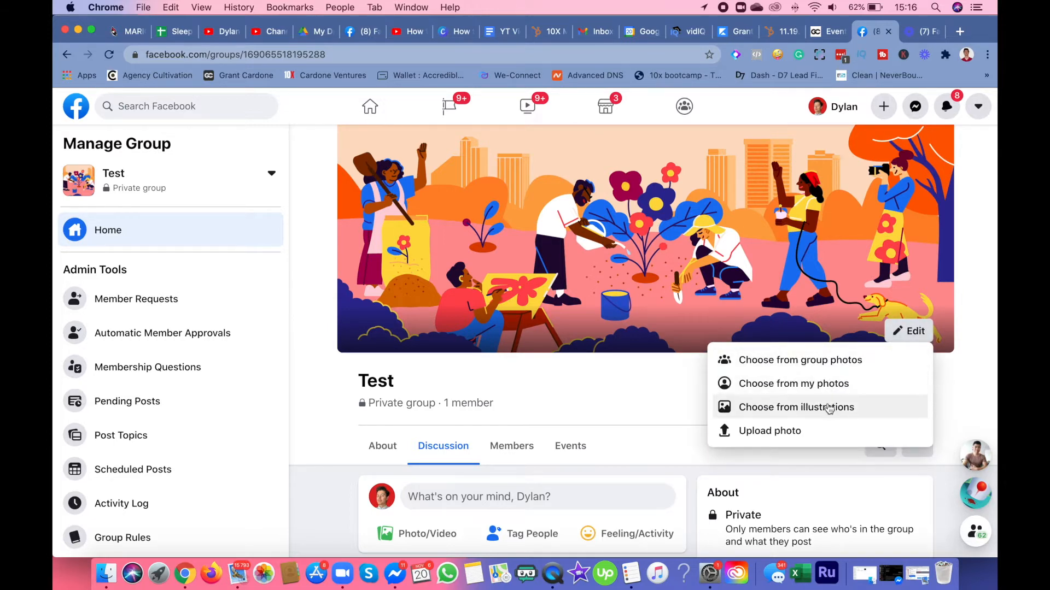
{"action": "left_click", "coordinate": [794, 407]}
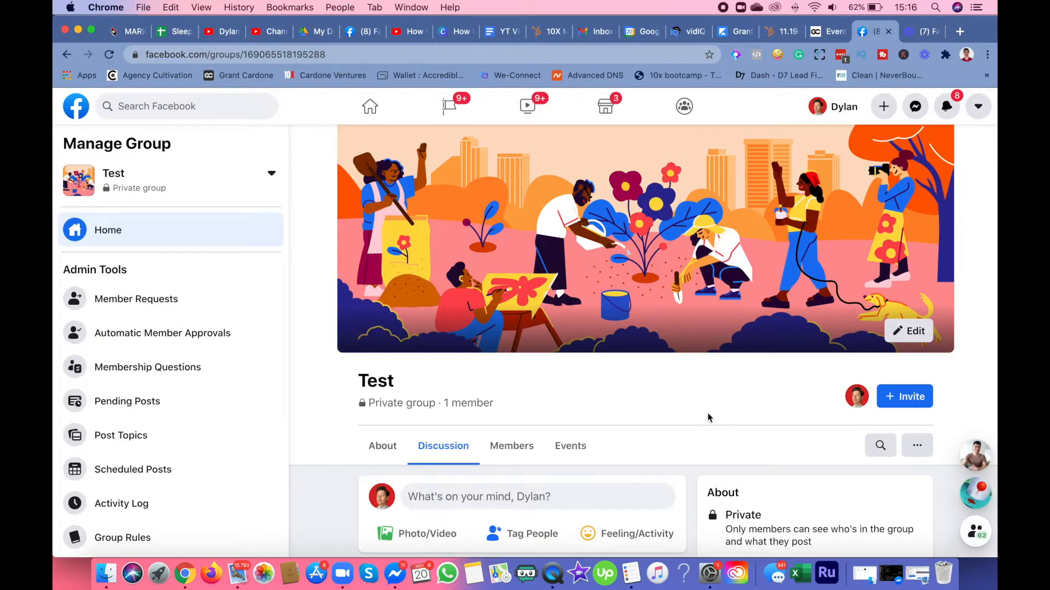
{"action": "mouse_move", "coordinate": [598, 410]}
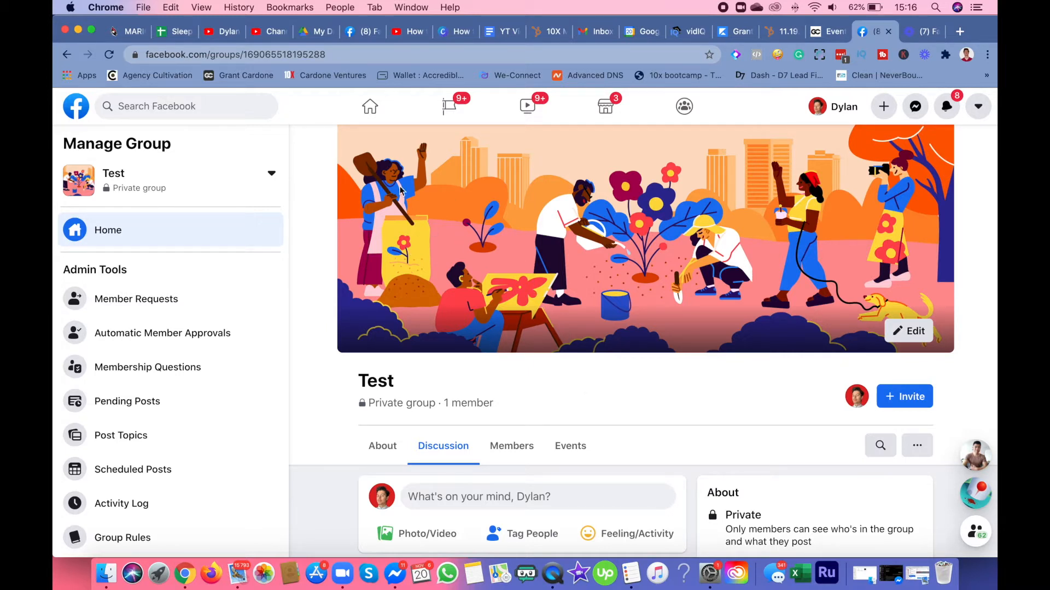
{"action": "mouse_move", "coordinate": [679, 347]}
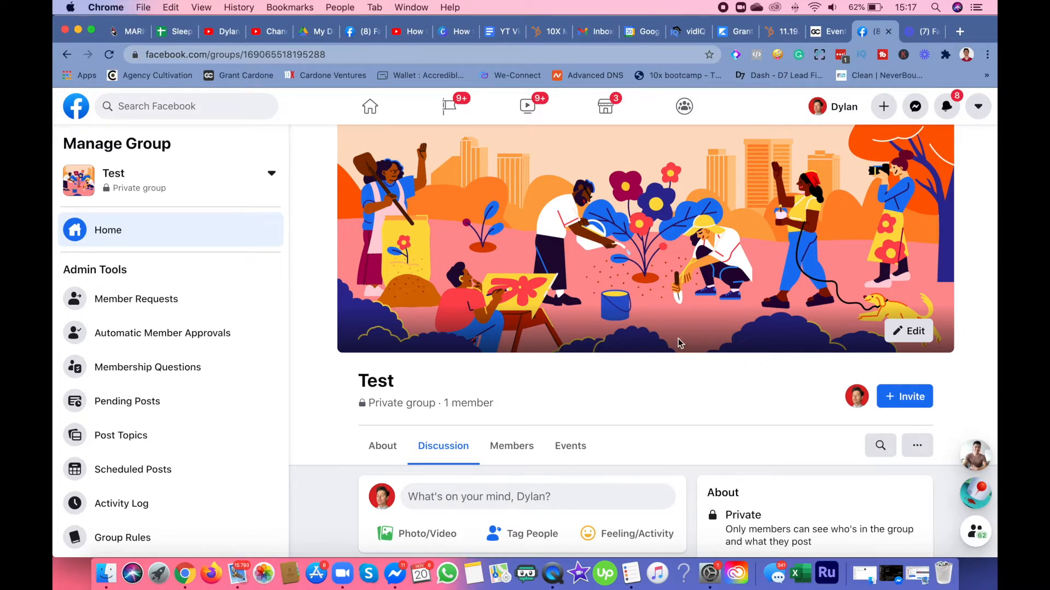
{"action": "mouse_move", "coordinate": [347, 225]}
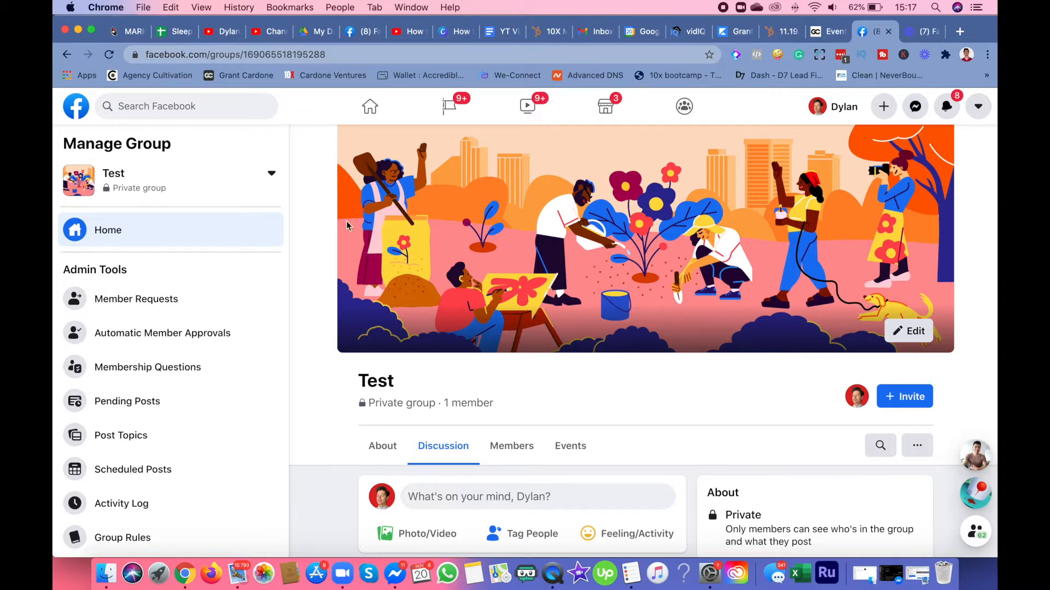
{"action": "mouse_move", "coordinate": [631, 214]}
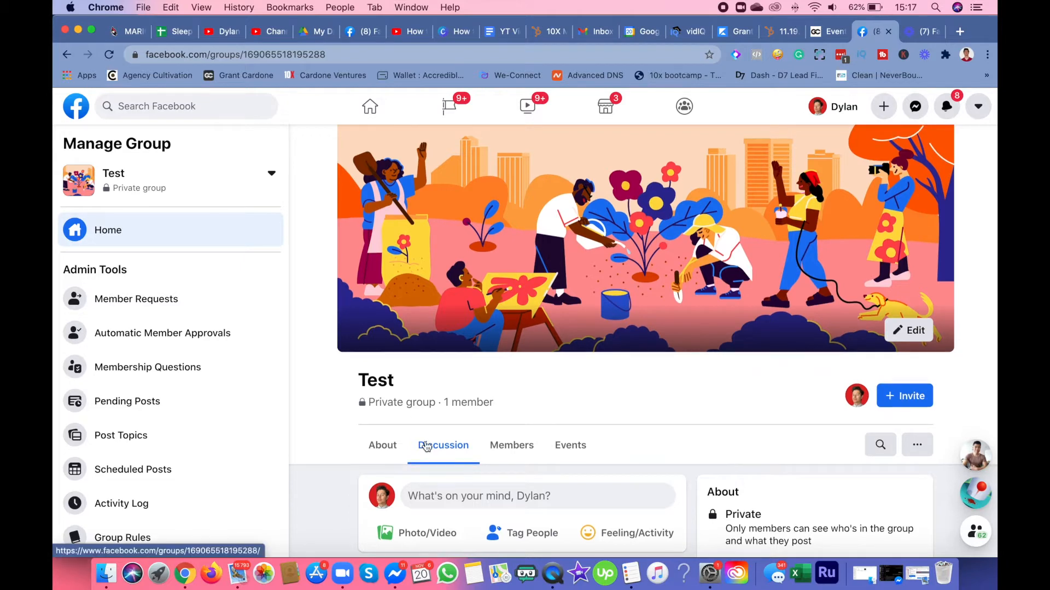
{"action": "scroll", "scroll_direction": "down", "scroll_amount": 3}
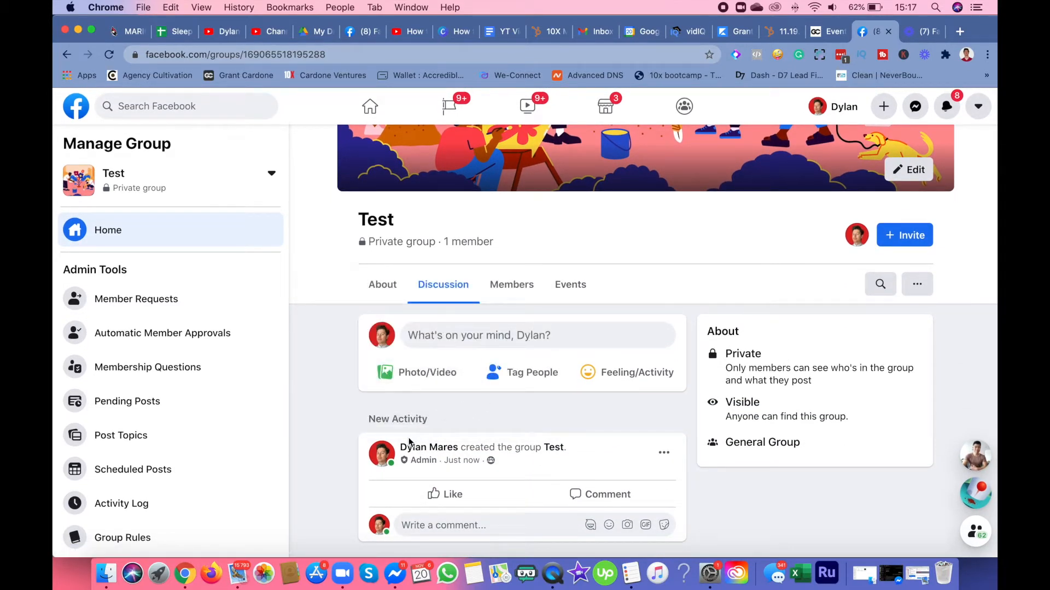
{"action": "mouse_move", "coordinate": [543, 449]}
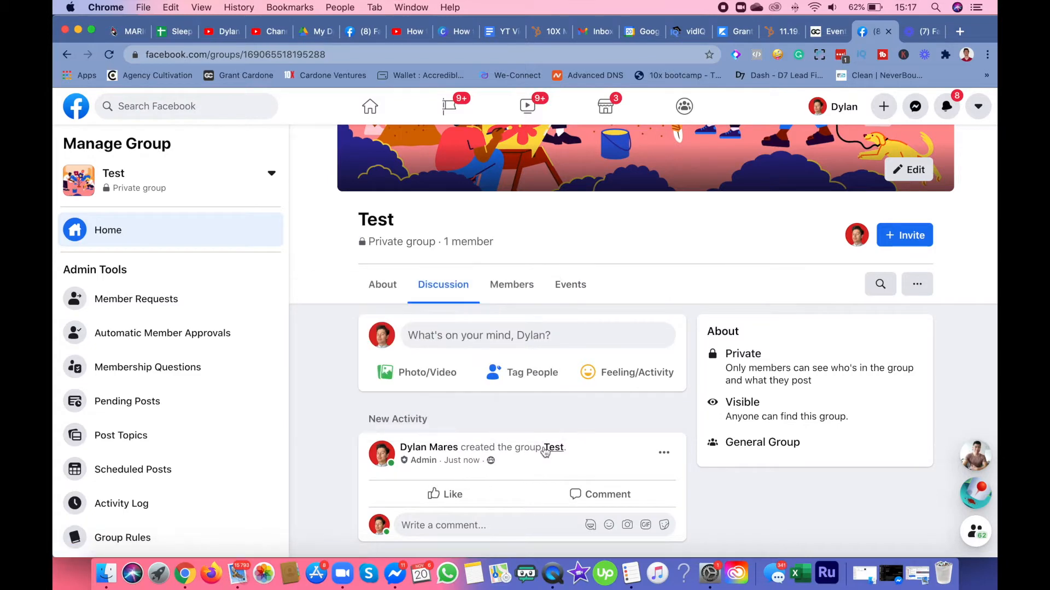
{"action": "mouse_move", "coordinate": [439, 469]}
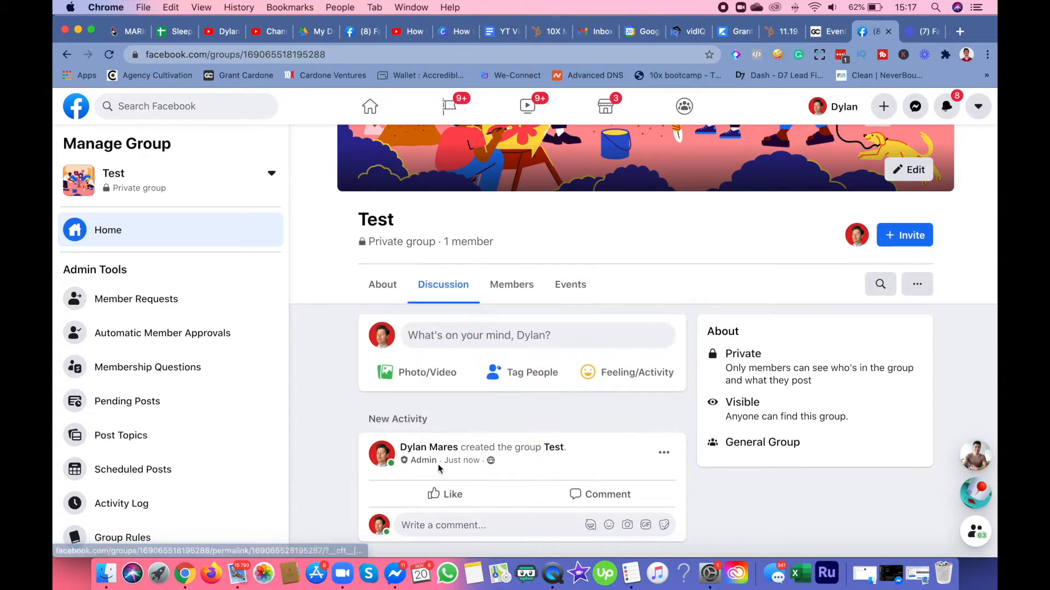
{"action": "mouse_move", "coordinate": [448, 334]}
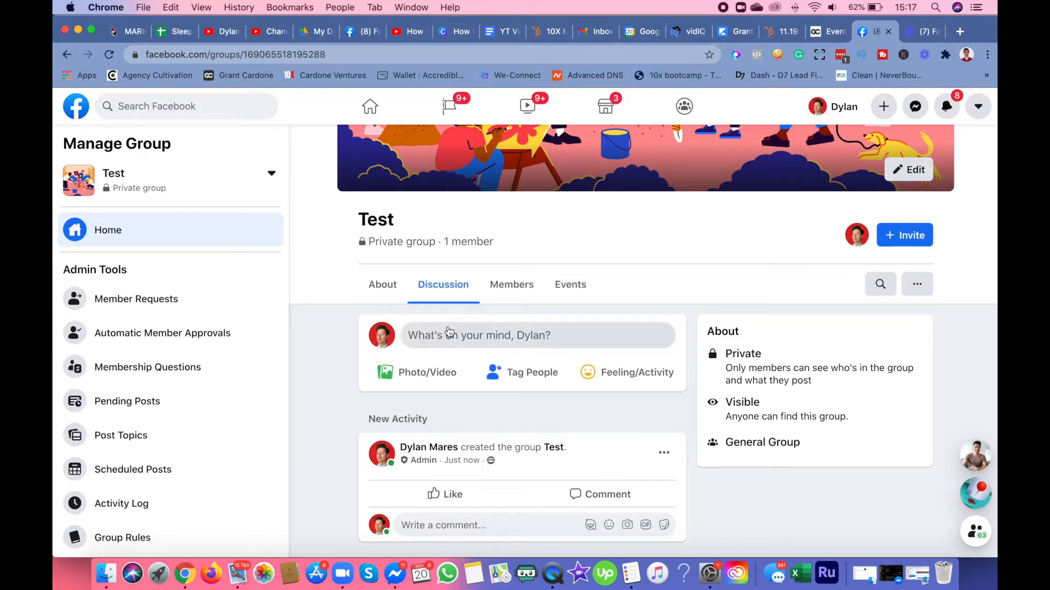
Step: Publish a post reading 'Test' in the group's discussion feed
{"action": "left_click", "coordinate": [478, 334]}
{"action": "type", "text": "Te"}
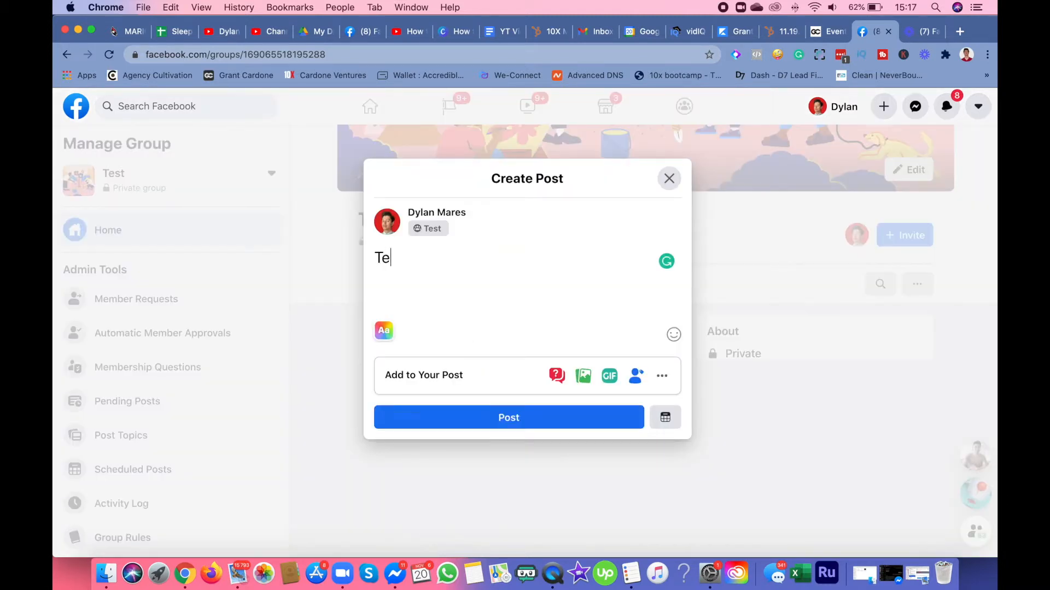
{"action": "type", "text": "st"}
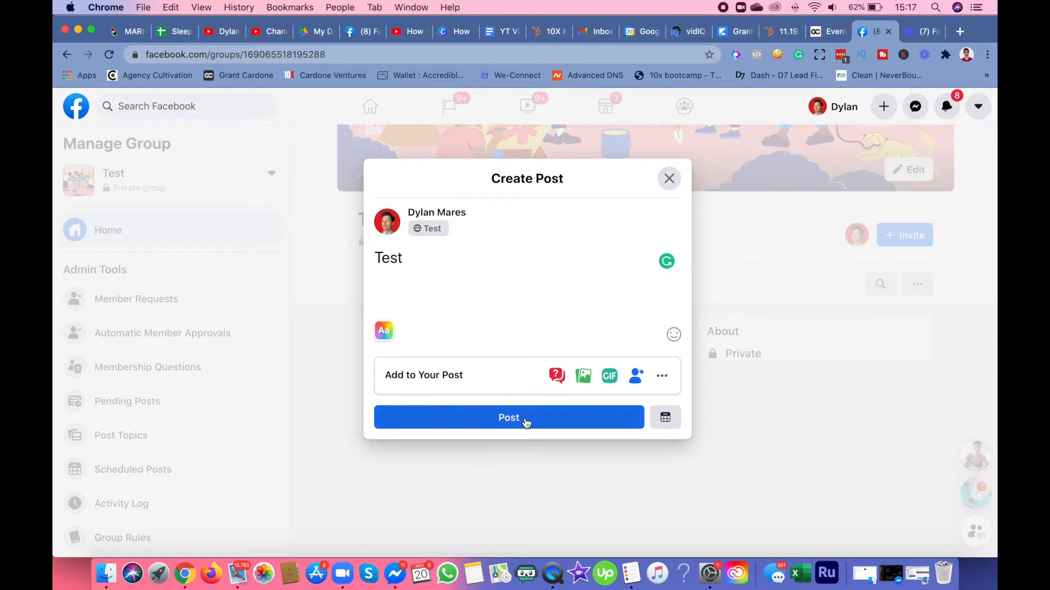
{"action": "left_click", "coordinate": [508, 417]}
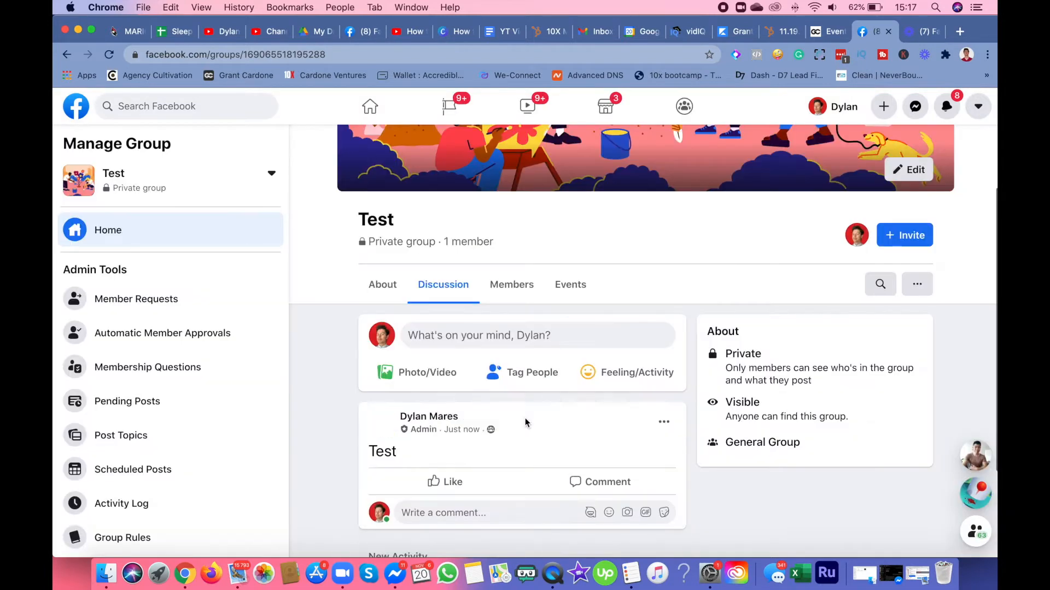
{"action": "scroll", "scroll_direction": "down", "scroll_amount": 3}
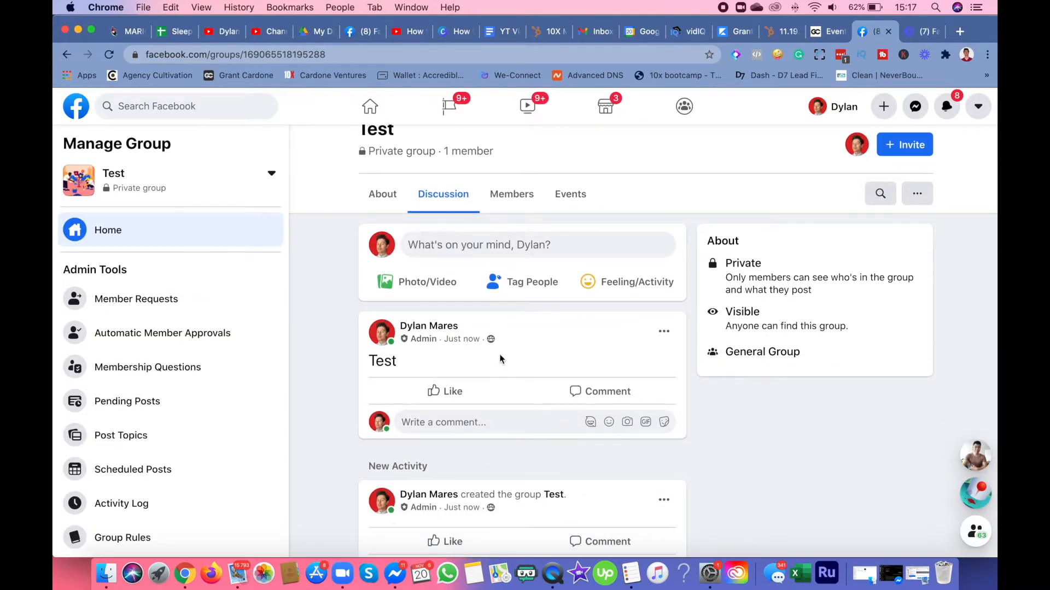
{"action": "scroll", "scroll_direction": "up", "scroll_amount": 3}
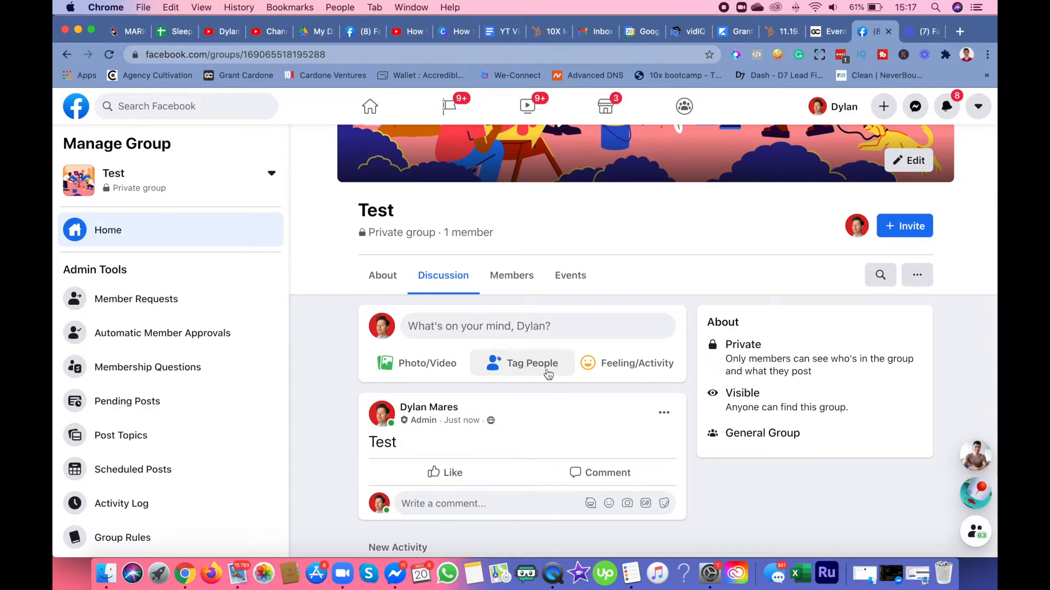
{"action": "mouse_move", "coordinate": [558, 362]}
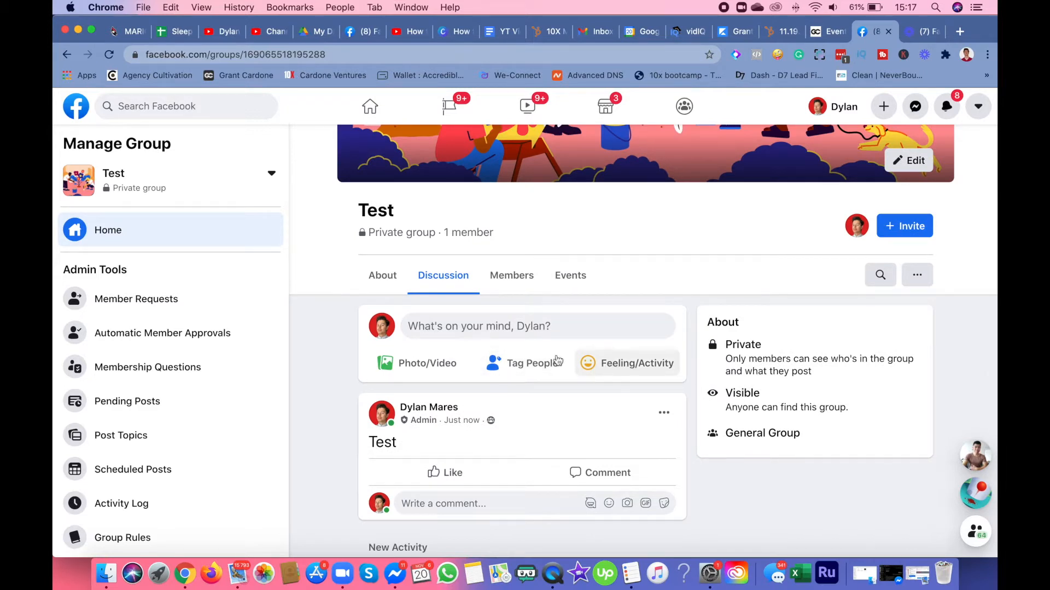
Step: View the Members list showing Dylan Mares as sole admin member
{"action": "scroll", "scroll_direction": "up", "scroll_amount": 3}
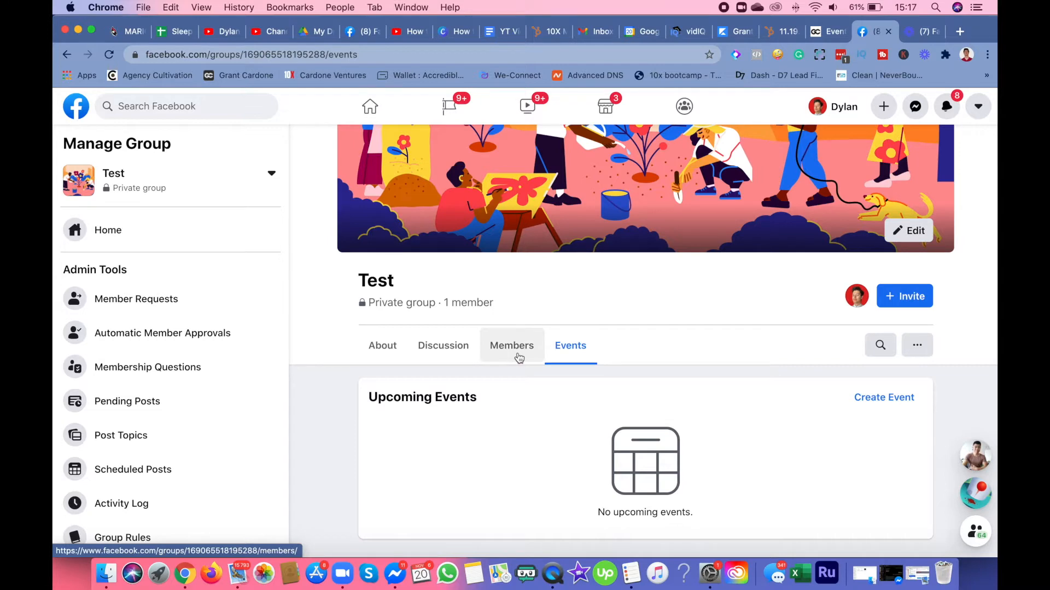
{"action": "left_click", "coordinate": [512, 345]}
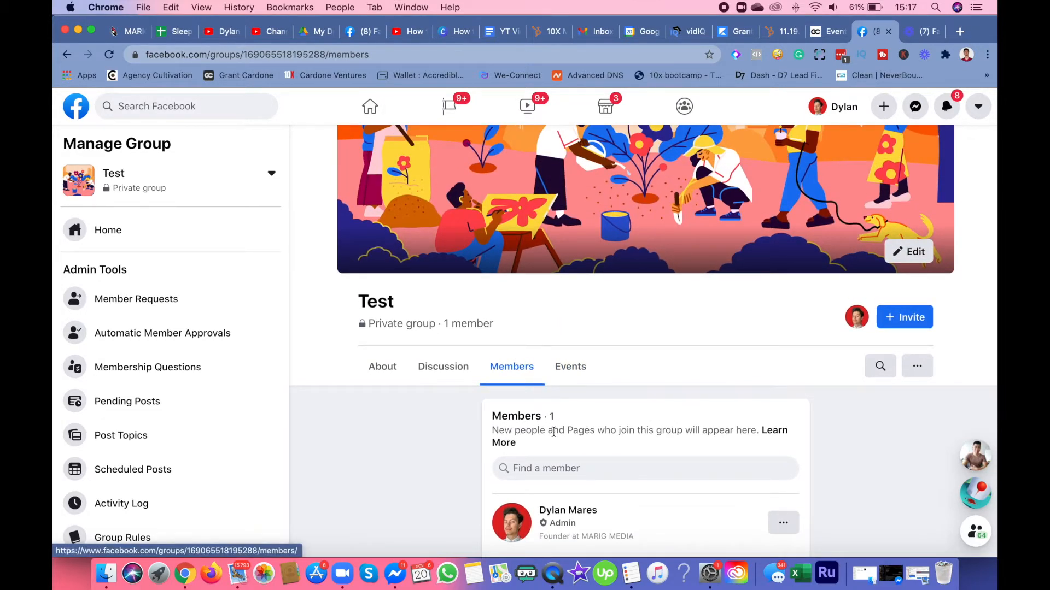
{"action": "scroll", "scroll_direction": "down", "scroll_amount": 3}
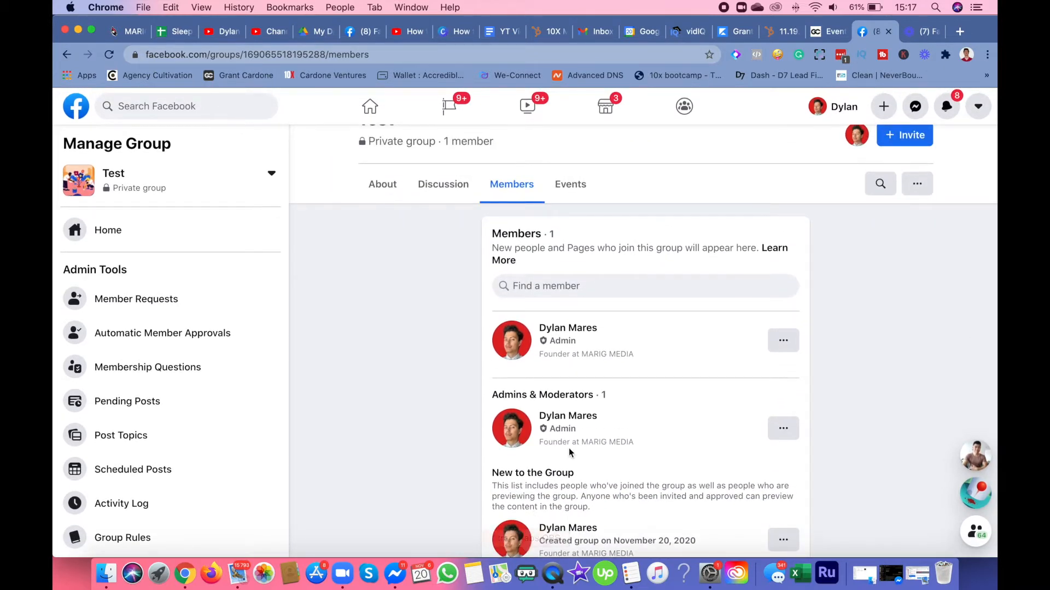
{"action": "scroll", "scroll_direction": "up", "scroll_amount": 3}
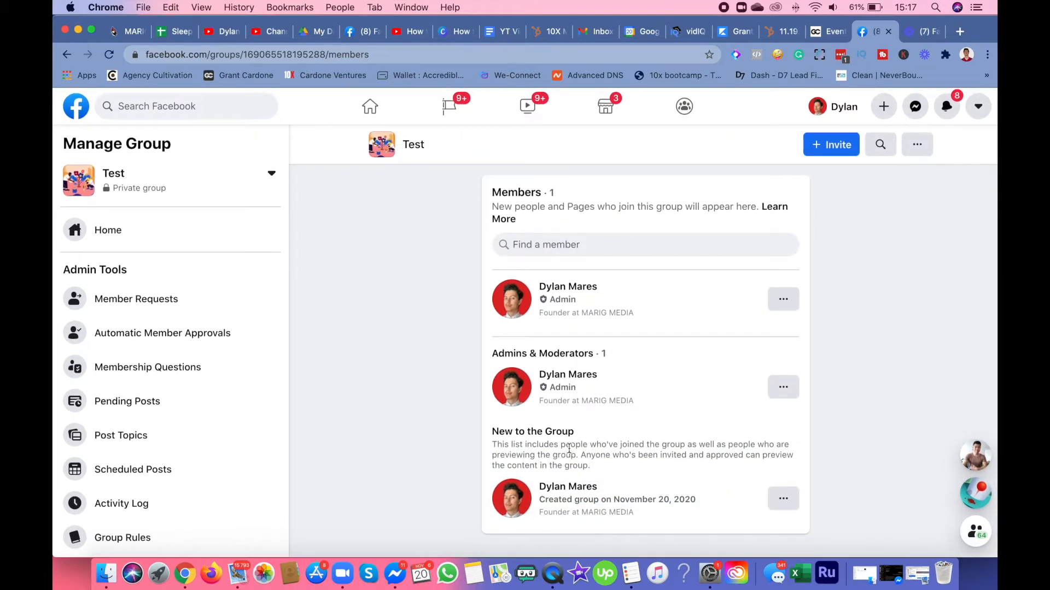
{"action": "mouse_move", "coordinate": [843, 338]}
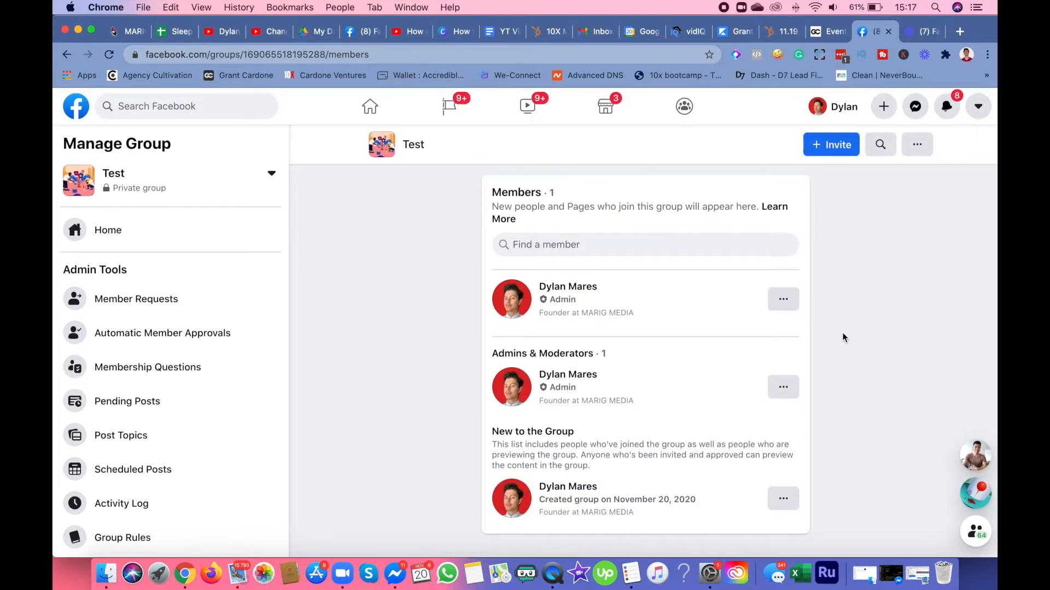
{"action": "mouse_move", "coordinate": [900, 242]}
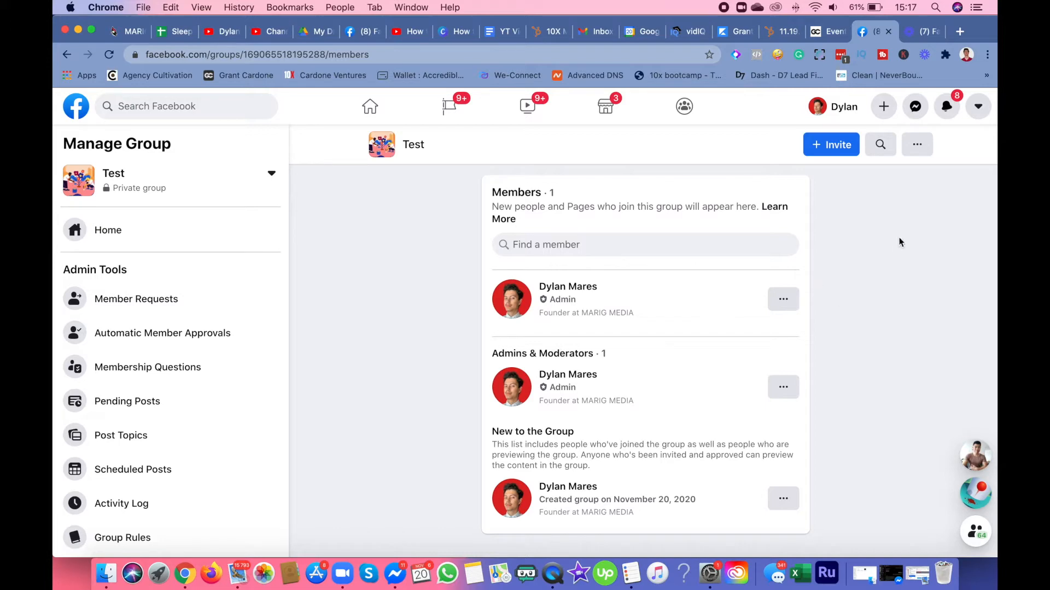
{"action": "mouse_move", "coordinate": [199, 342]}
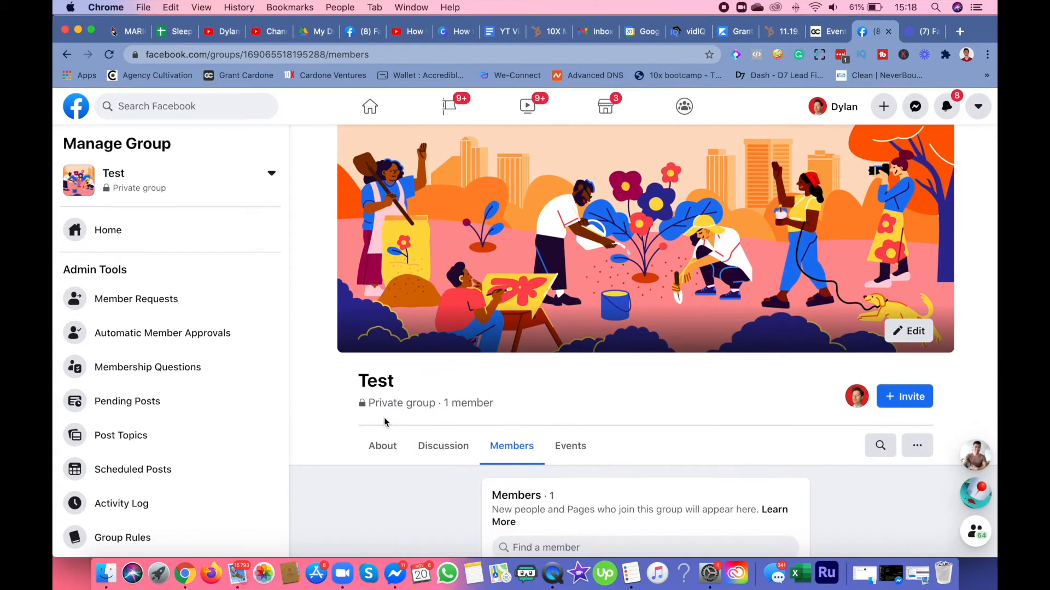
Step: Glance at the About tab, return Home, and browse the Admin Tools list
{"action": "left_click", "coordinate": [383, 446]}
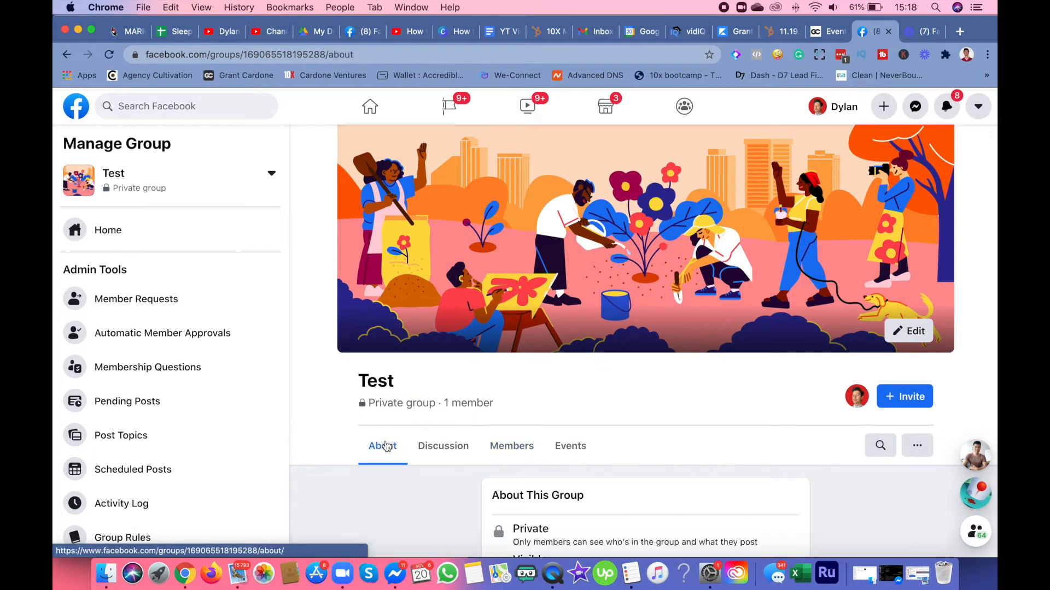
{"action": "mouse_move", "coordinate": [405, 462]}
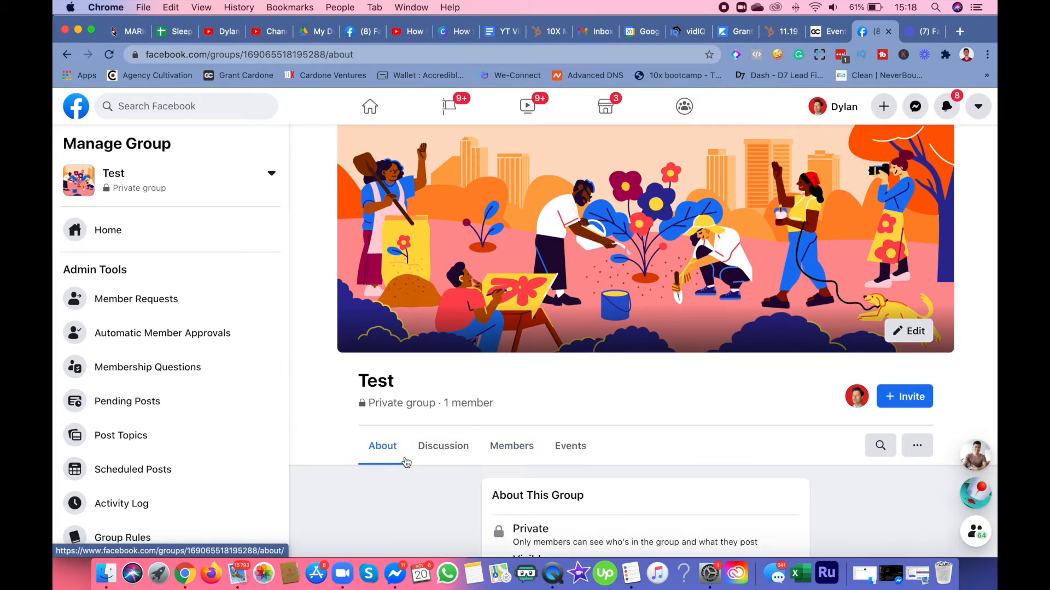
{"action": "mouse_move", "coordinate": [510, 436]}
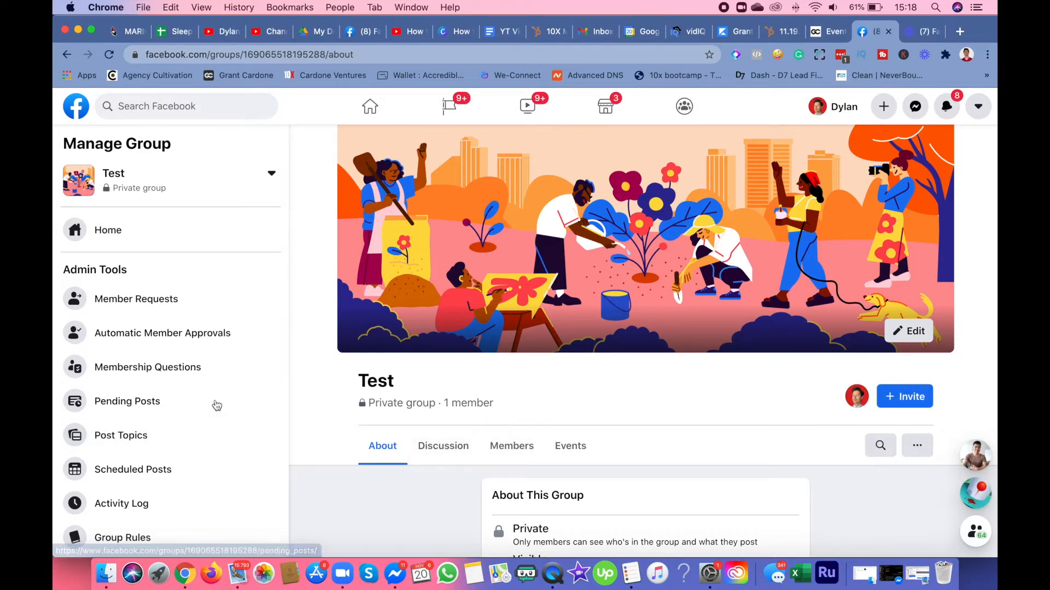
{"action": "mouse_move", "coordinate": [179, 234]}
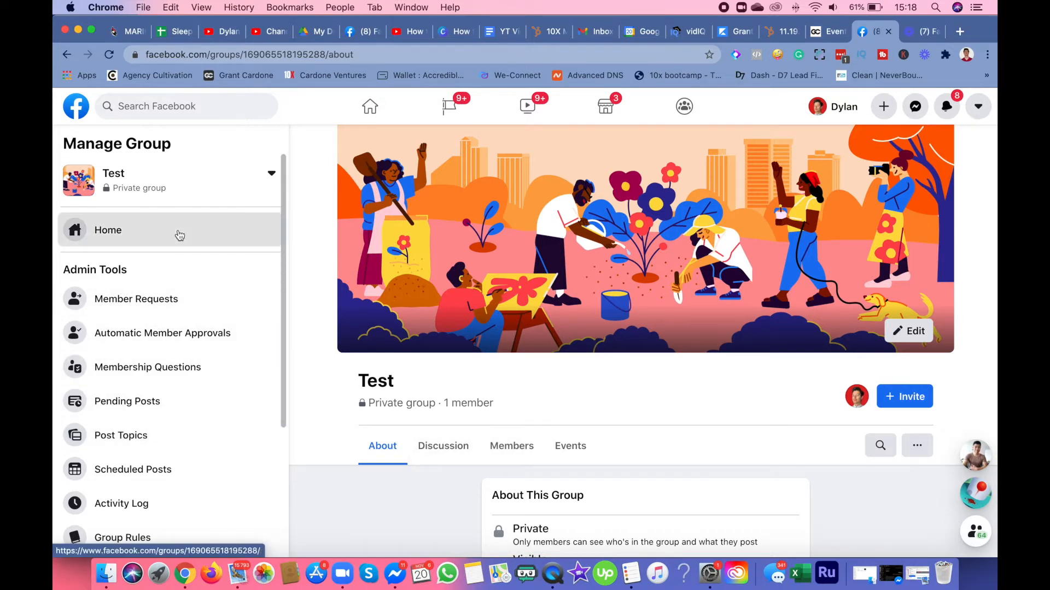
{"action": "left_click", "coordinate": [108, 230]}
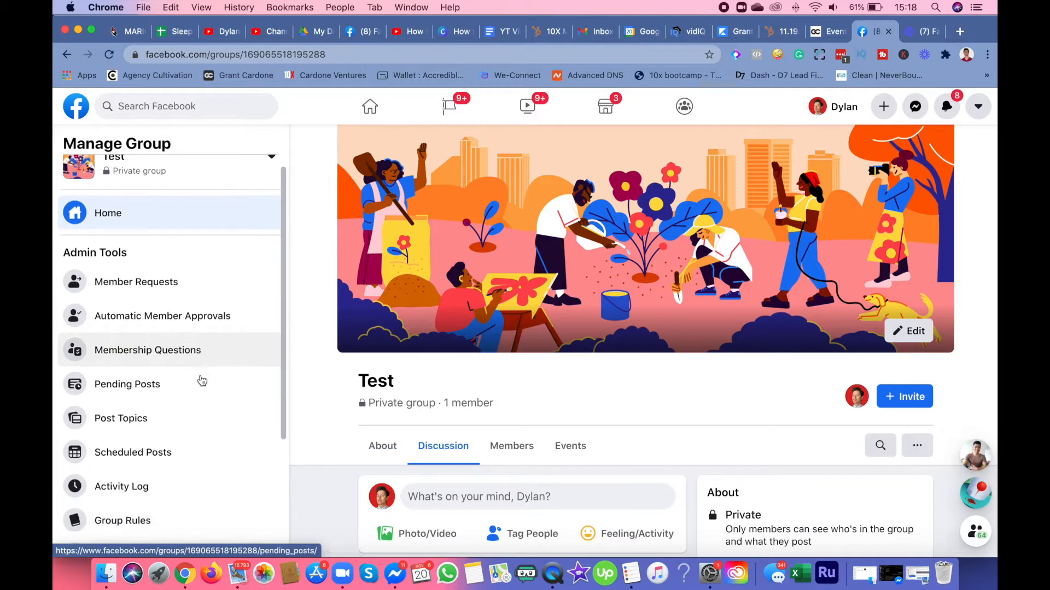
{"action": "scroll", "scroll_direction": "down", "scroll_amount": 3}
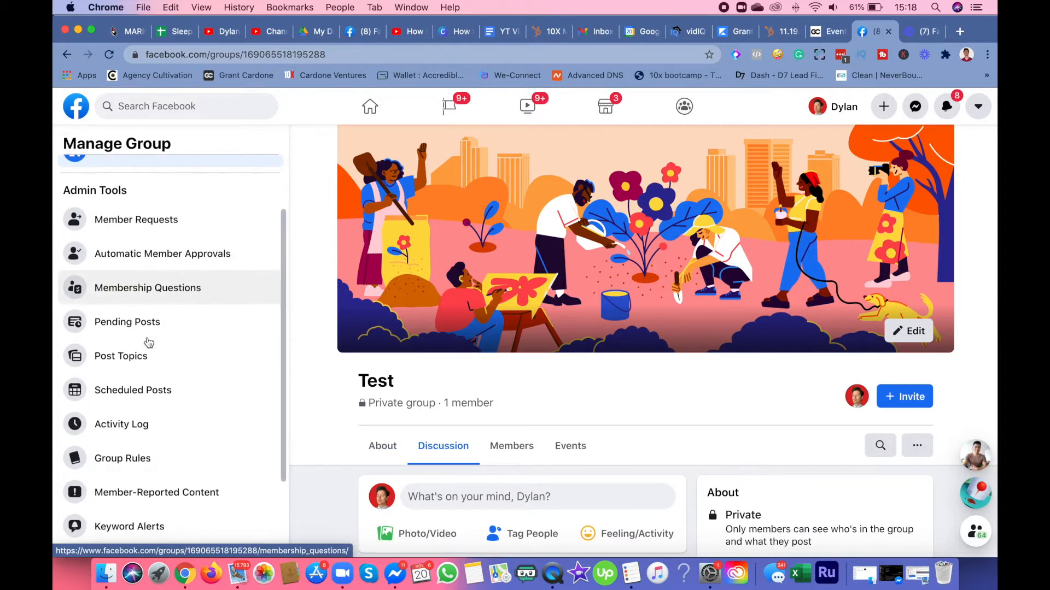
{"action": "scroll", "scroll_direction": "up", "scroll_amount": 3}
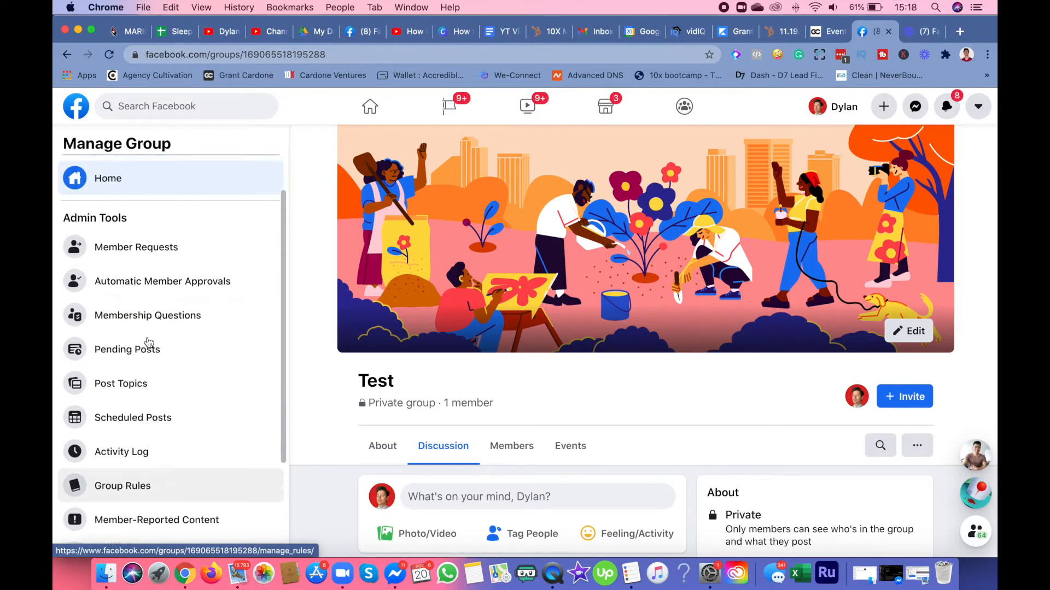
{"action": "scroll", "scroll_direction": "down", "scroll_amount": 3}
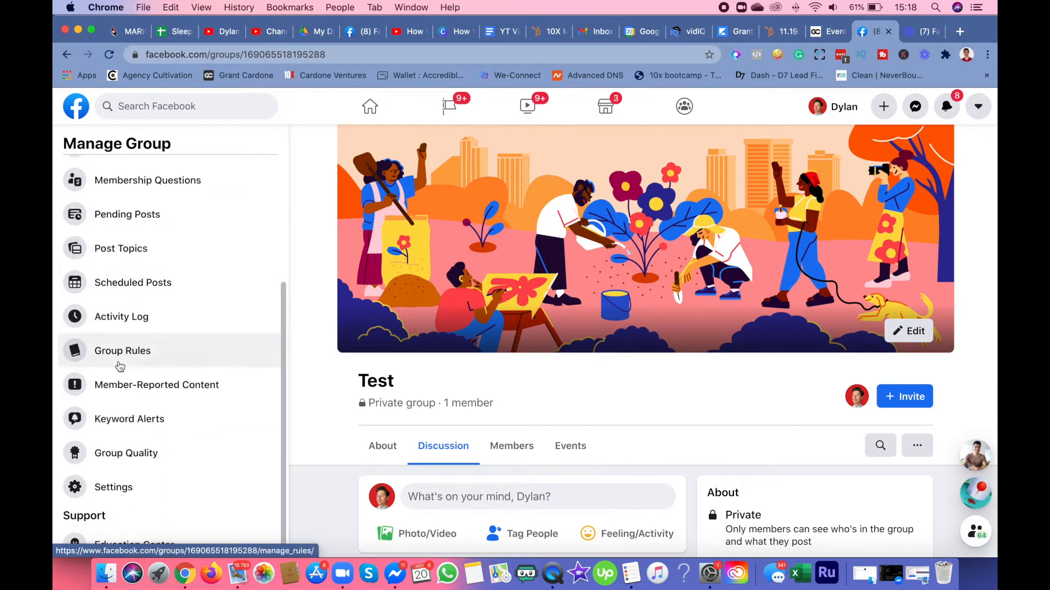
{"action": "scroll", "scroll_direction": "up", "scroll_amount": 3}
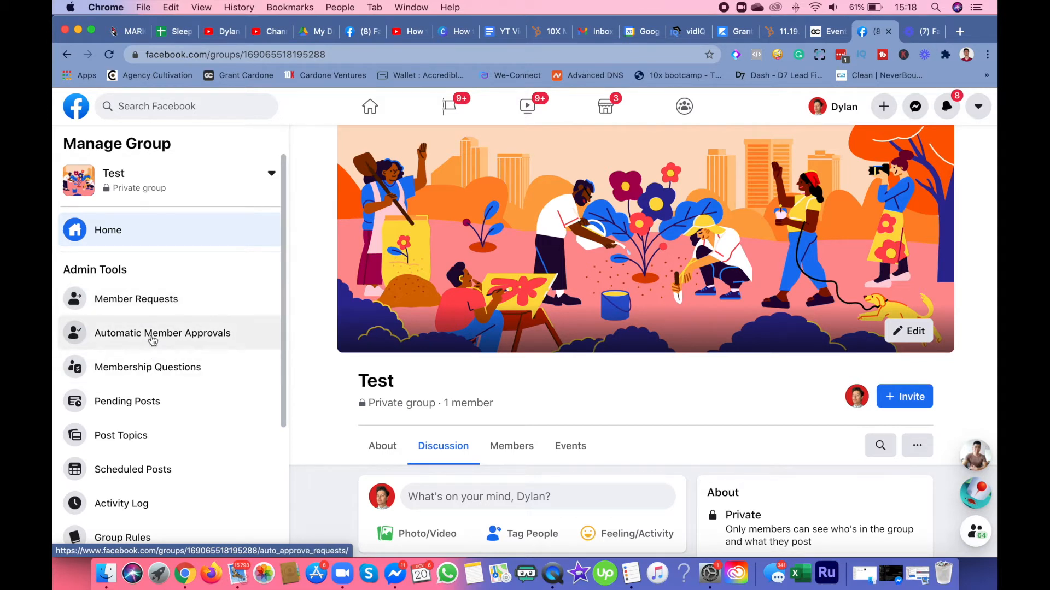
{"action": "mouse_move", "coordinate": [148, 368]}
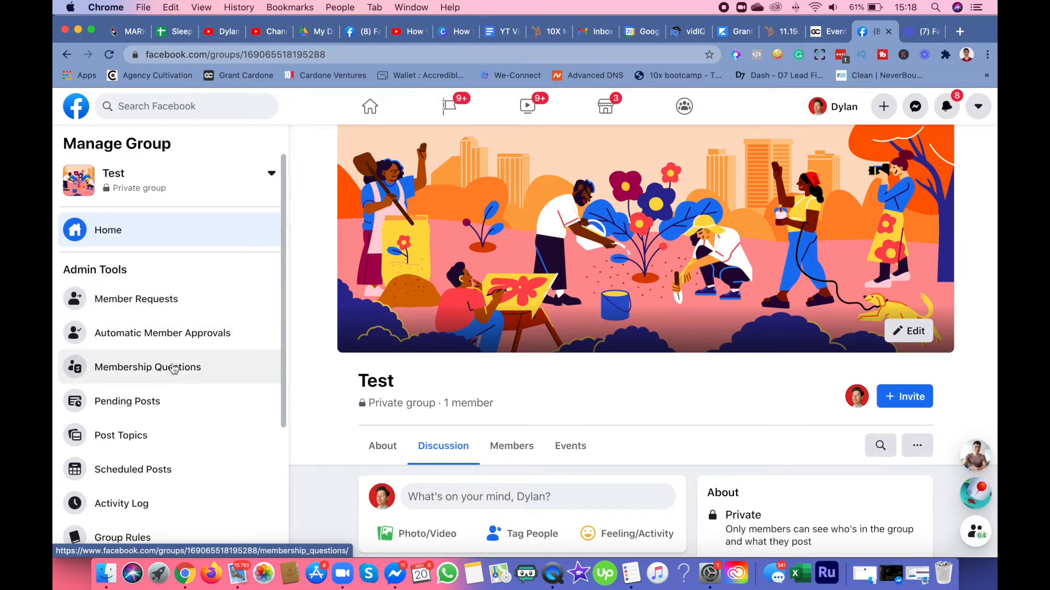
Step: Start a membership question and abandon it without saving
{"action": "left_click", "coordinate": [147, 367]}
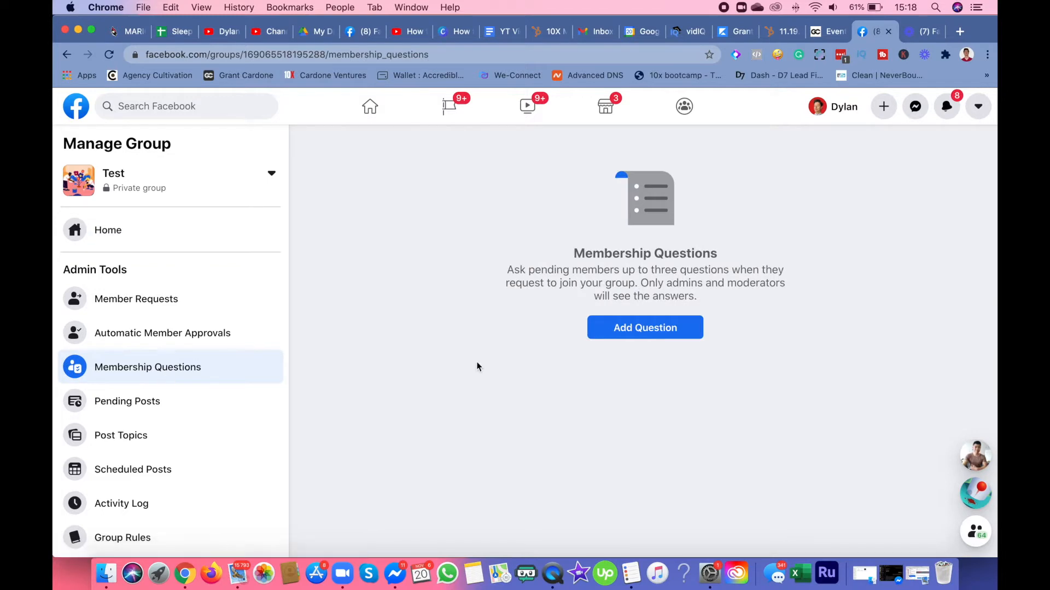
{"action": "mouse_move", "coordinate": [482, 433]}
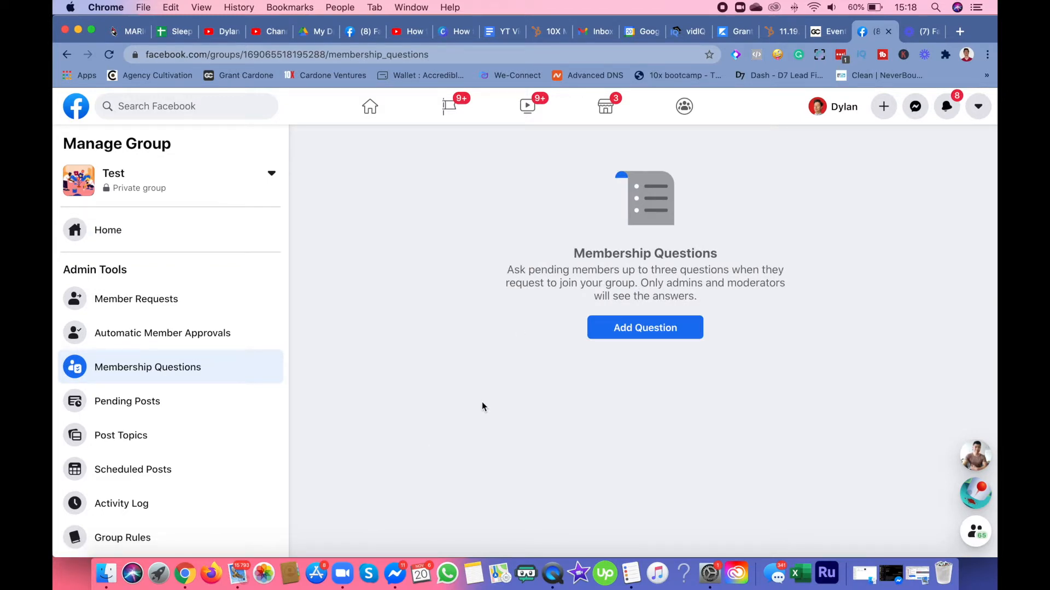
{"action": "mouse_move", "coordinate": [572, 244]}
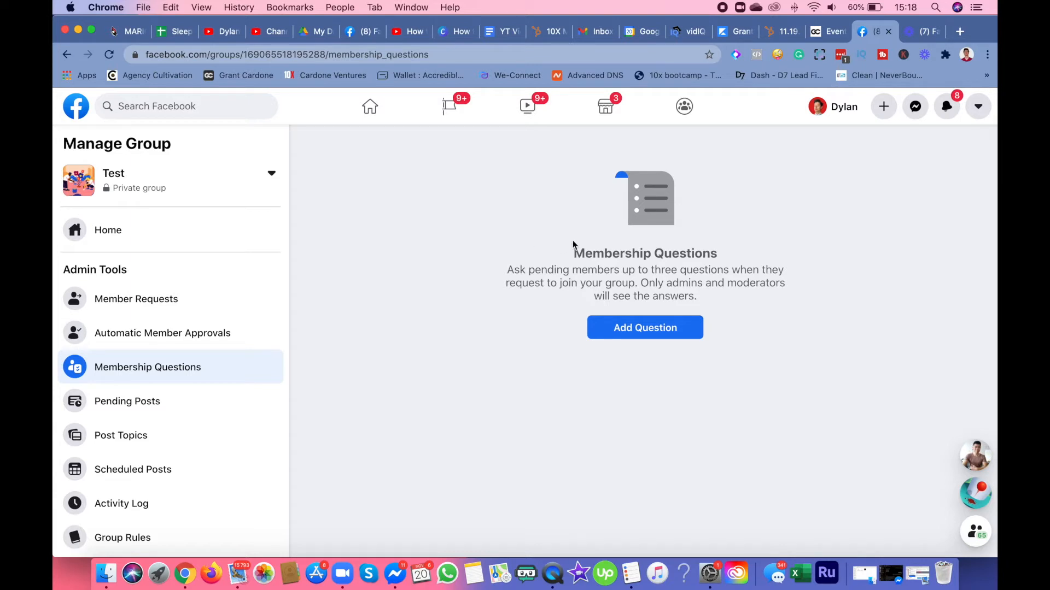
{"action": "mouse_move", "coordinate": [608, 338]}
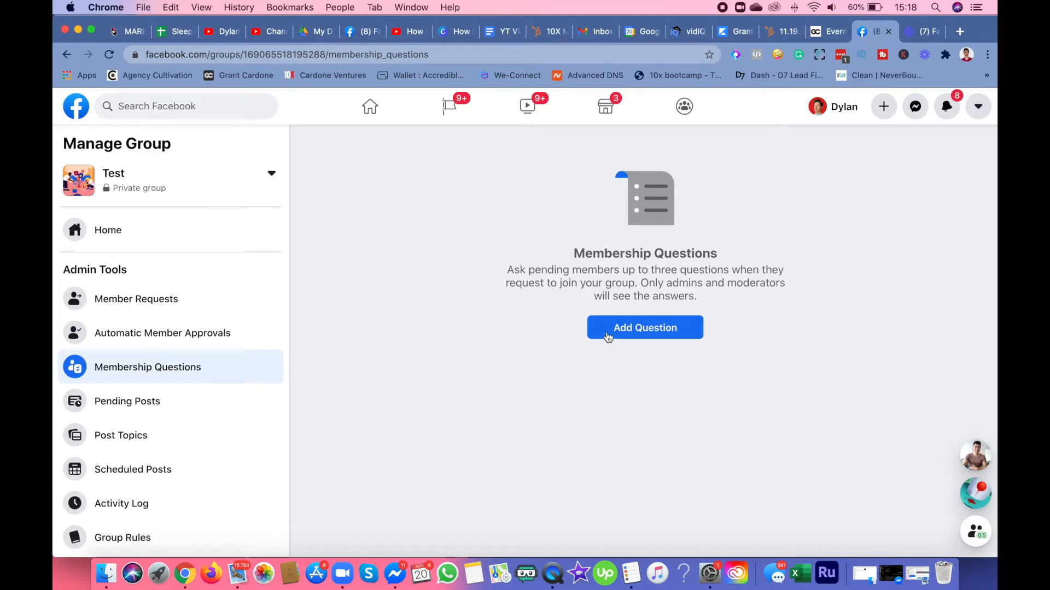
{"action": "mouse_move", "coordinate": [612, 345]}
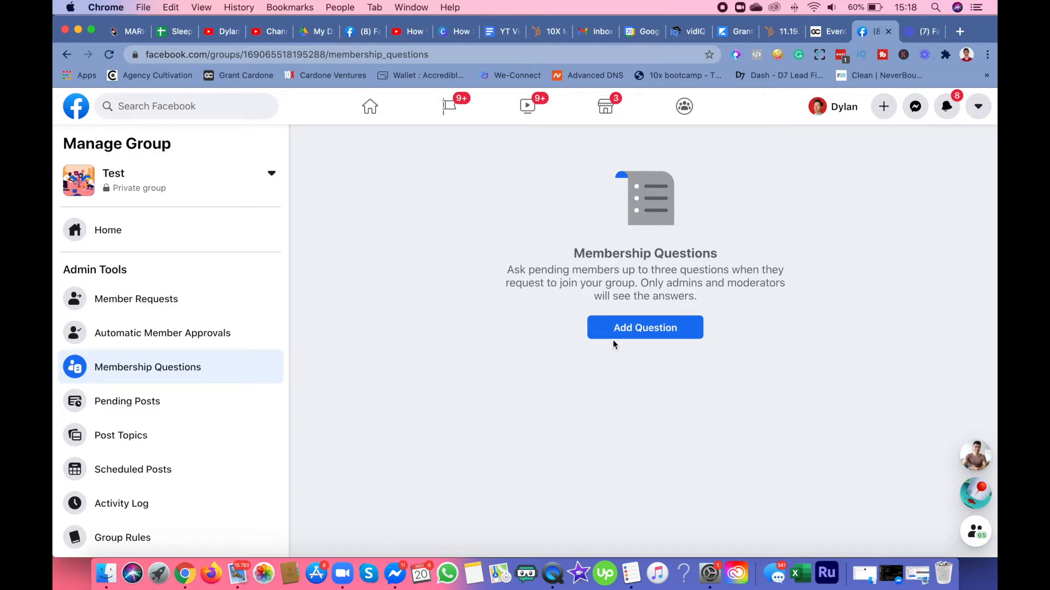
{"action": "left_click", "coordinate": [644, 327]}
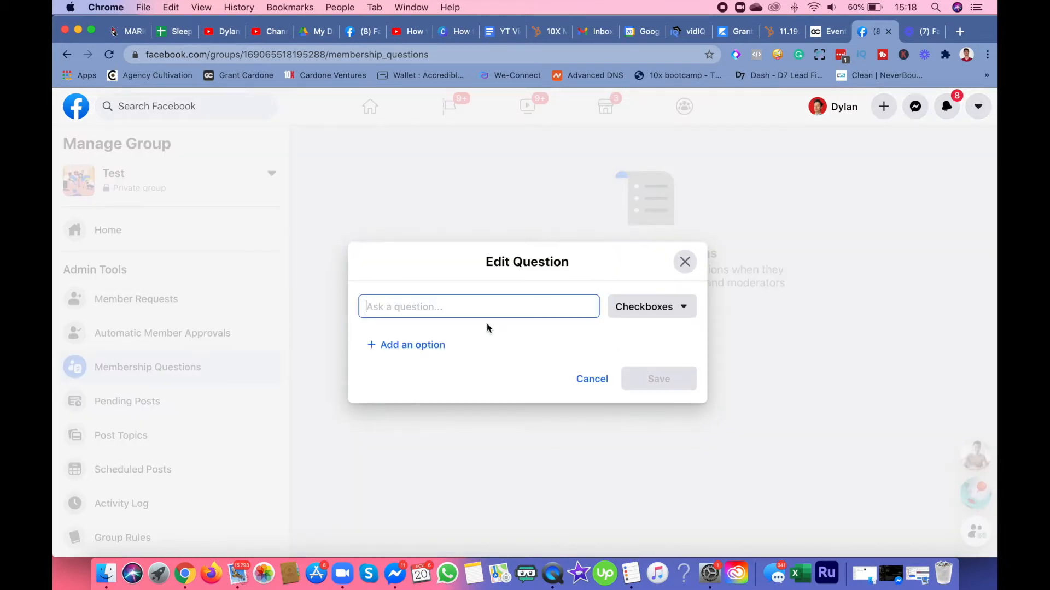
{"action": "mouse_move", "coordinate": [519, 343]}
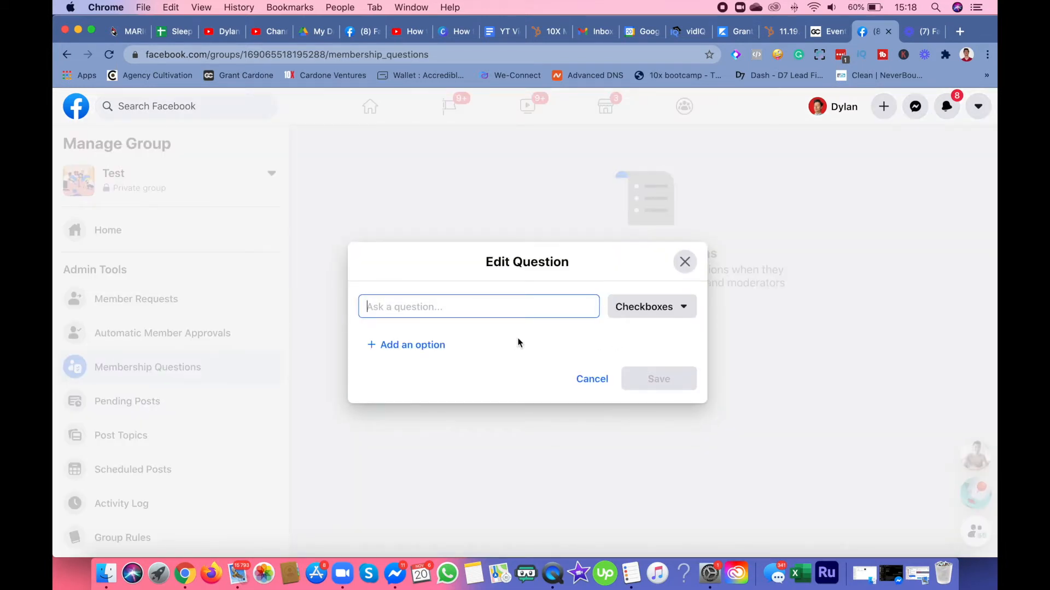
{"action": "mouse_move", "coordinate": [527, 312]}
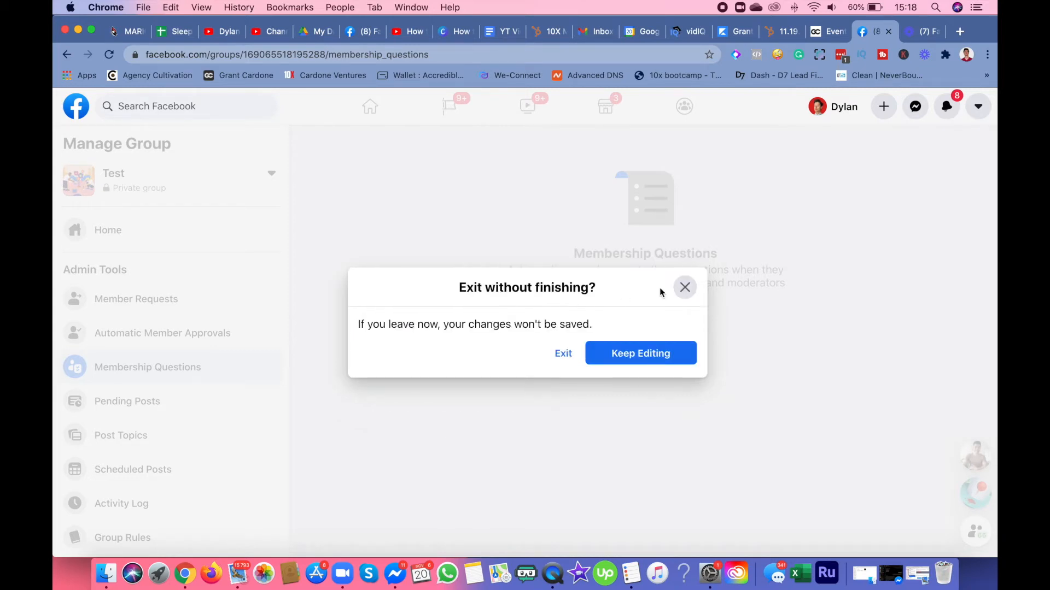
{"action": "left_click", "coordinate": [562, 353]}
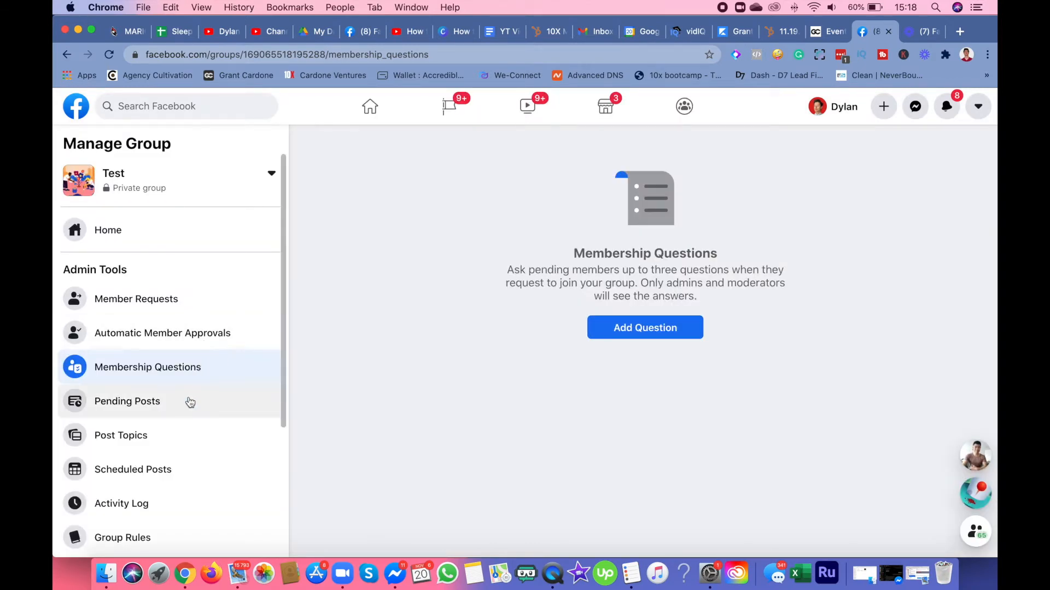
Step: Move to the Group Rules settings, which show no rules yet
{"action": "scroll", "scroll_direction": "down", "scroll_amount": 3}
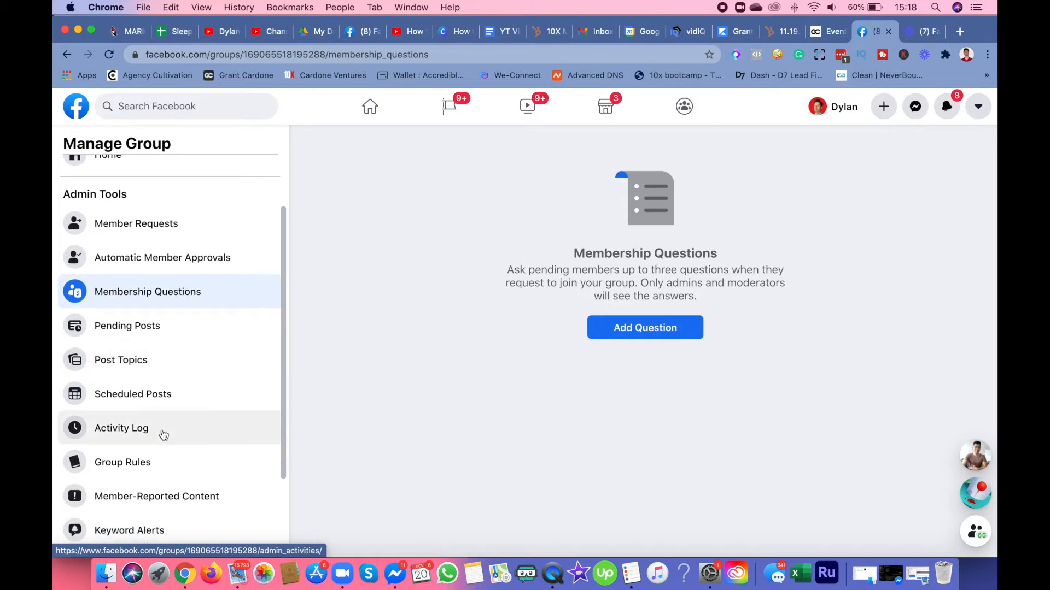
{"action": "mouse_move", "coordinate": [123, 462]}
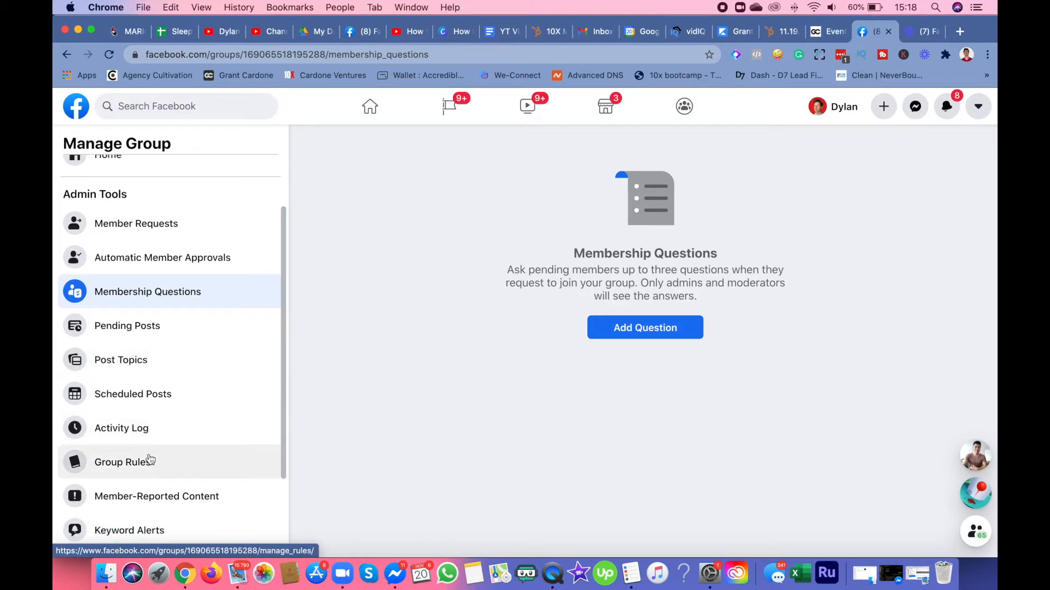
{"action": "left_click", "coordinate": [123, 462]}
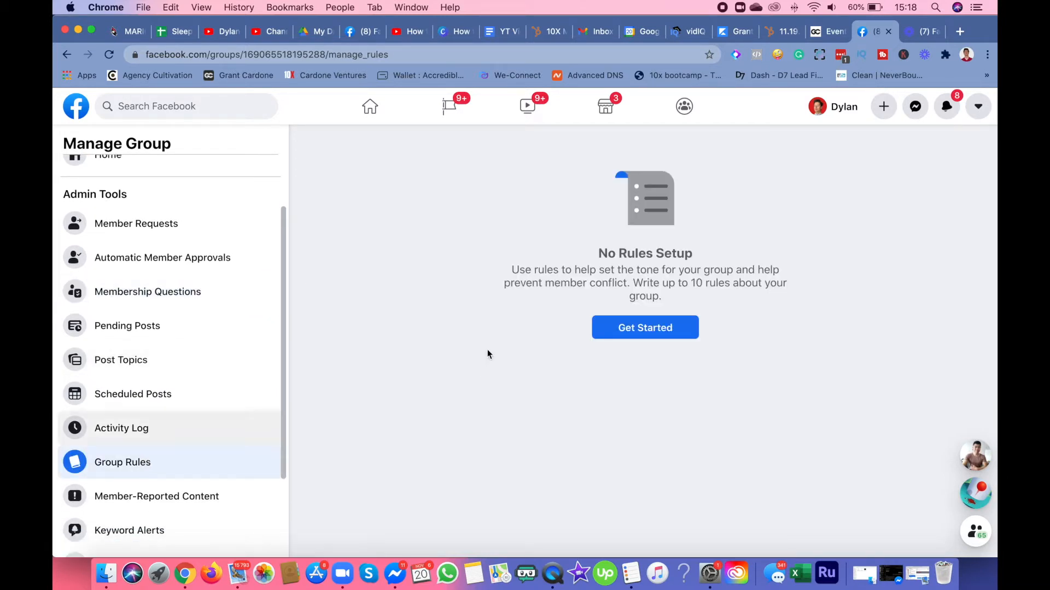
{"action": "mouse_move", "coordinate": [645, 327]}
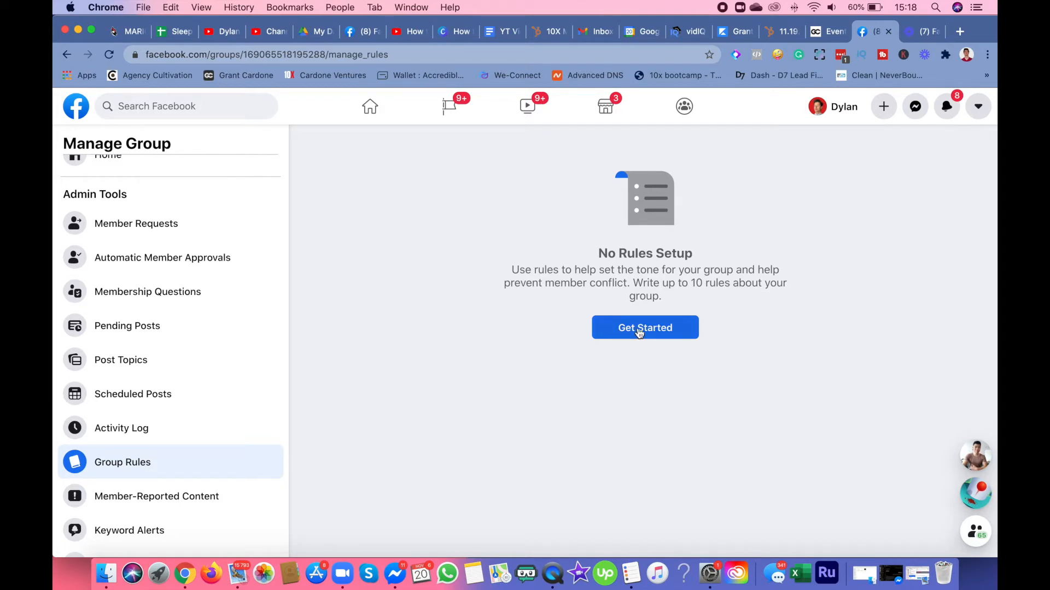
Step: Add the example rule 'Be Kind and Courteous' to the group
{"action": "left_click", "coordinate": [644, 327]}
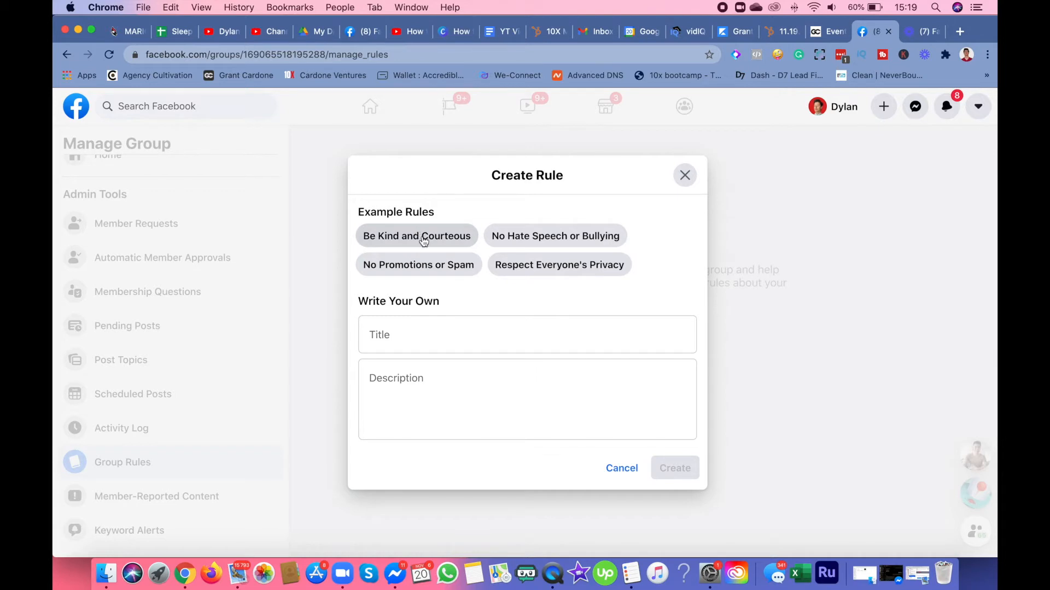
{"action": "mouse_move", "coordinate": [408, 273]}
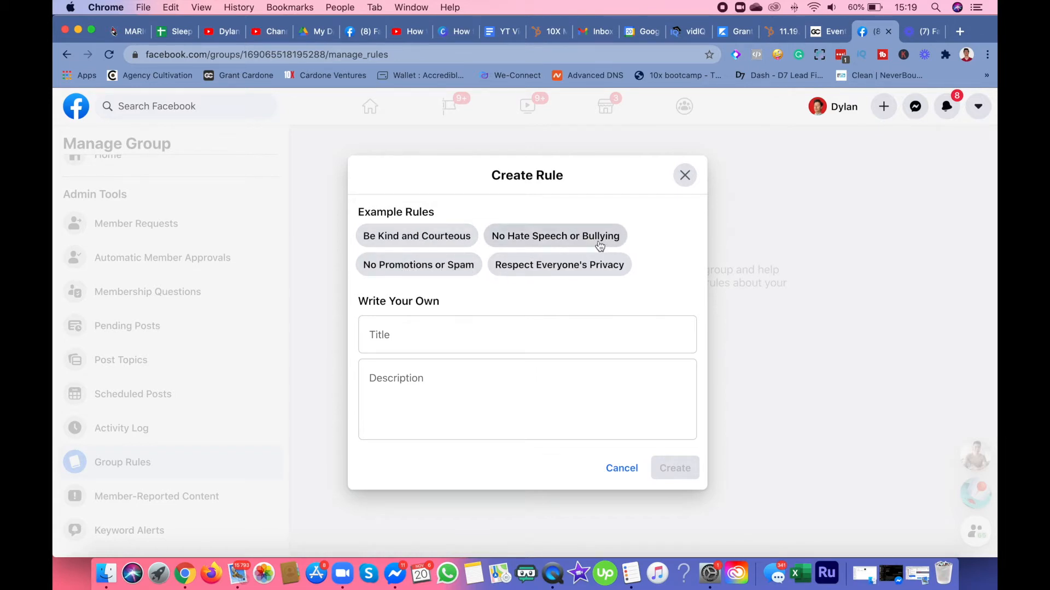
{"action": "left_click", "coordinate": [417, 236]}
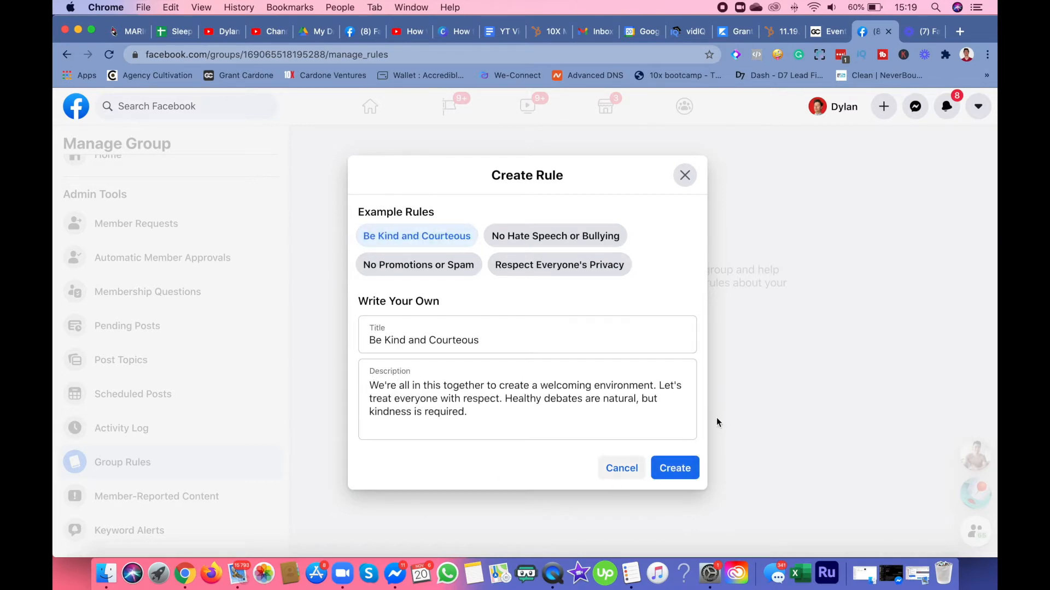
{"action": "left_click", "coordinate": [674, 468]}
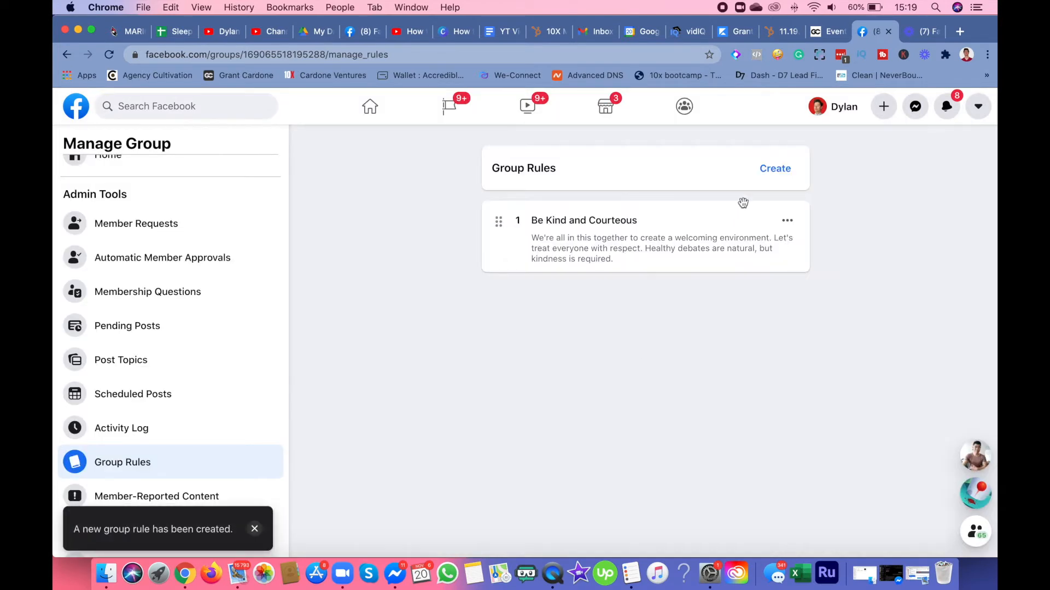
Step: Add a second rule, 'No Promotions or Spam'
{"action": "left_click", "coordinate": [774, 168]}
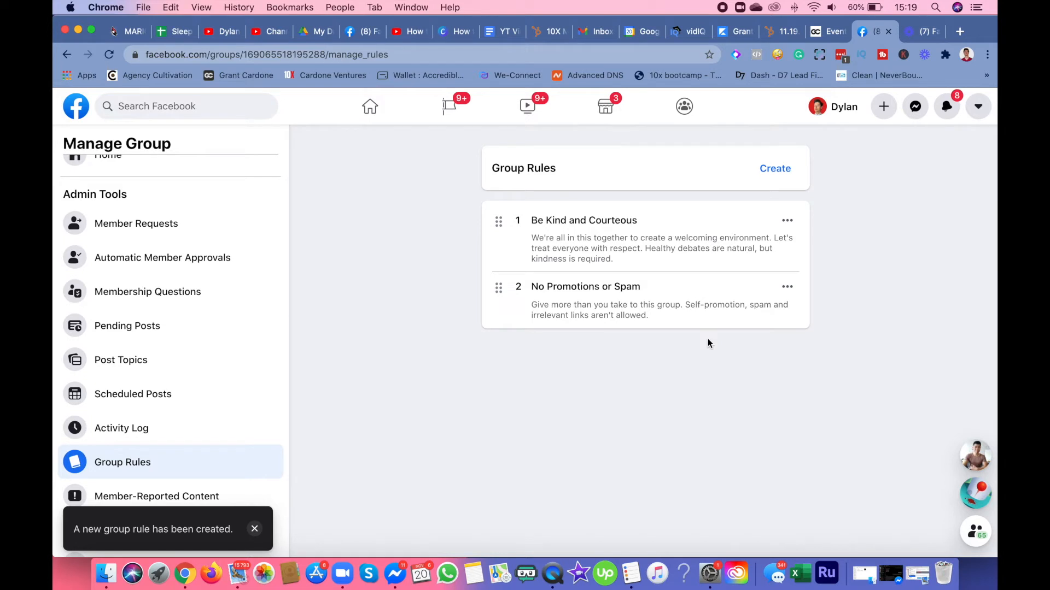
{"action": "left_click", "coordinate": [255, 529]}
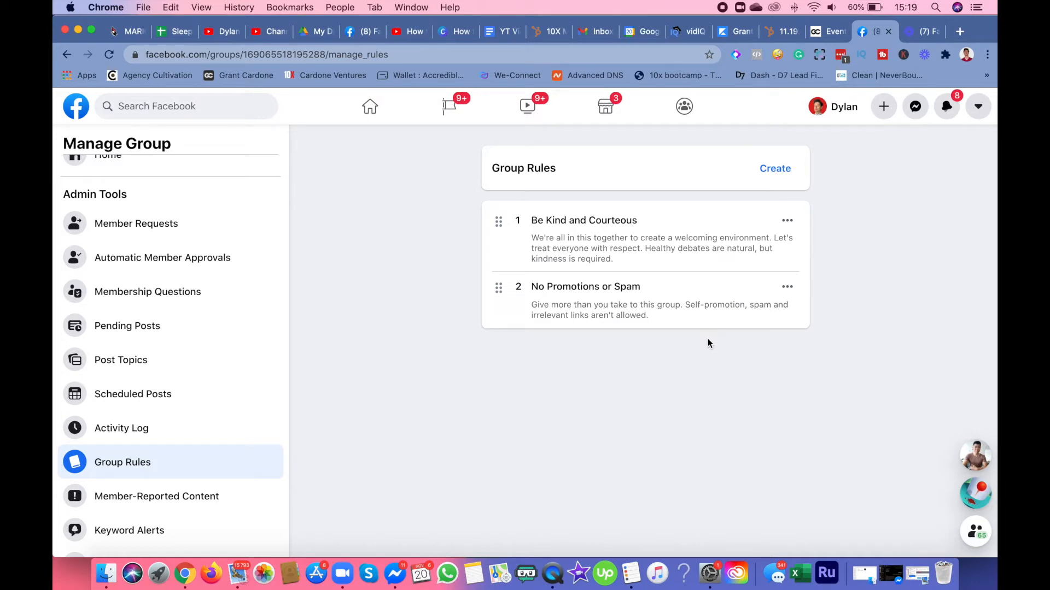
{"action": "mouse_move", "coordinate": [522, 291]}
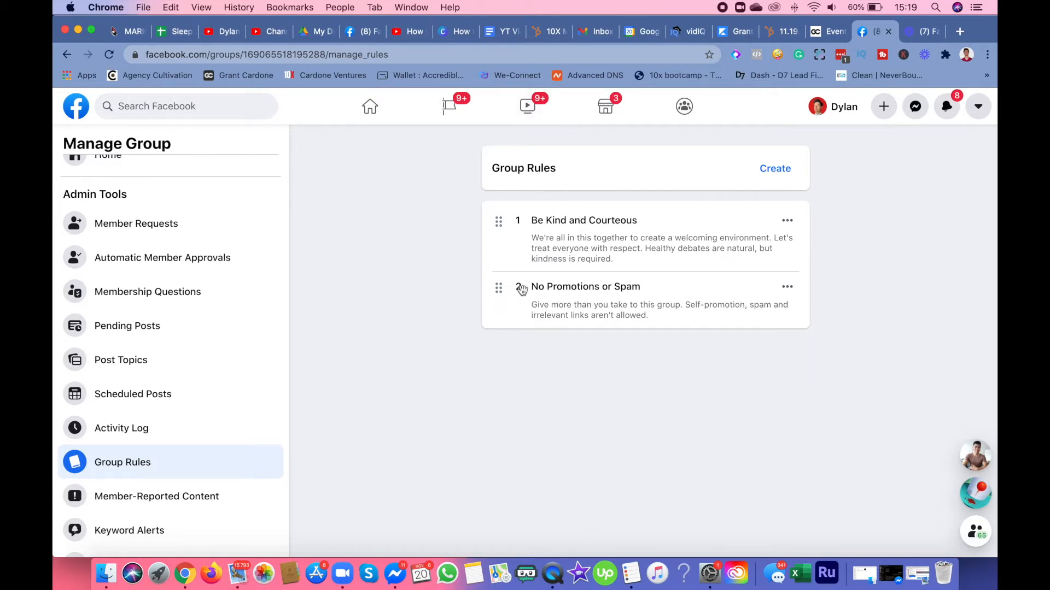
{"action": "scroll", "scroll_direction": "down", "scroll_amount": 3}
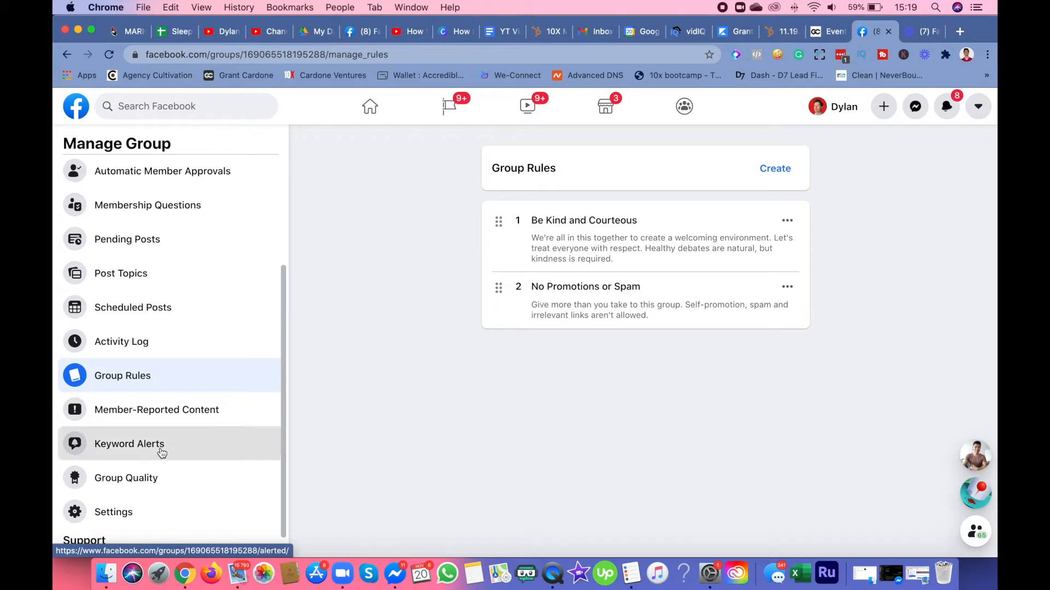
Step: Add 'Hate' as a keyword alert for the group
{"action": "left_click", "coordinate": [129, 444]}
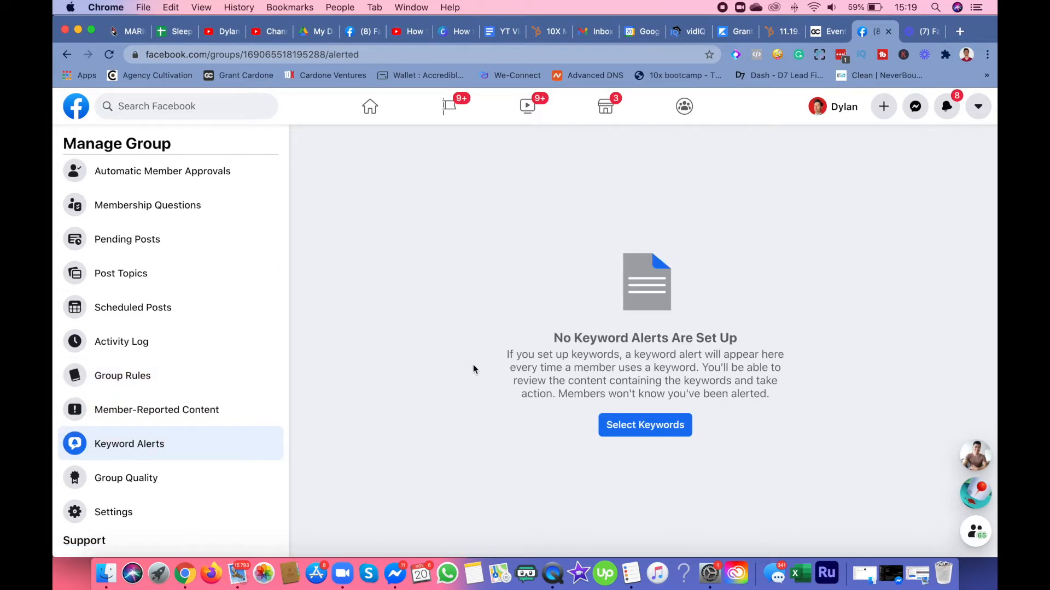
{"action": "left_click", "coordinate": [644, 424]}
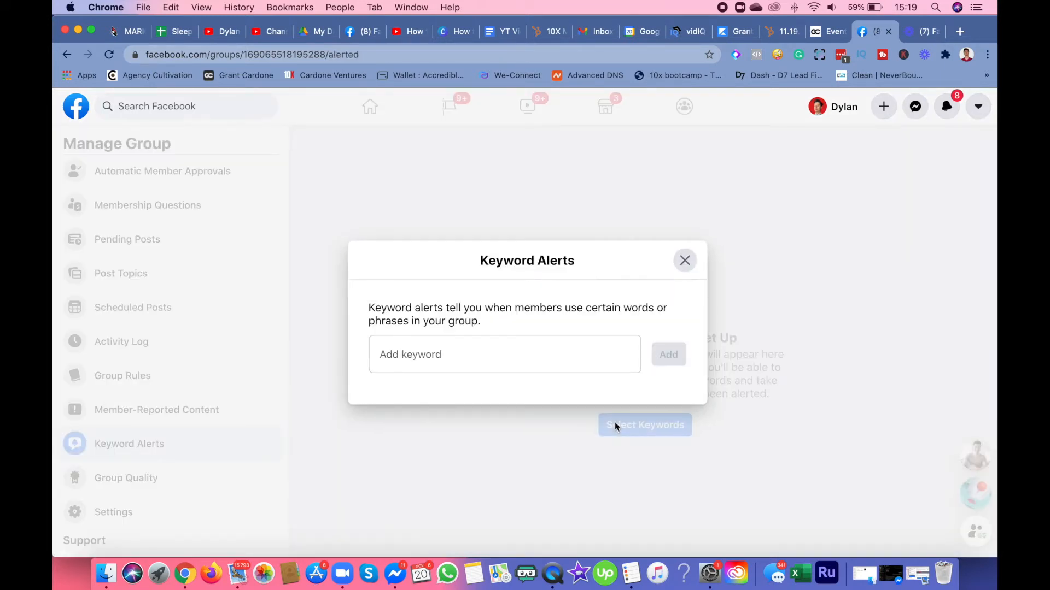
{"action": "left_click", "coordinate": [503, 354]}
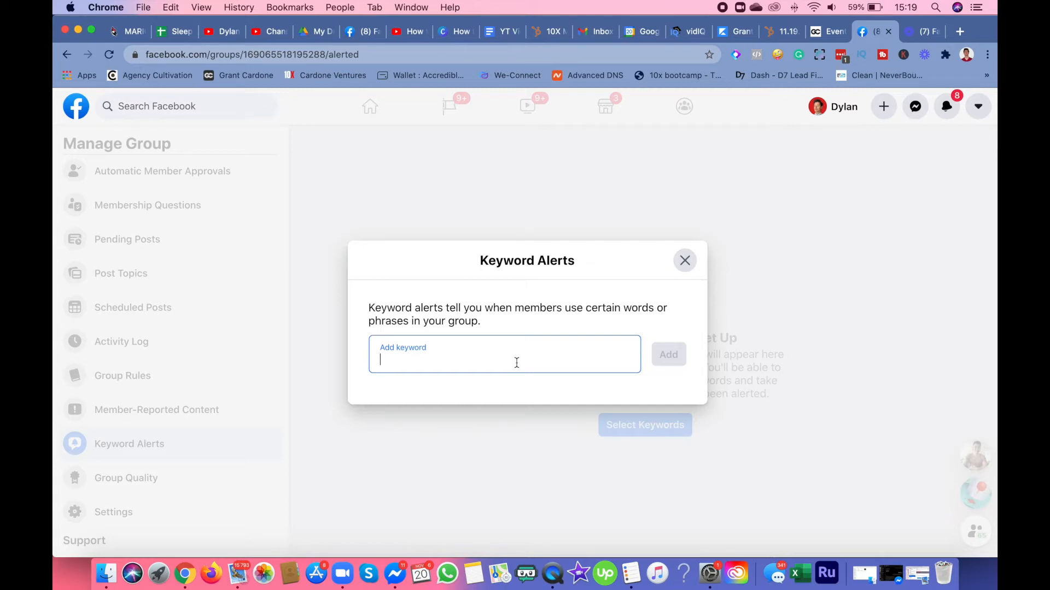
{"action": "type", "text": "H"}
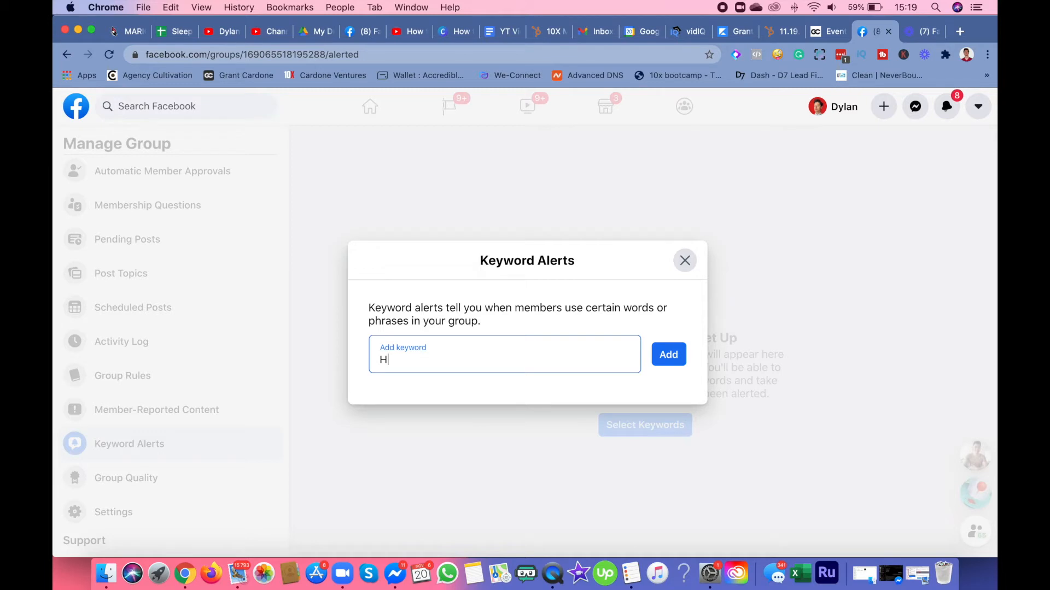
{"action": "type", "text": "ate"}
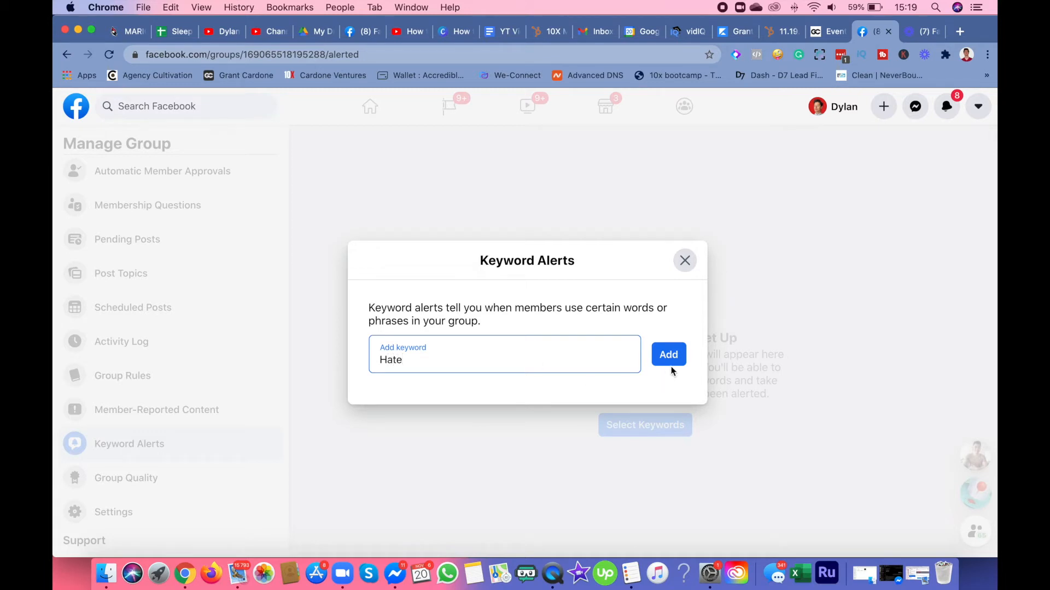
{"action": "left_click", "coordinate": [667, 355]}
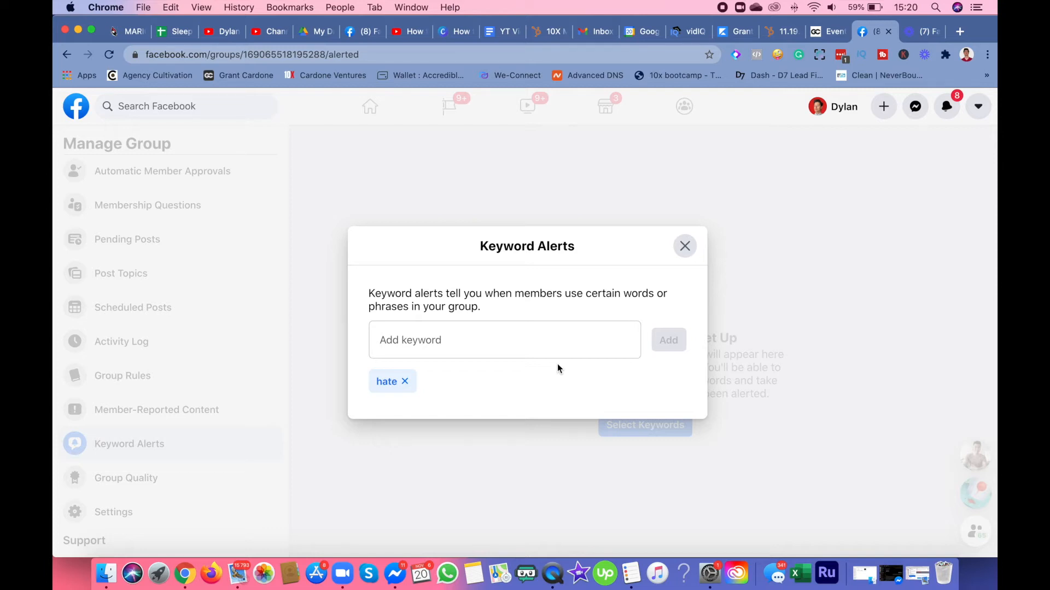
Step: Add 'cussing' as a second alert keyword and finish the setup
{"action": "left_click", "coordinate": [504, 339]}
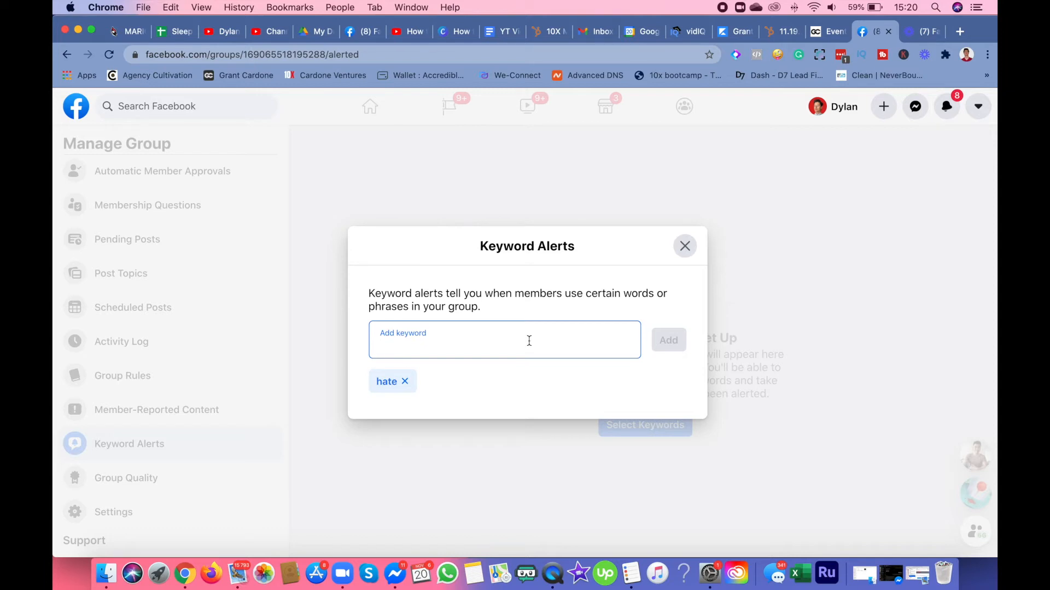
{"action": "type", "text": "Cussi"}
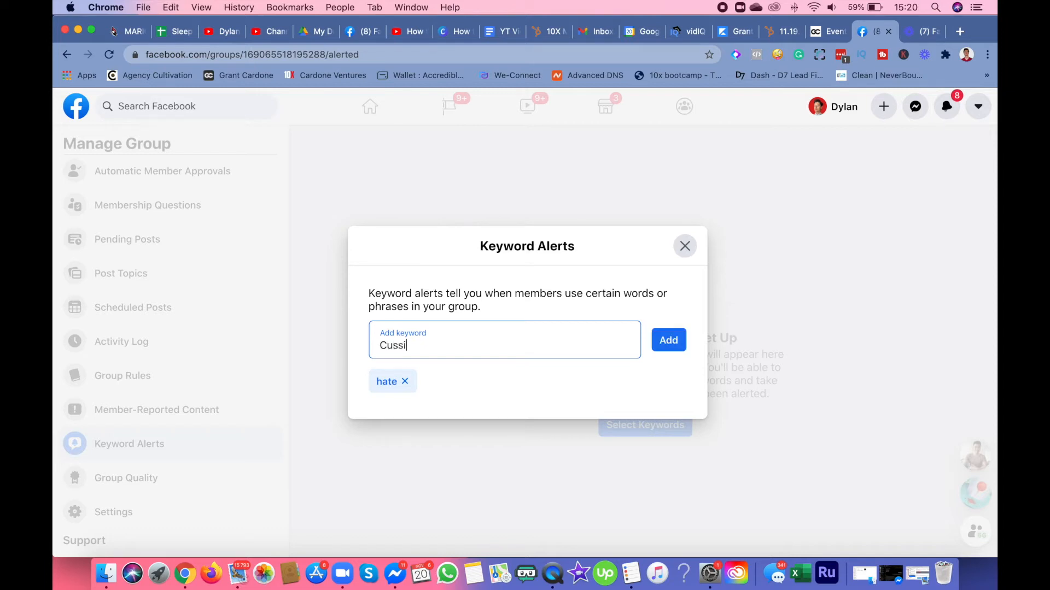
{"action": "left_click", "coordinate": [667, 339]}
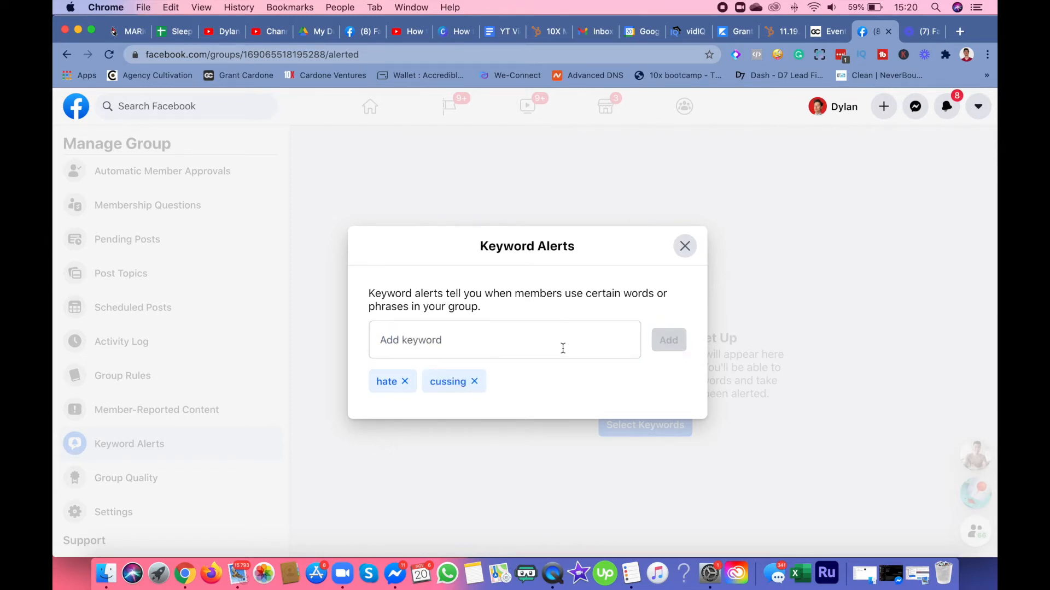
{"action": "left_click", "coordinate": [504, 338]}
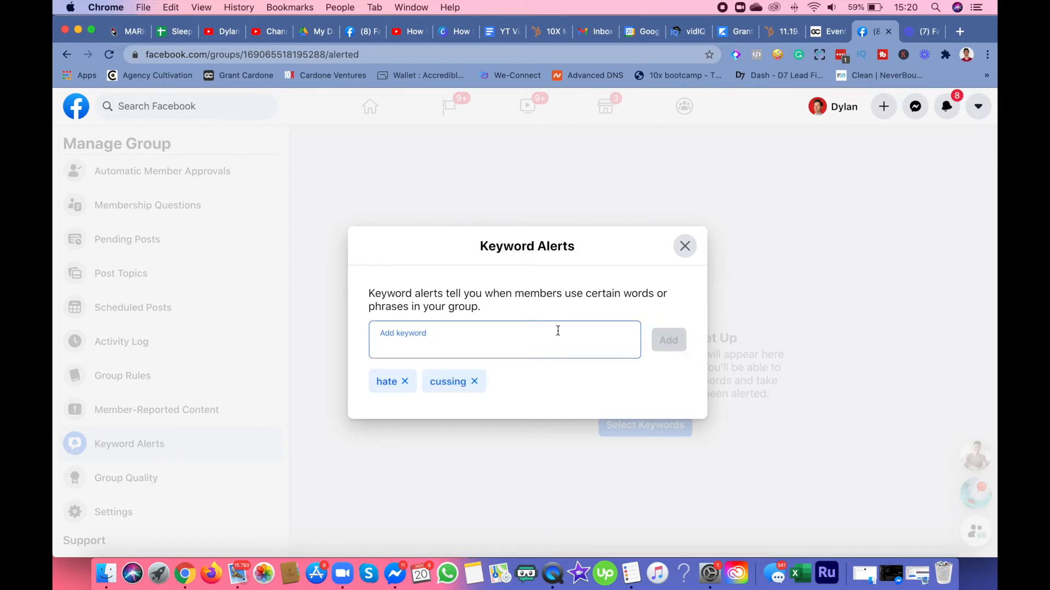
{"action": "left_click", "coordinate": [685, 246]}
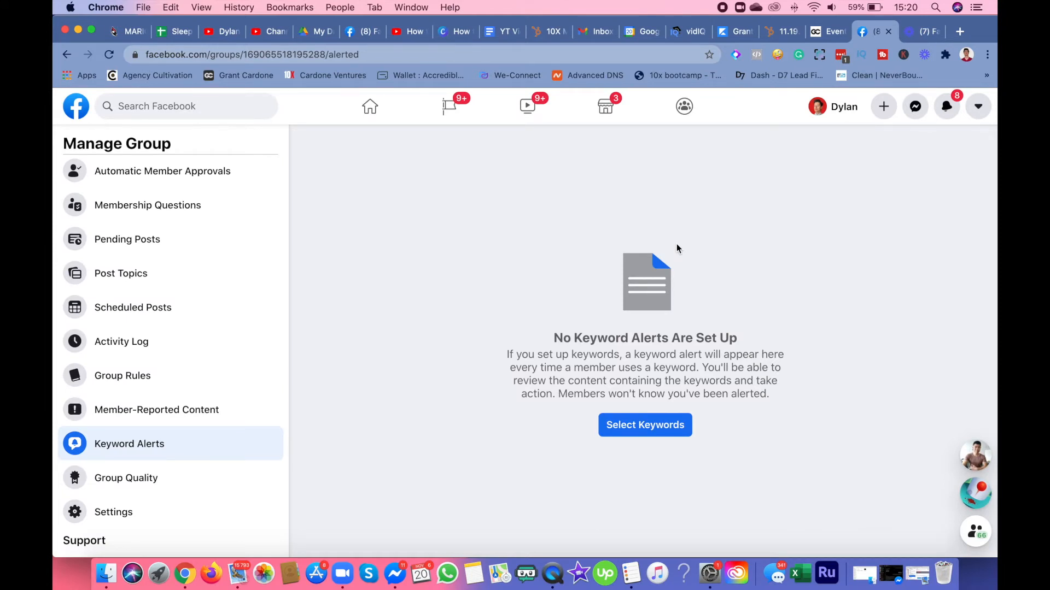
{"action": "mouse_move", "coordinate": [259, 358]}
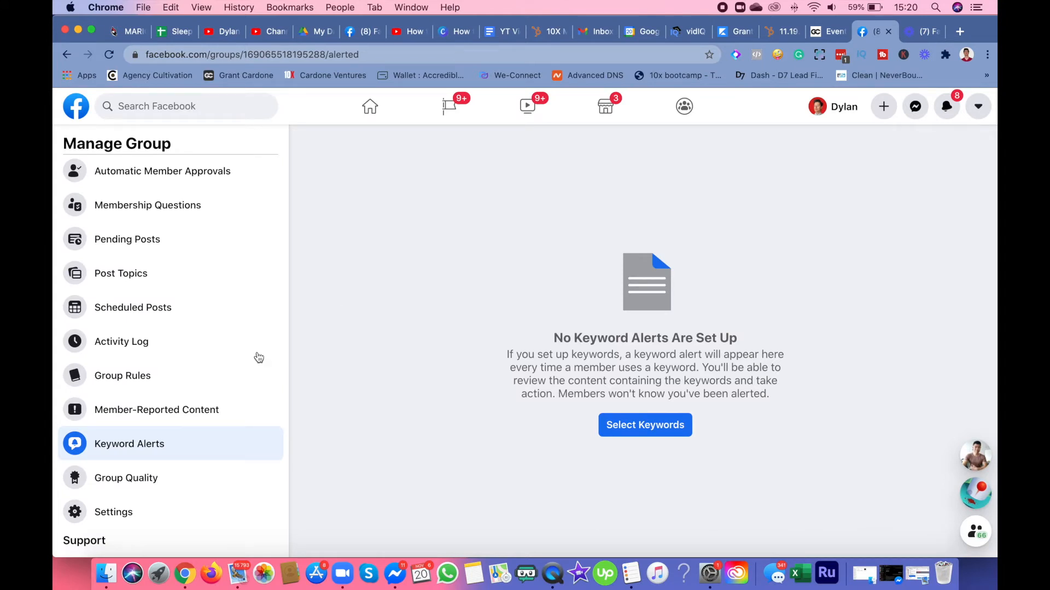
Step: Check Group Quality, then review Pending Posts showing zero awaiting review
{"action": "left_click", "coordinate": [126, 478]}
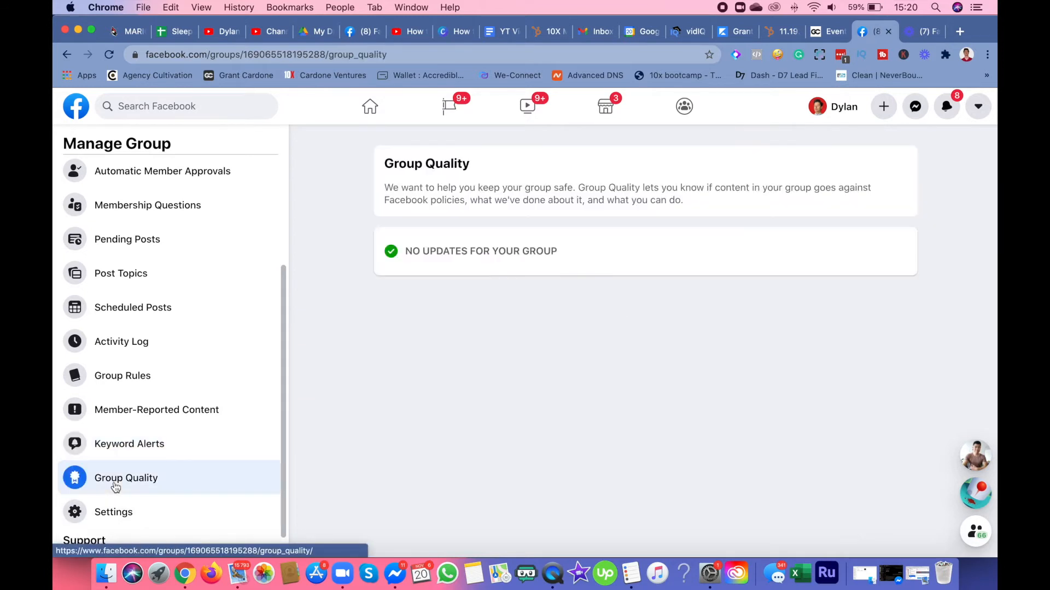
{"action": "mouse_move", "coordinate": [224, 363]}
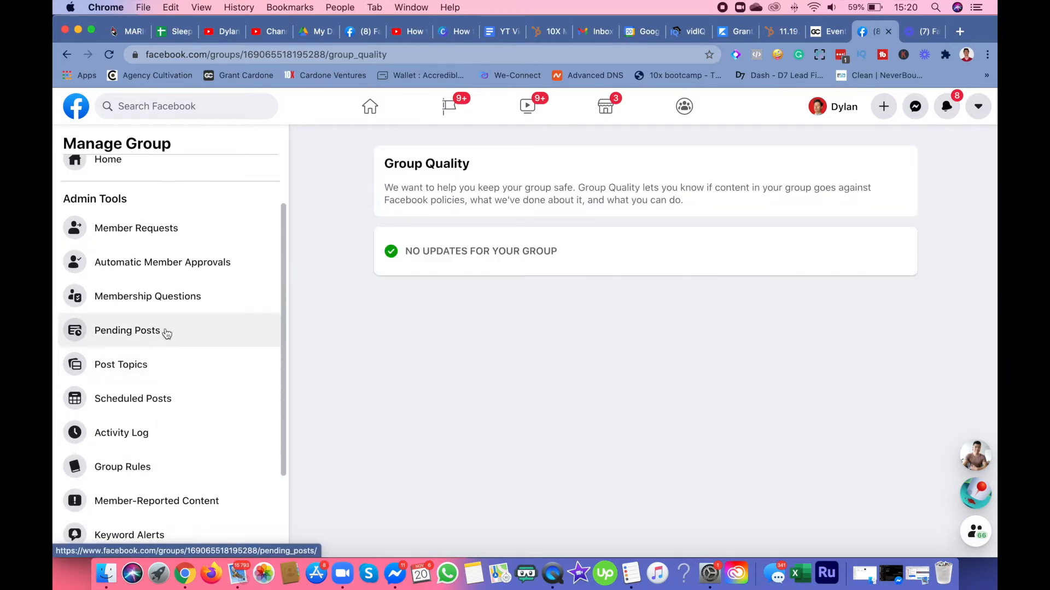
{"action": "left_click", "coordinate": [127, 330]}
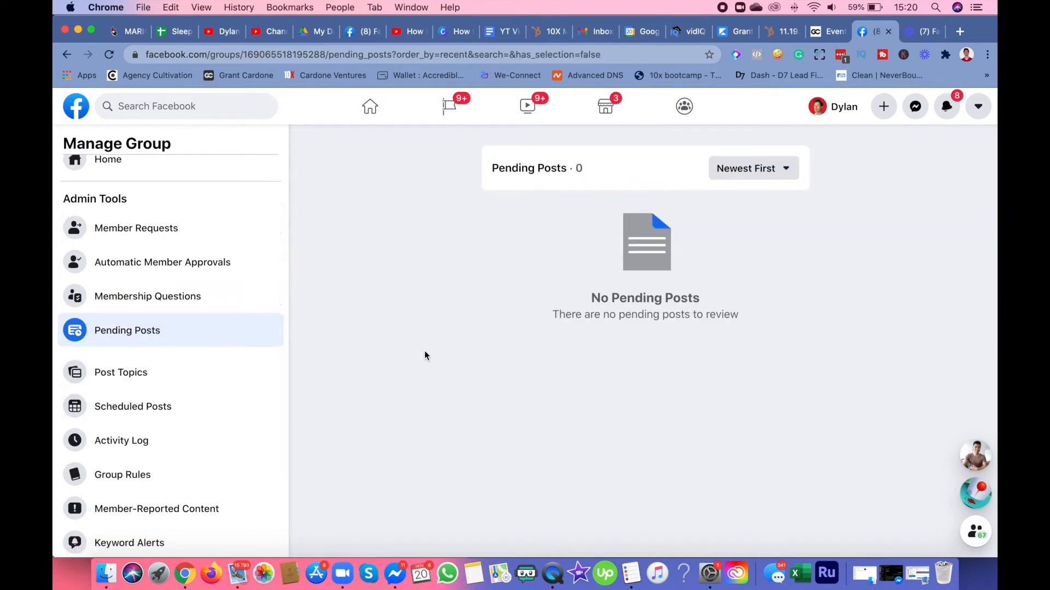
{"action": "mouse_move", "coordinate": [515, 295]}
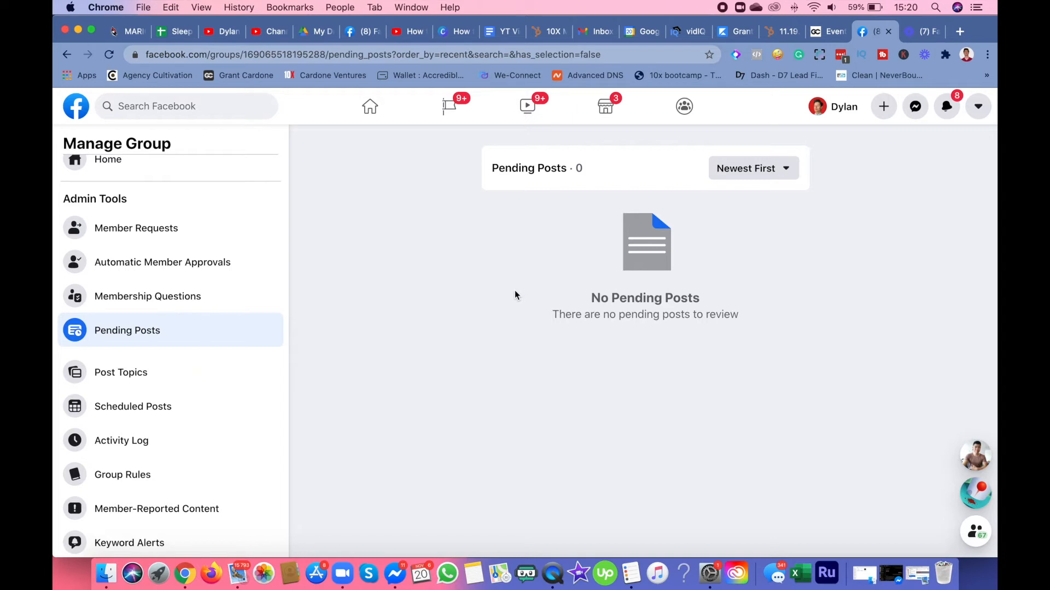
{"action": "mouse_move", "coordinate": [514, 242]}
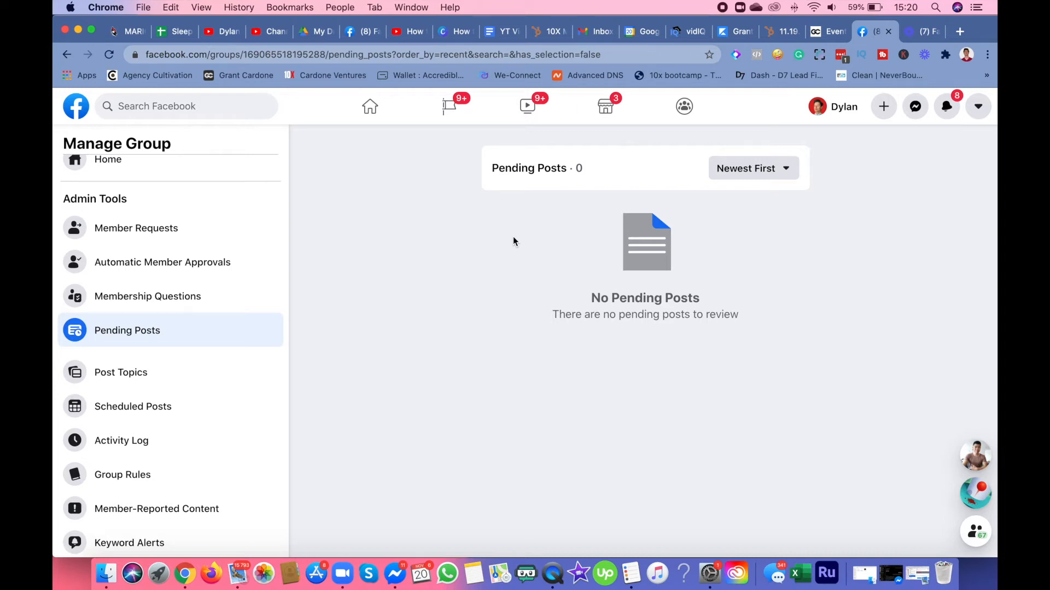
{"action": "mouse_move", "coordinate": [489, 306]}
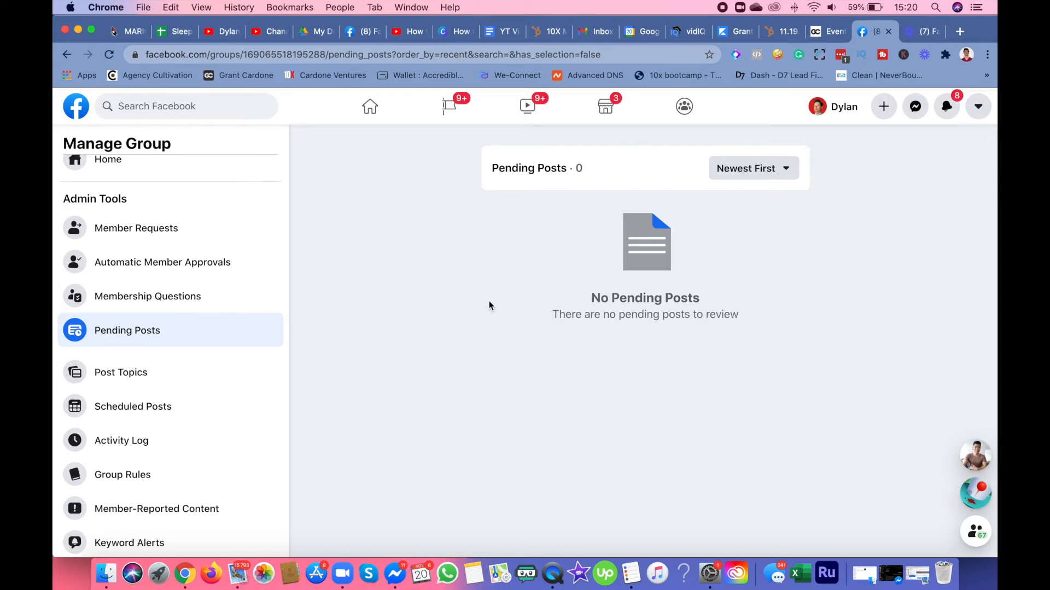
{"action": "mouse_move", "coordinate": [477, 299]}
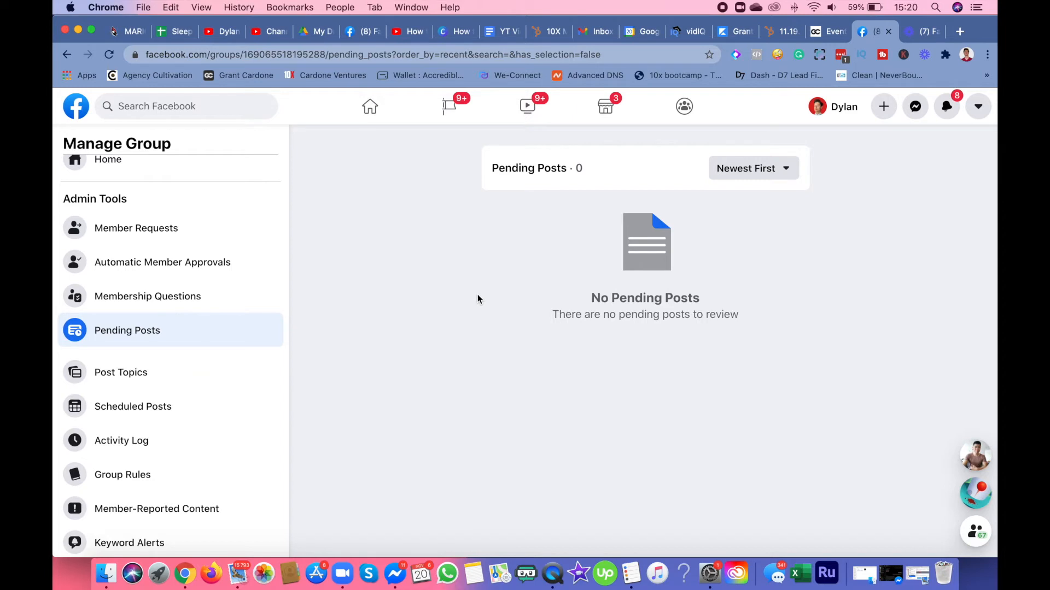
{"action": "mouse_move", "coordinate": [158, 398]}
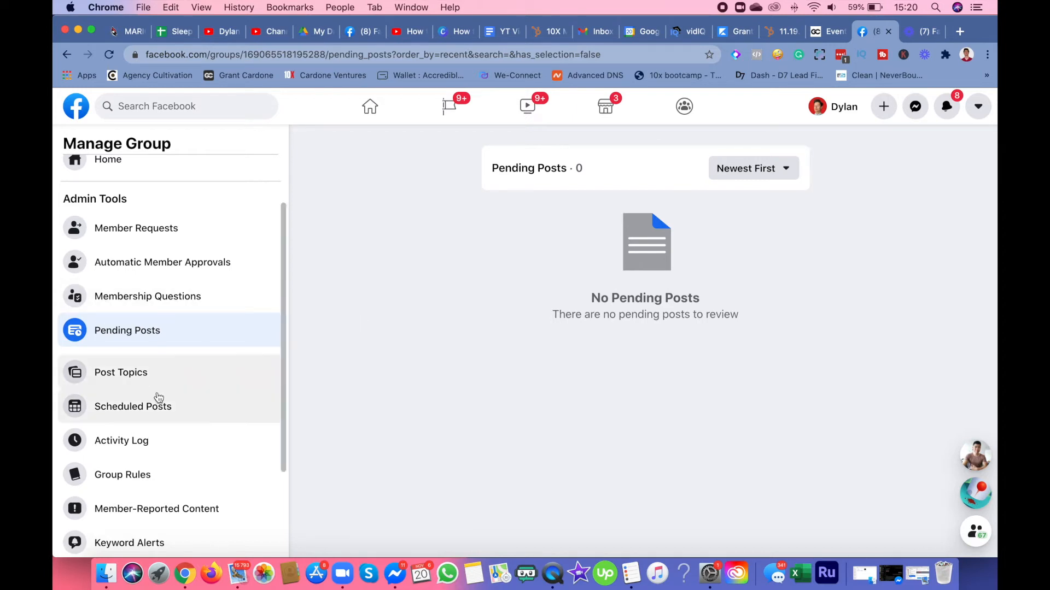
{"action": "scroll", "scroll_direction": "down", "scroll_amount": 3}
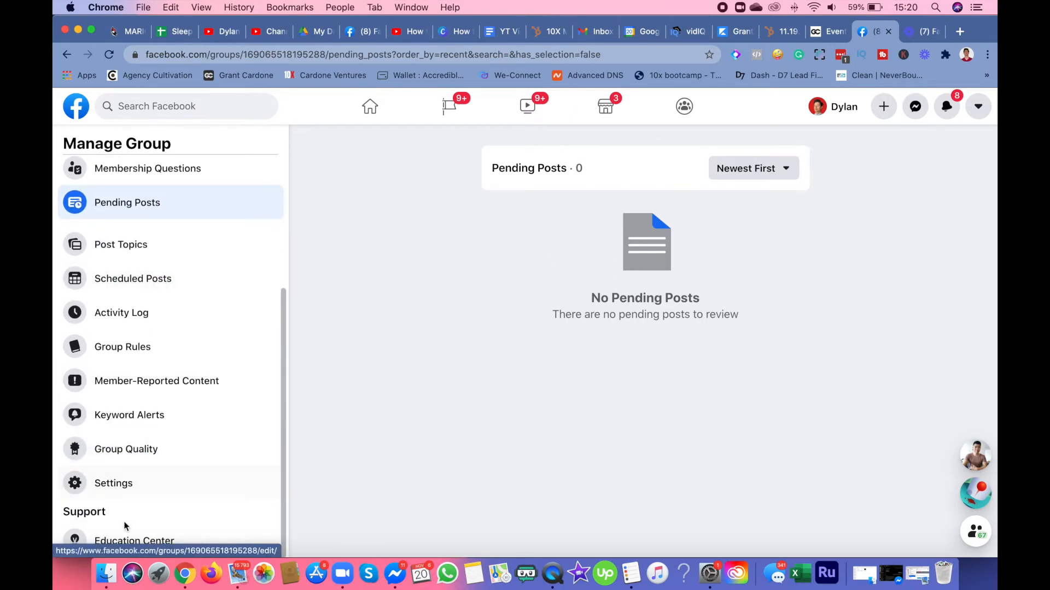
Step: Turn on admin or moderator approval for all member posts under Manage Discussion and save it
{"action": "left_click", "coordinate": [113, 482]}
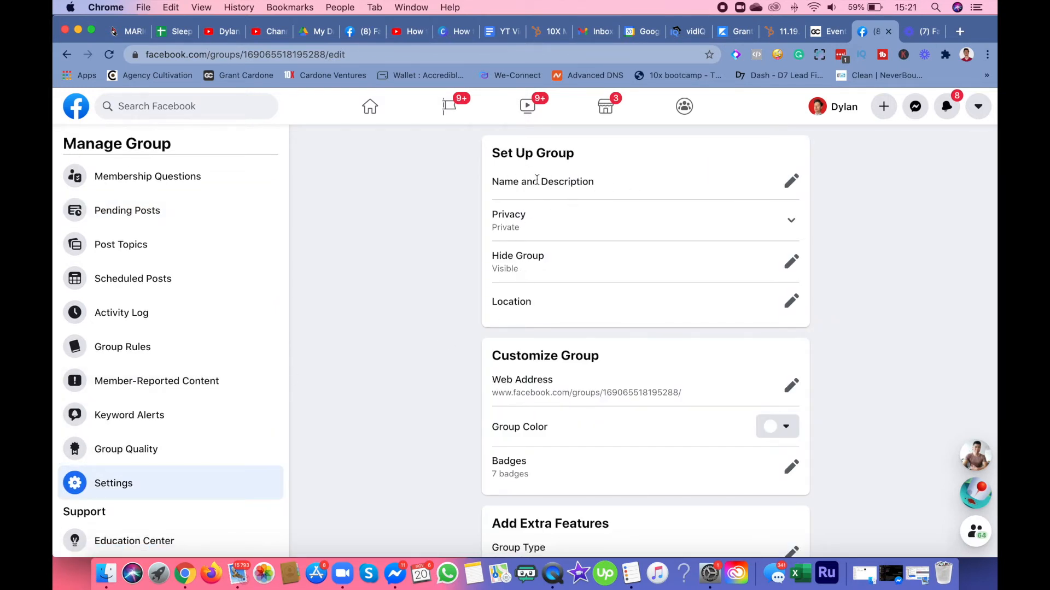
{"action": "scroll", "scroll_direction": "down", "scroll_amount": 3}
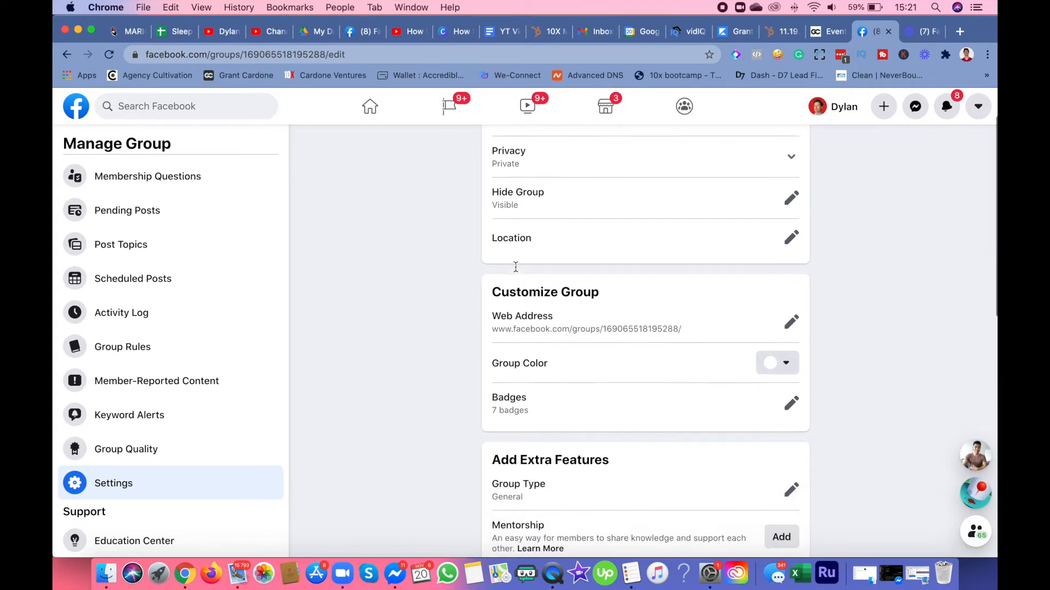
{"action": "scroll", "scroll_direction": "down", "scroll_amount": 3}
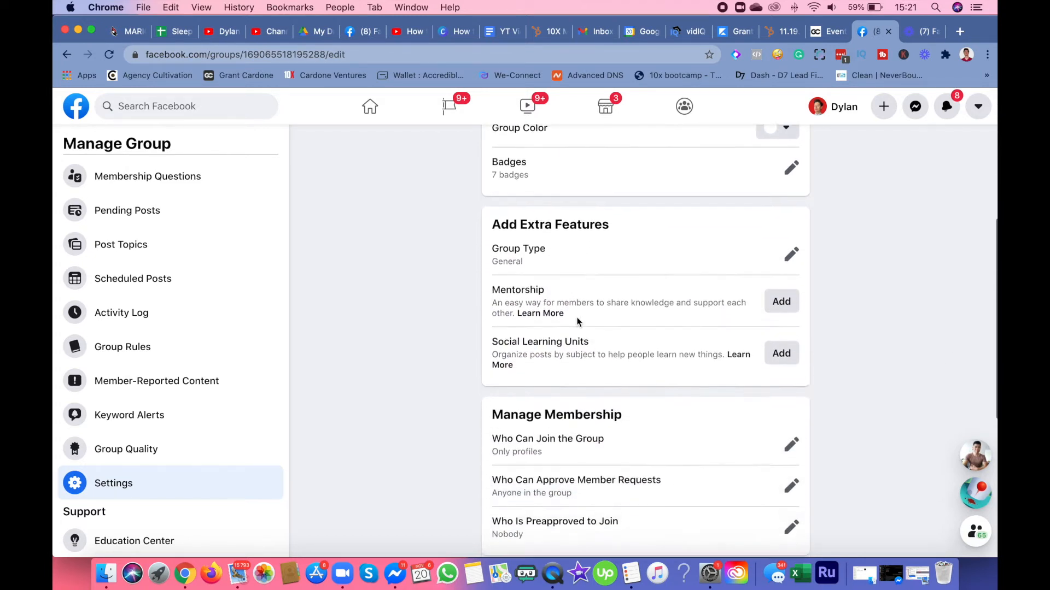
{"action": "scroll", "scroll_direction": "down", "scroll_amount": 3}
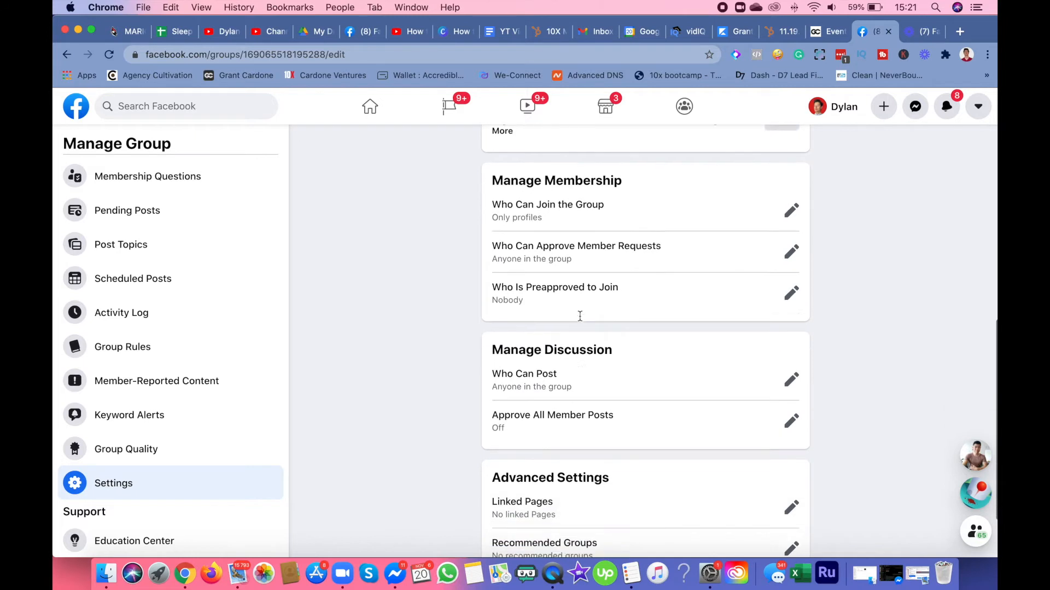
{"action": "scroll", "scroll_direction": "down", "scroll_amount": 3}
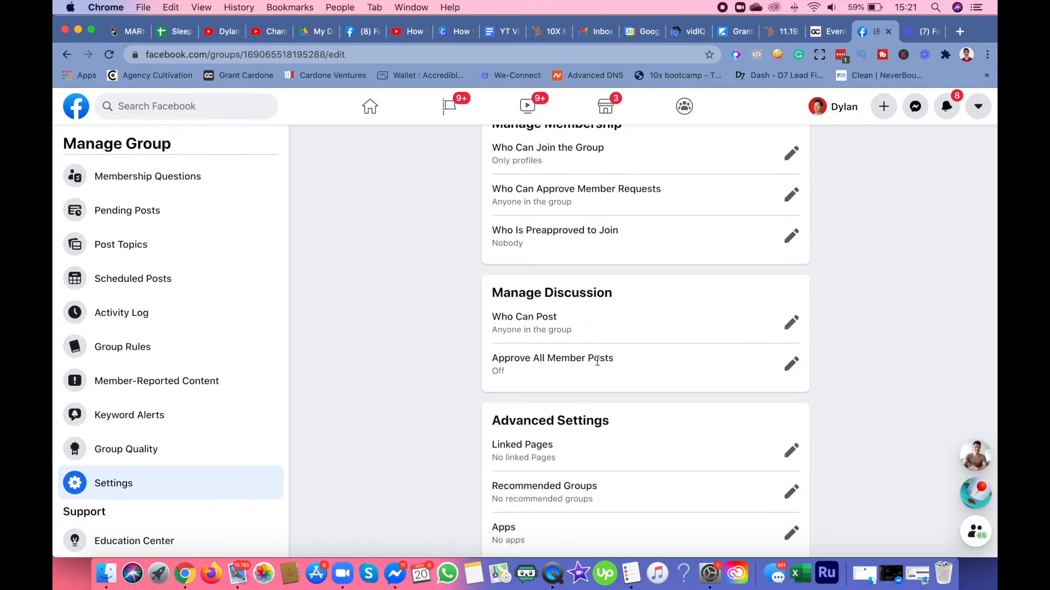
{"action": "left_click", "coordinate": [791, 363]}
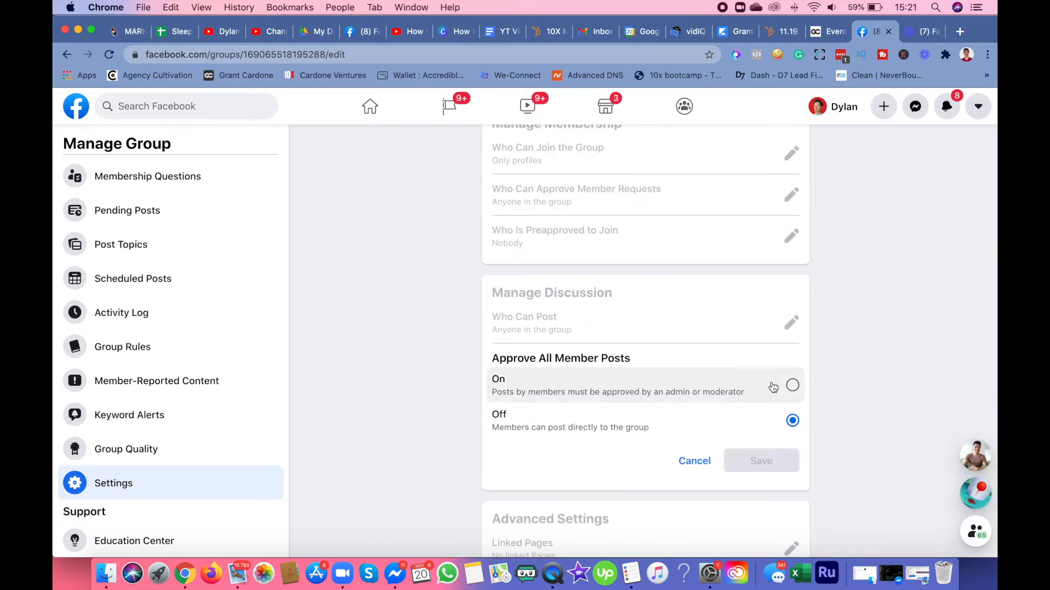
{"action": "left_click", "coordinate": [791, 386]}
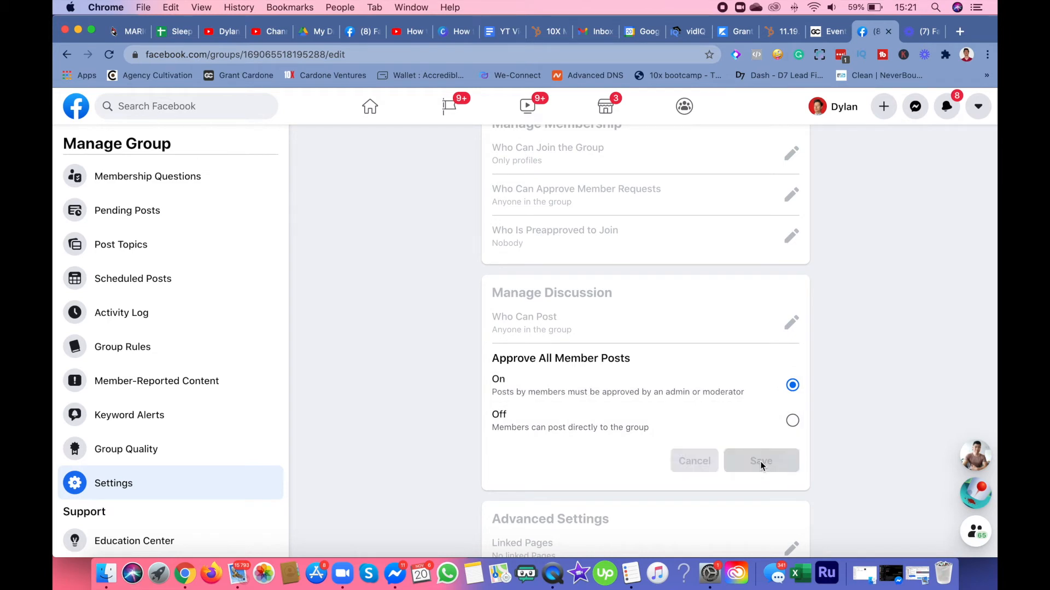
{"action": "left_click", "coordinate": [761, 461]}
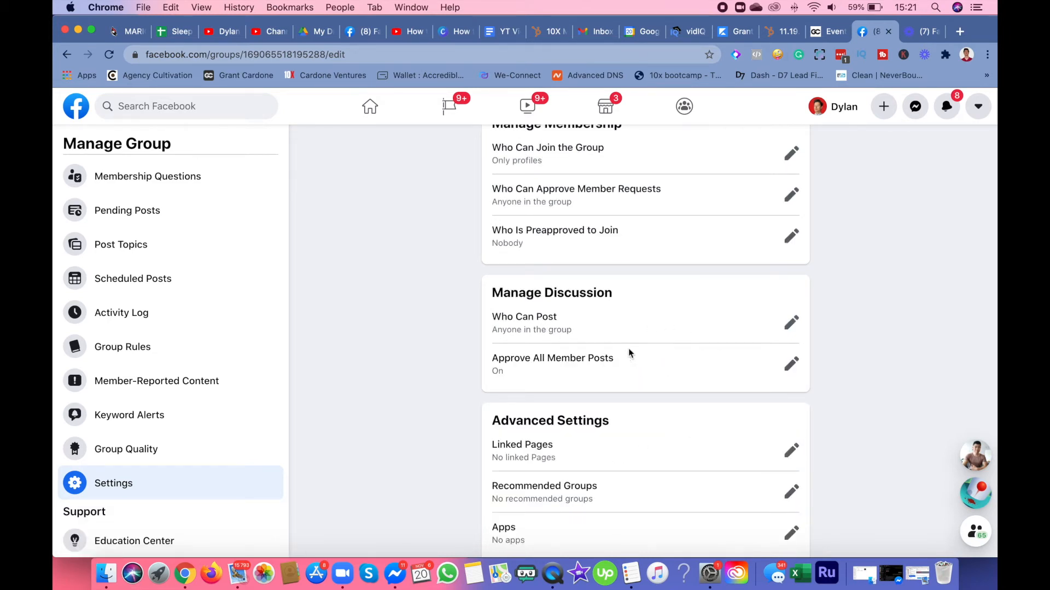
Step: Review the remaining discussion settings and return to the empty Pending Posts queue
{"action": "left_click", "coordinate": [791, 321]}
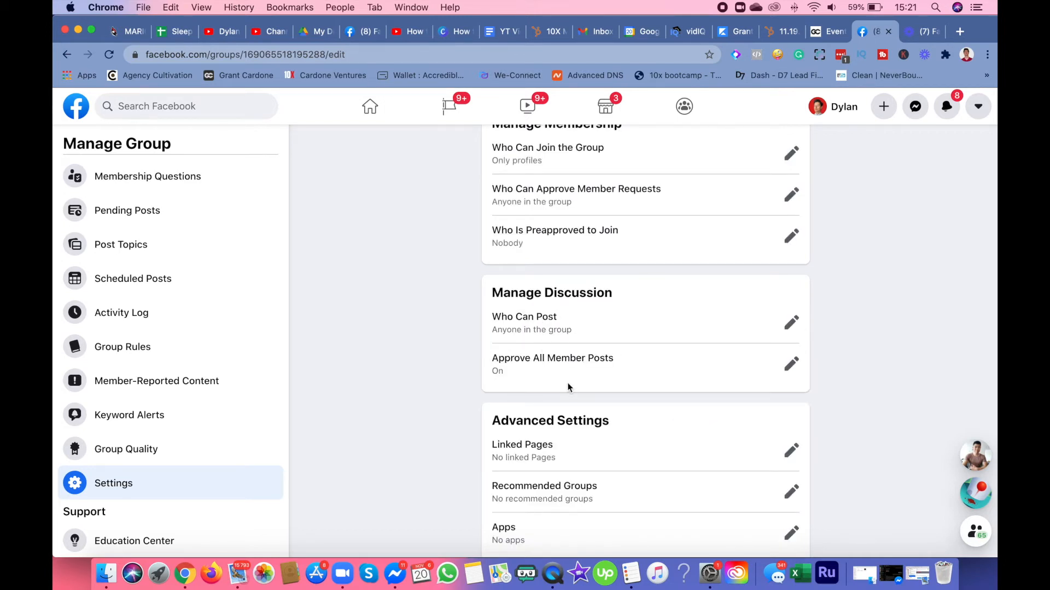
{"action": "mouse_move", "coordinate": [568, 375]}
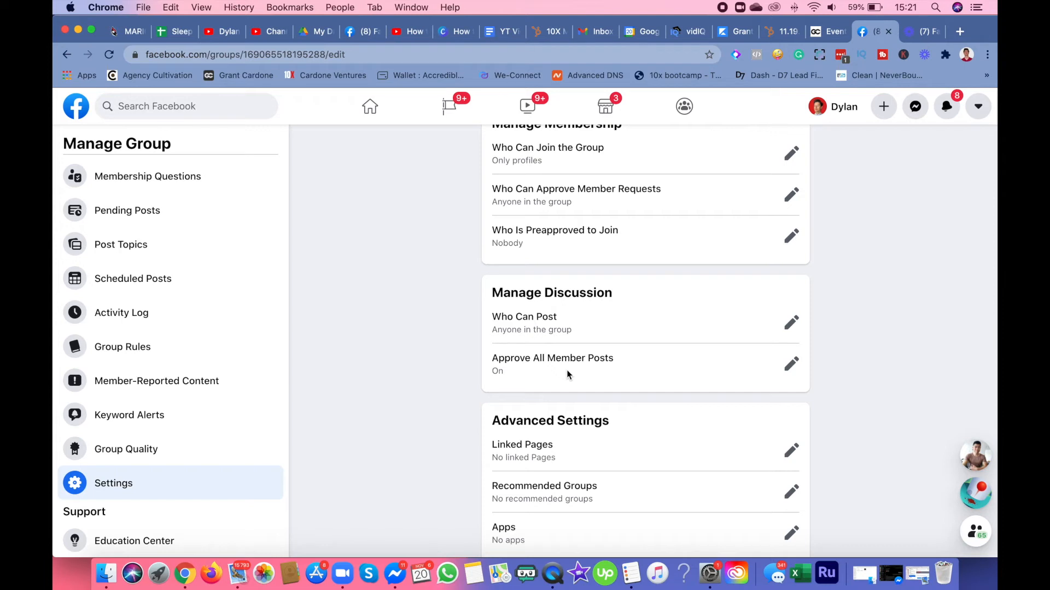
{"action": "mouse_move", "coordinate": [449, 362]}
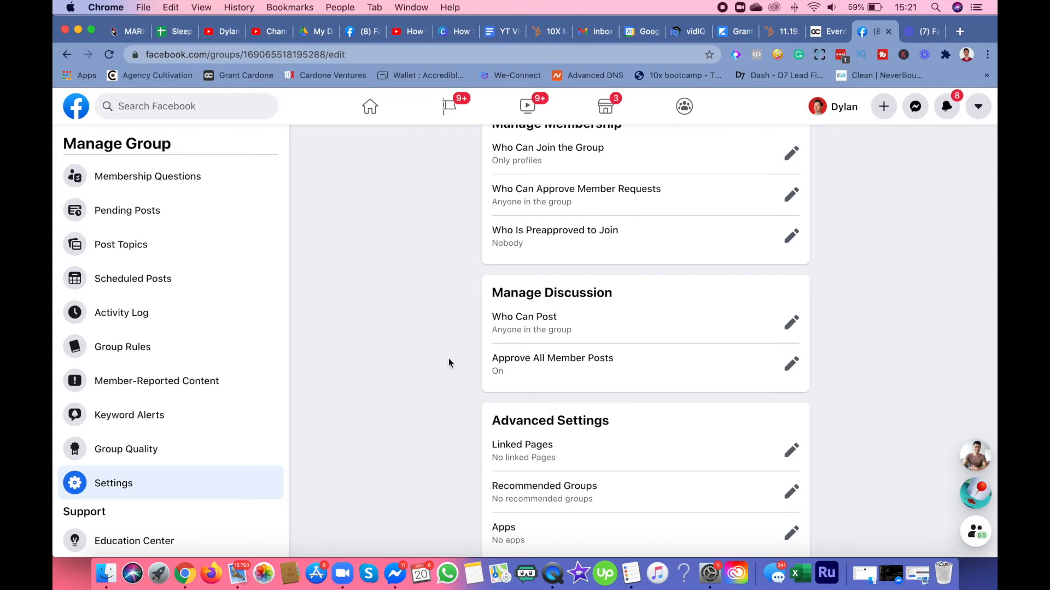
{"action": "scroll", "scroll_direction": "up", "scroll_amount": 3}
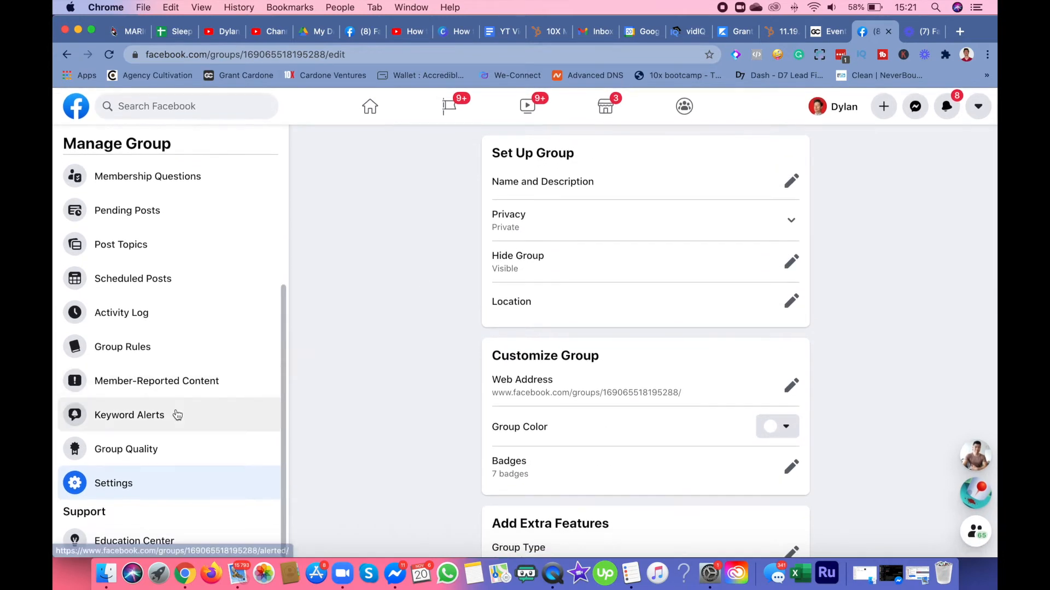
{"action": "mouse_move", "coordinate": [232, 437]}
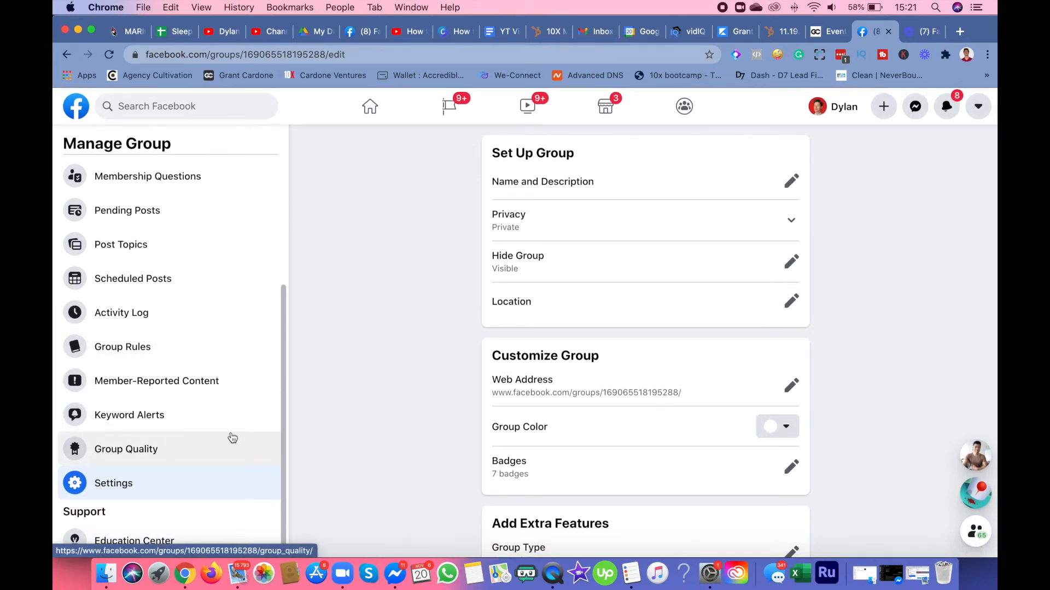
{"action": "mouse_move", "coordinate": [310, 456]}
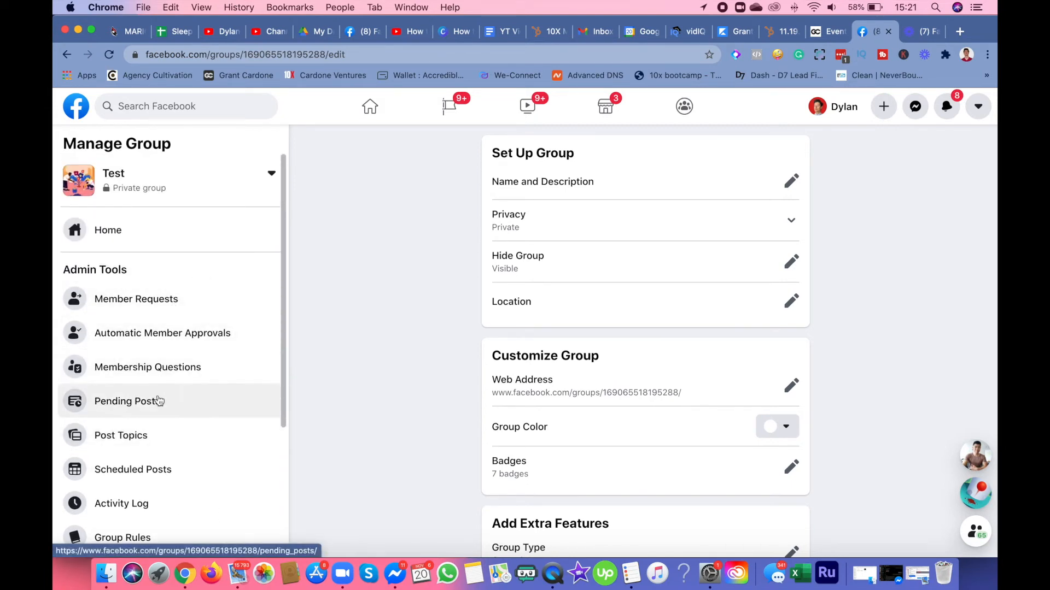
{"action": "left_click", "coordinate": [127, 401]}
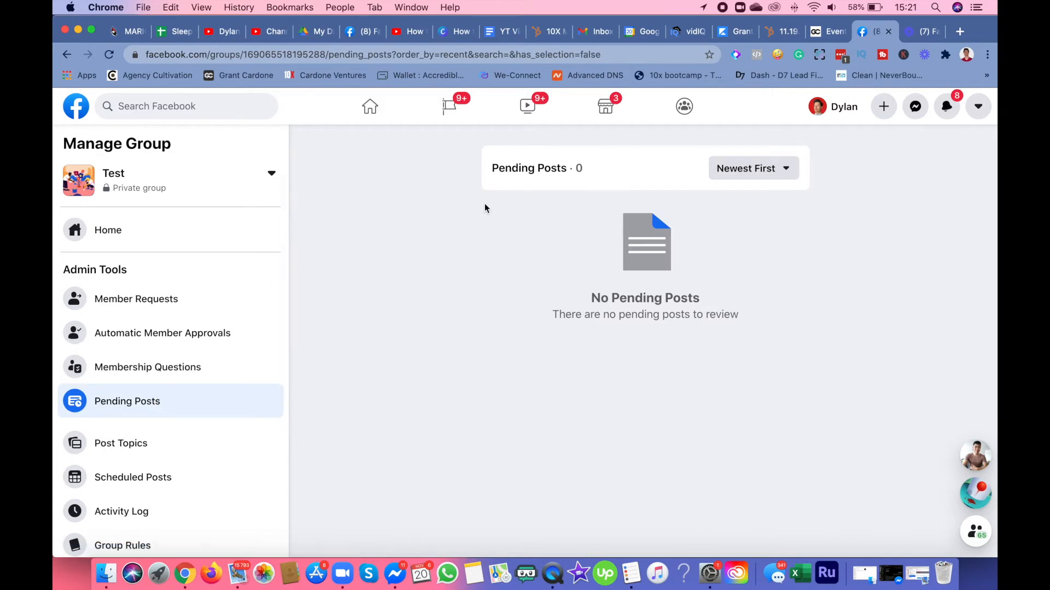
{"action": "mouse_move", "coordinate": [519, 255]}
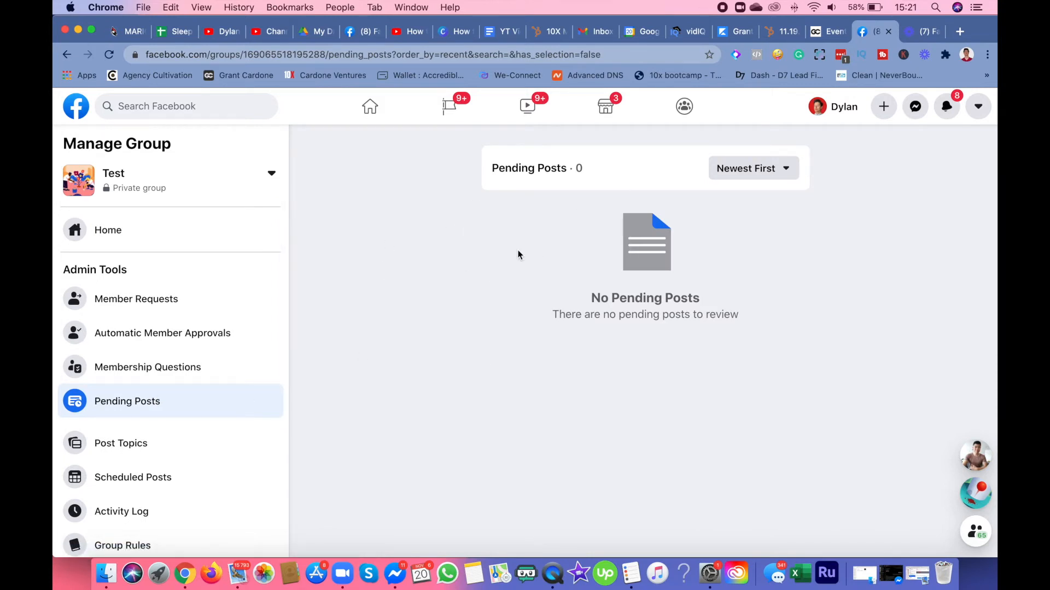
{"action": "left_click", "coordinate": [753, 169]}
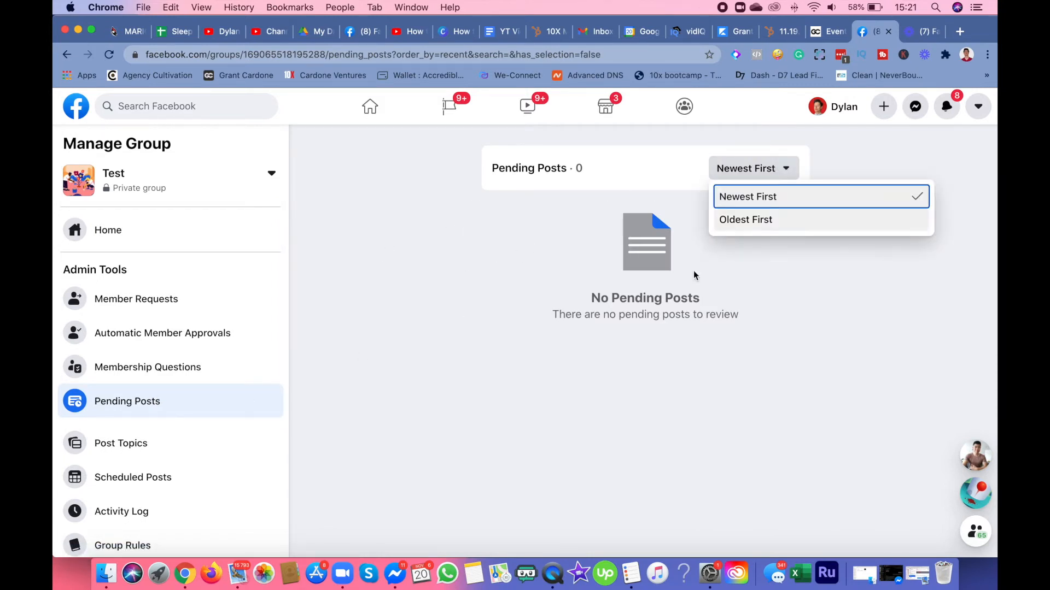
{"action": "left_click", "coordinate": [501, 250]}
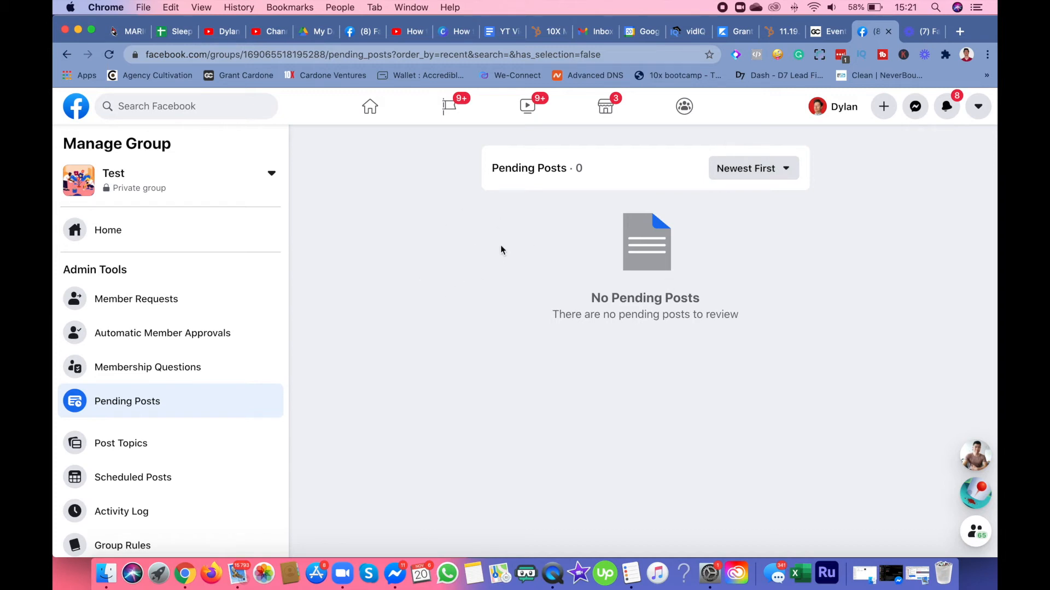
{"action": "mouse_move", "coordinate": [519, 242]}
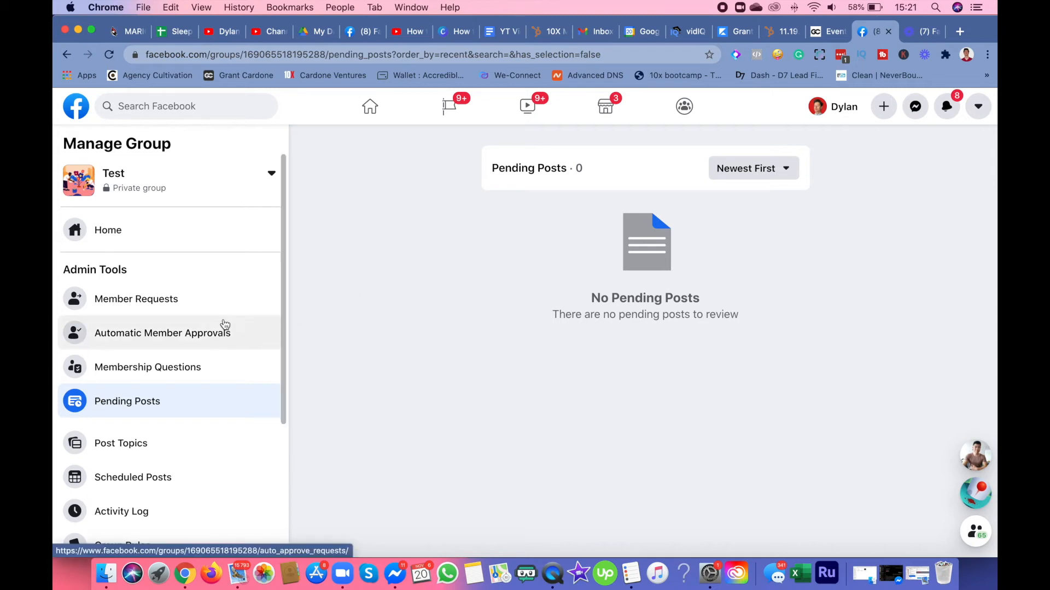
Step: Check the empty Member Requests, then bring up Automatic Member Approvals with no requirements set
{"action": "left_click", "coordinate": [136, 298]}
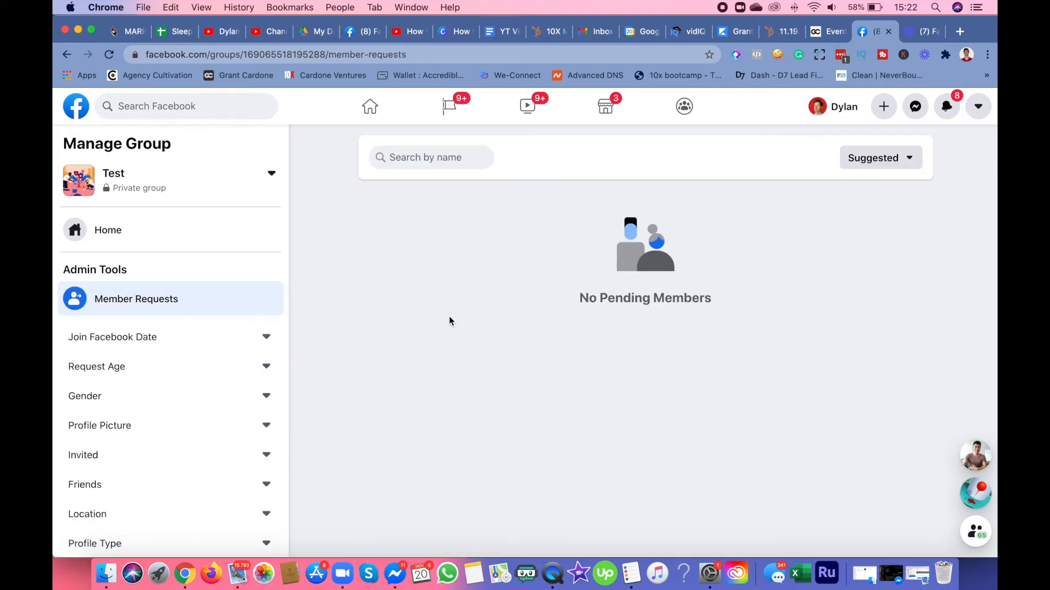
{"action": "mouse_move", "coordinate": [424, 231]}
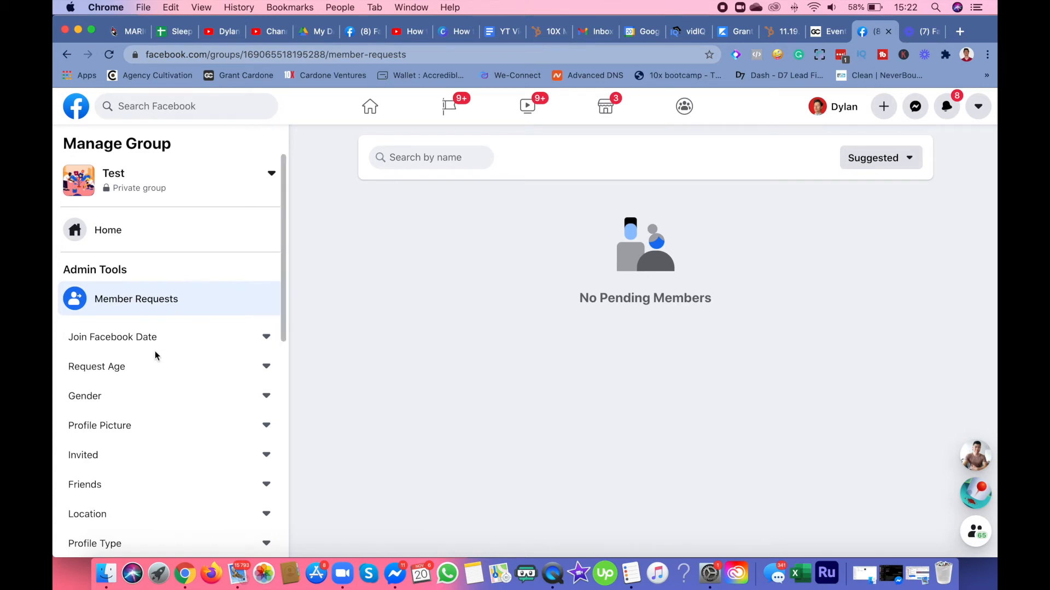
{"action": "left_click", "coordinate": [162, 333]}
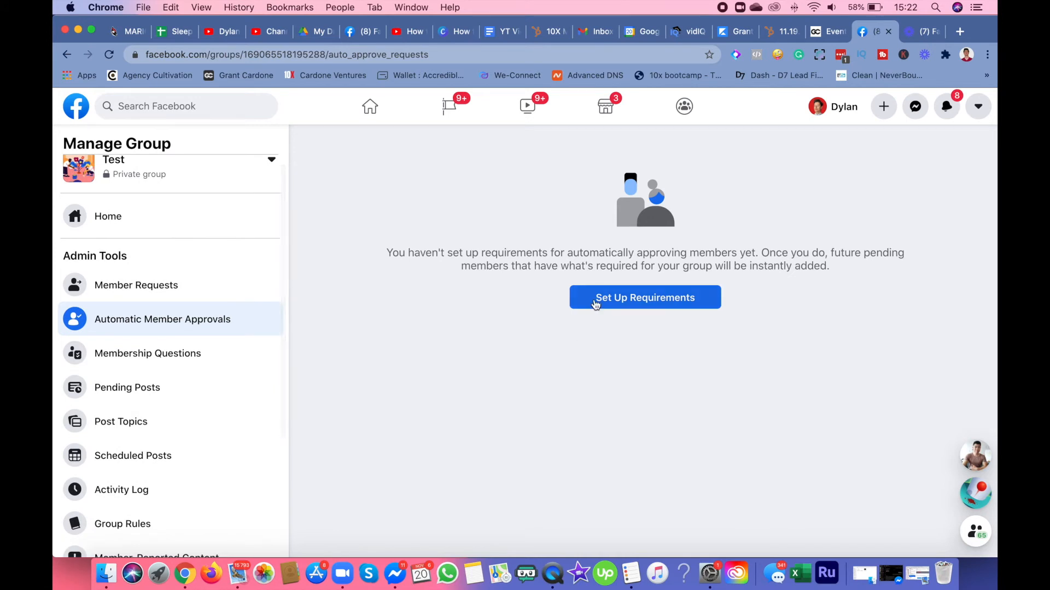
Step: Review the automatic approval requirements dialog and cancel without ticking any requirement
{"action": "left_click", "coordinate": [644, 297]}
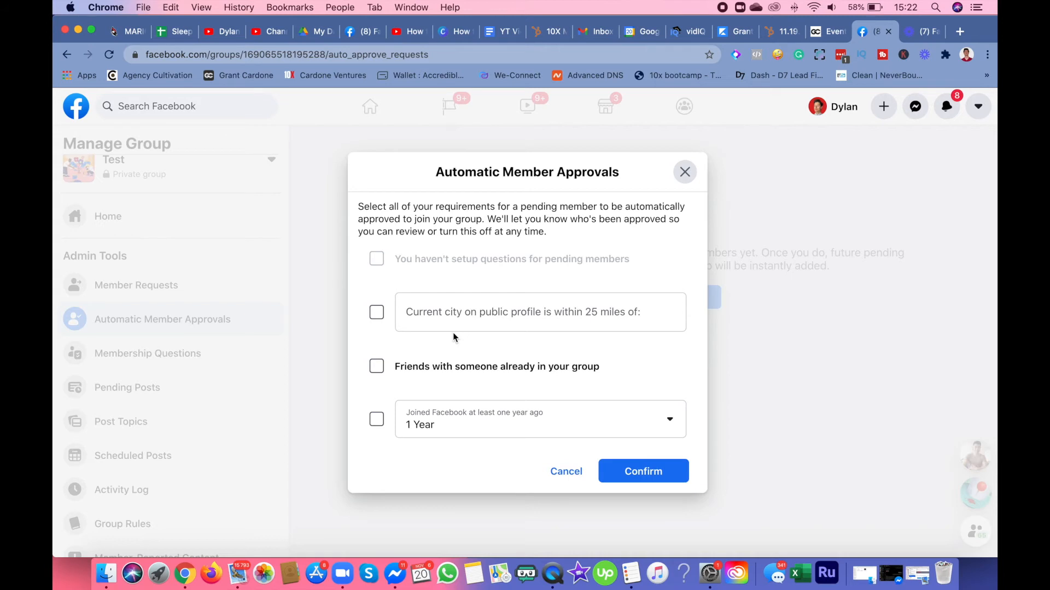
{"action": "left_click", "coordinate": [539, 311]}
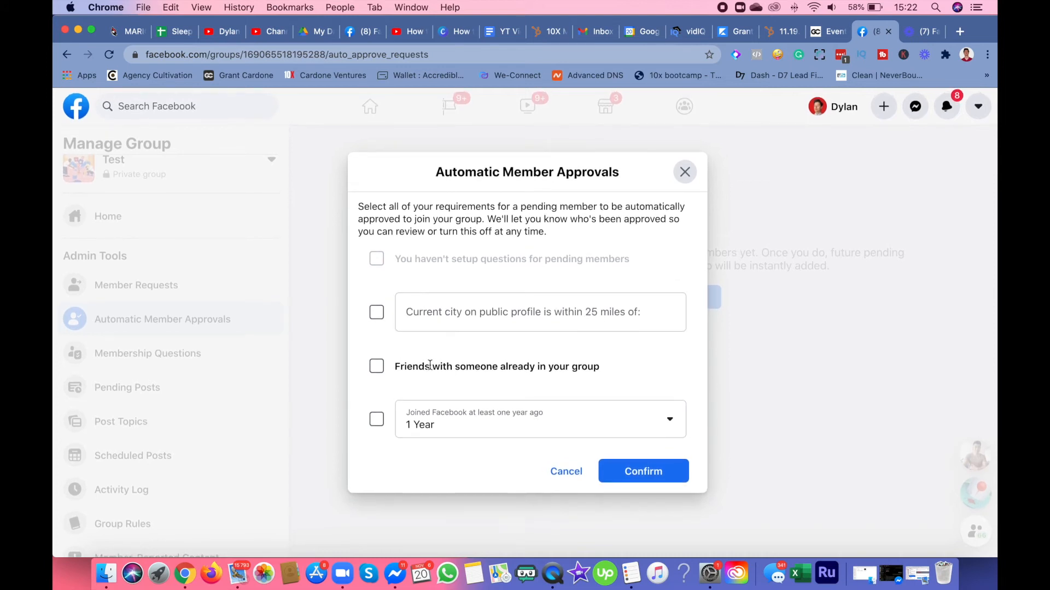
{"action": "mouse_move", "coordinate": [533, 381]}
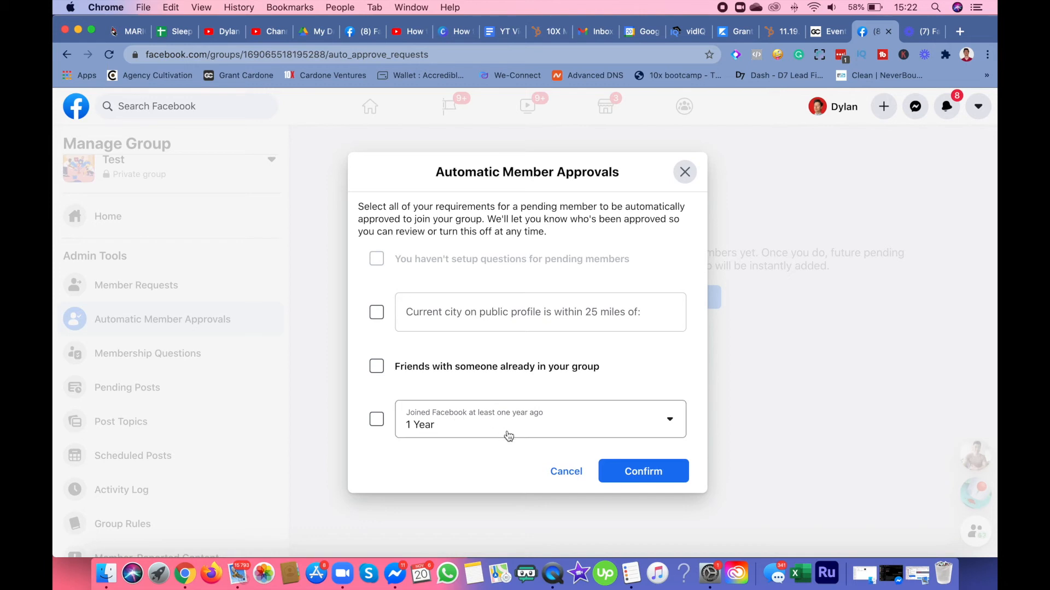
{"action": "mouse_move", "coordinate": [565, 471]}
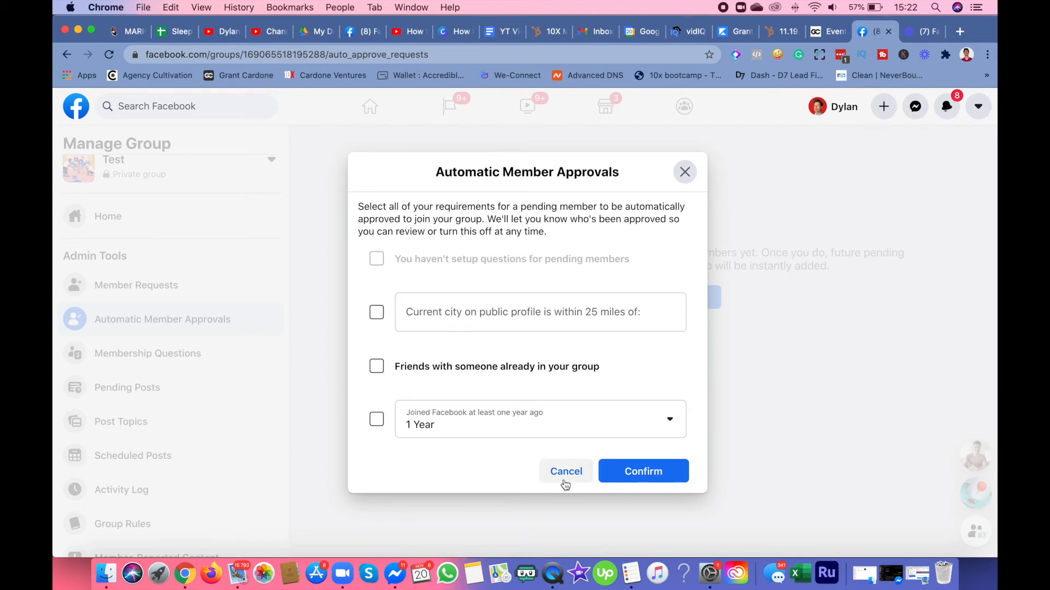
{"action": "left_click", "coordinate": [565, 471]}
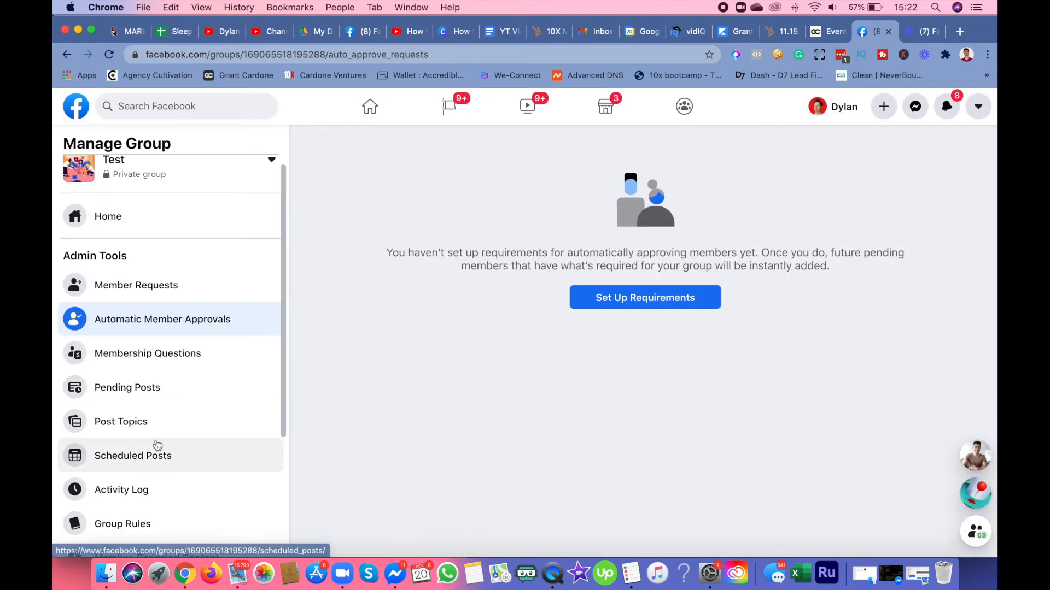
Step: Glance at Membership Questions, then bring up the Activity Log of today's admin actions
{"action": "left_click", "coordinate": [147, 353]}
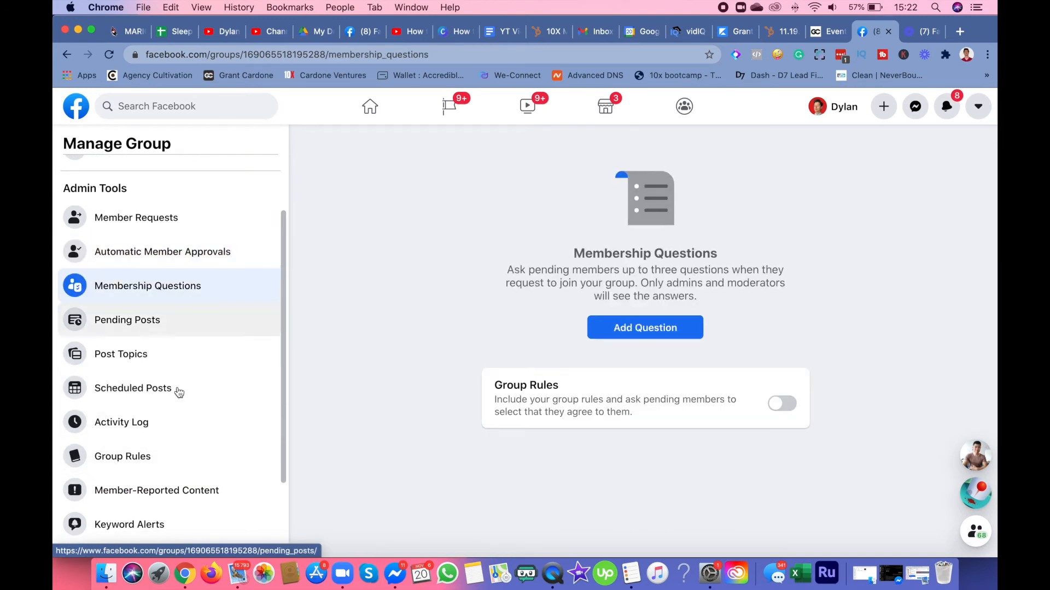
{"action": "scroll", "scroll_direction": "down", "scroll_amount": 3}
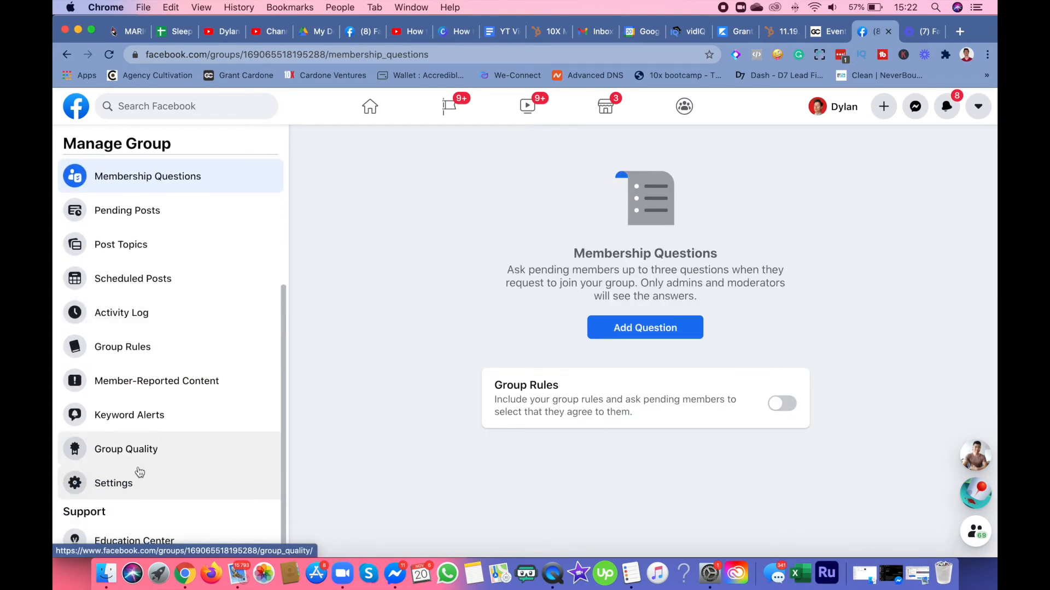
{"action": "mouse_move", "coordinate": [123, 346]}
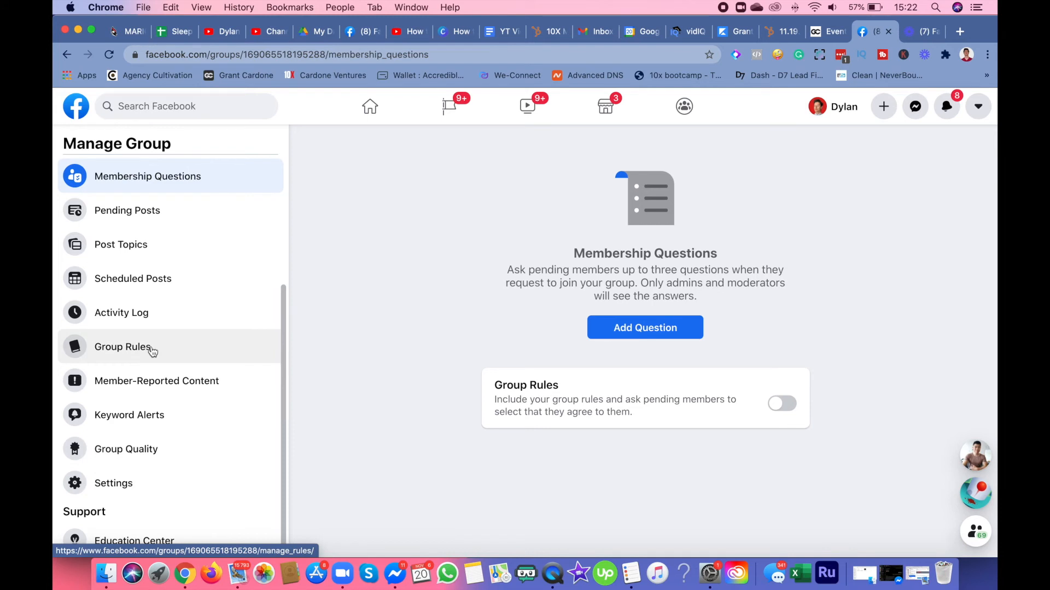
{"action": "left_click", "coordinate": [121, 313]}
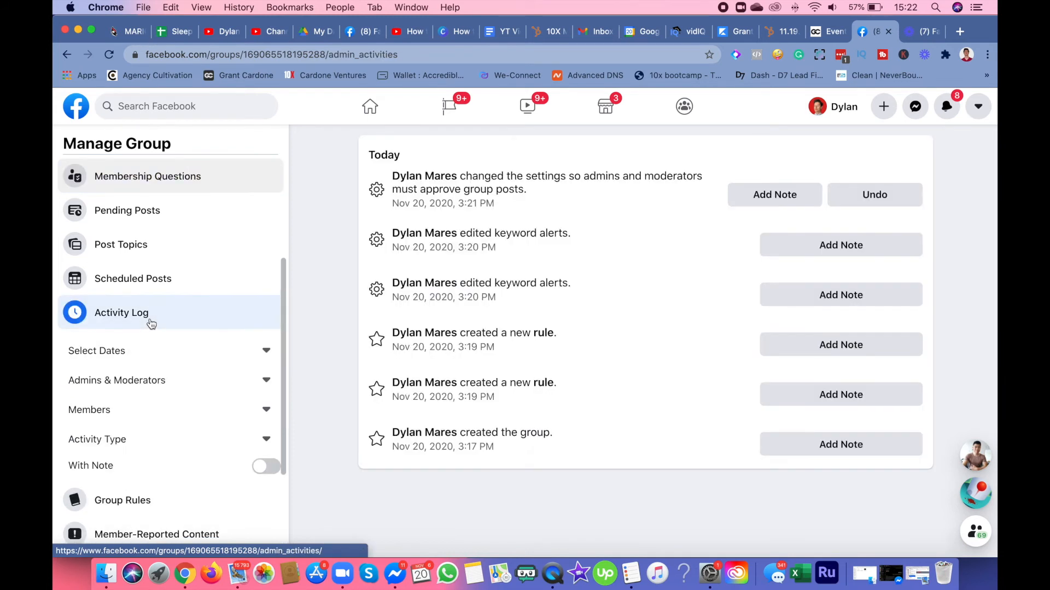
{"action": "mouse_move", "coordinate": [173, 282]}
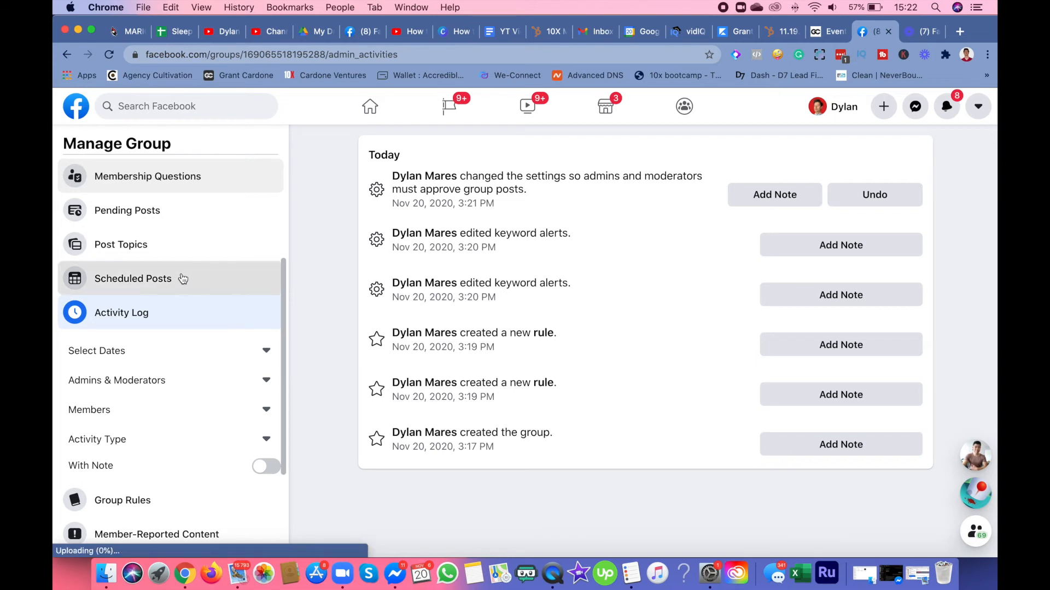
Step: View the Scheduled Posts page, which lists no scheduled posts
{"action": "left_click", "coordinate": [132, 279]}
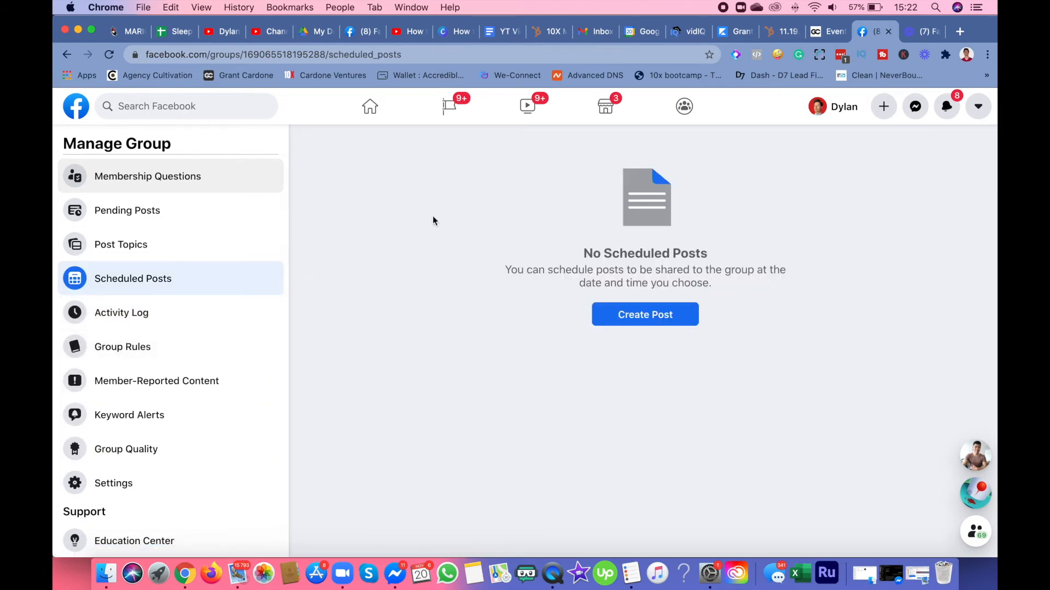
{"action": "mouse_move", "coordinate": [541, 308]}
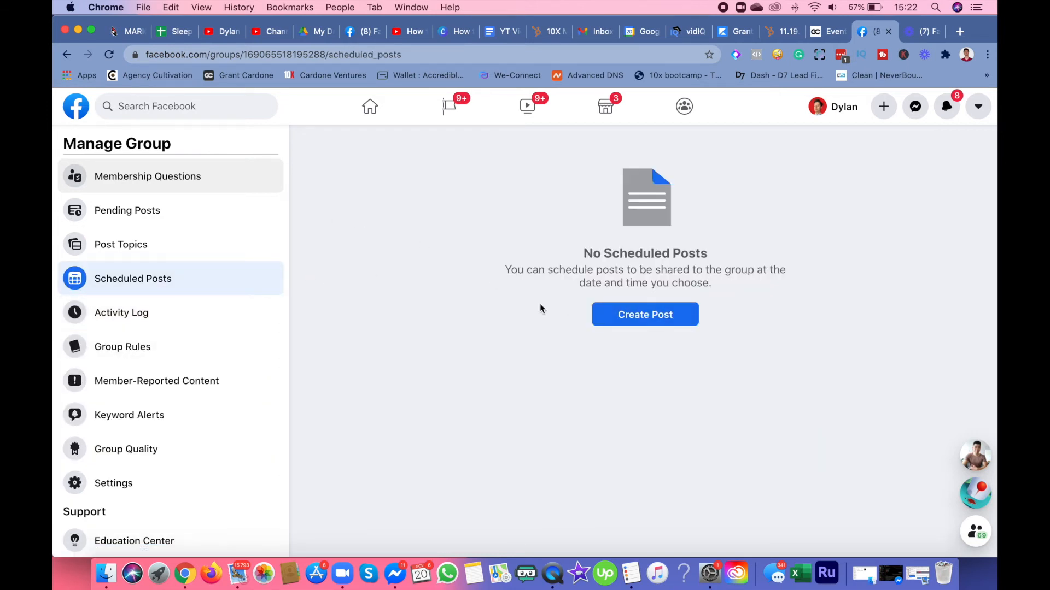
{"action": "mouse_move", "coordinate": [504, 330]}
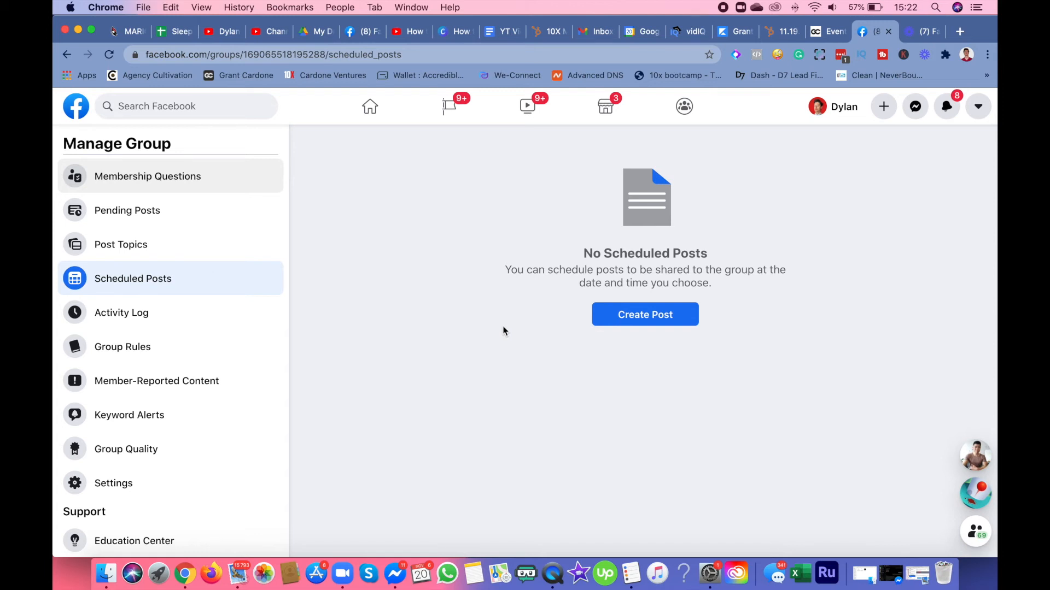
{"action": "mouse_move", "coordinate": [460, 312]}
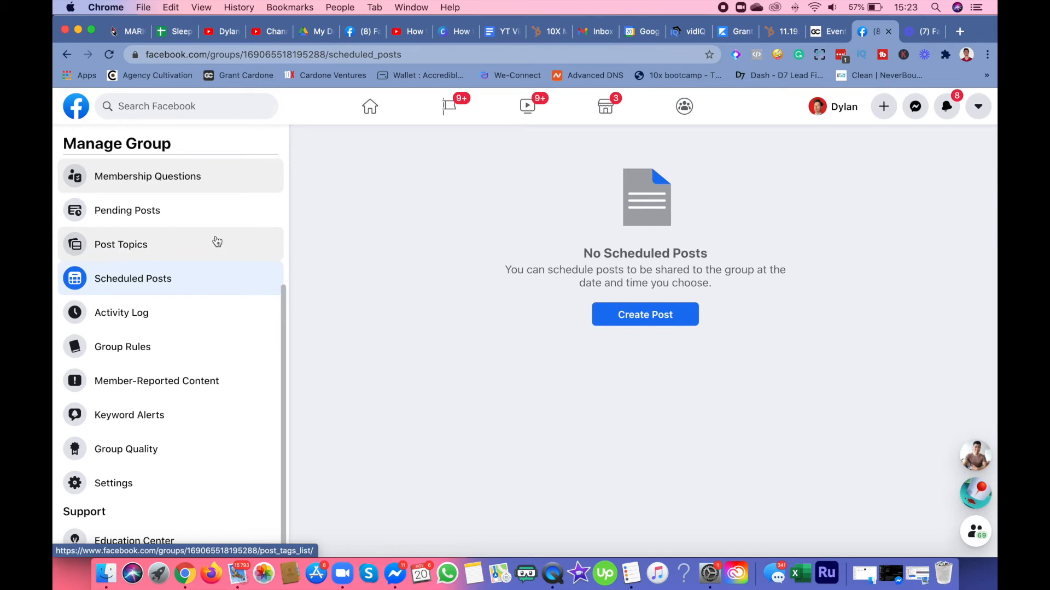
{"action": "scroll", "scroll_direction": "up", "scroll_amount": 3}
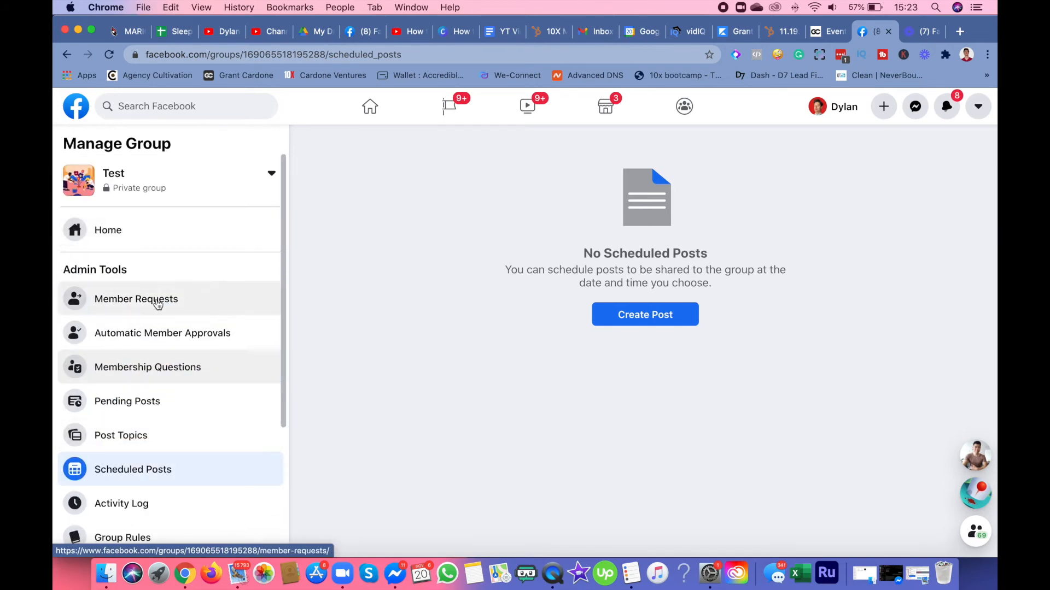
Step: Return to the Test group's home feed and browse the discussion with the 'Test' post
{"action": "left_click", "coordinate": [108, 229]}
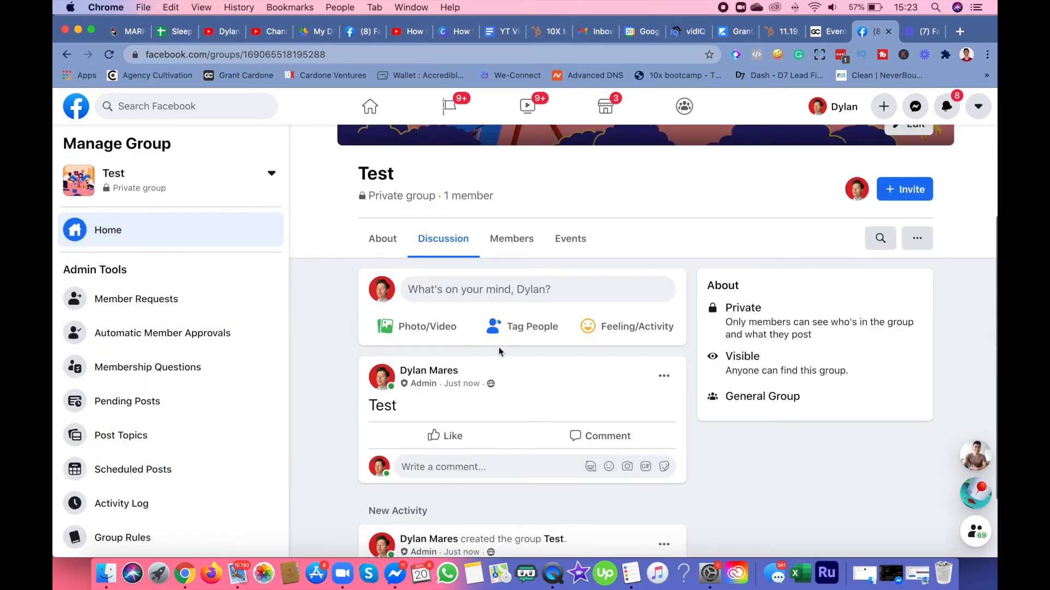
{"action": "scroll", "scroll_direction": "down", "scroll_amount": 3}
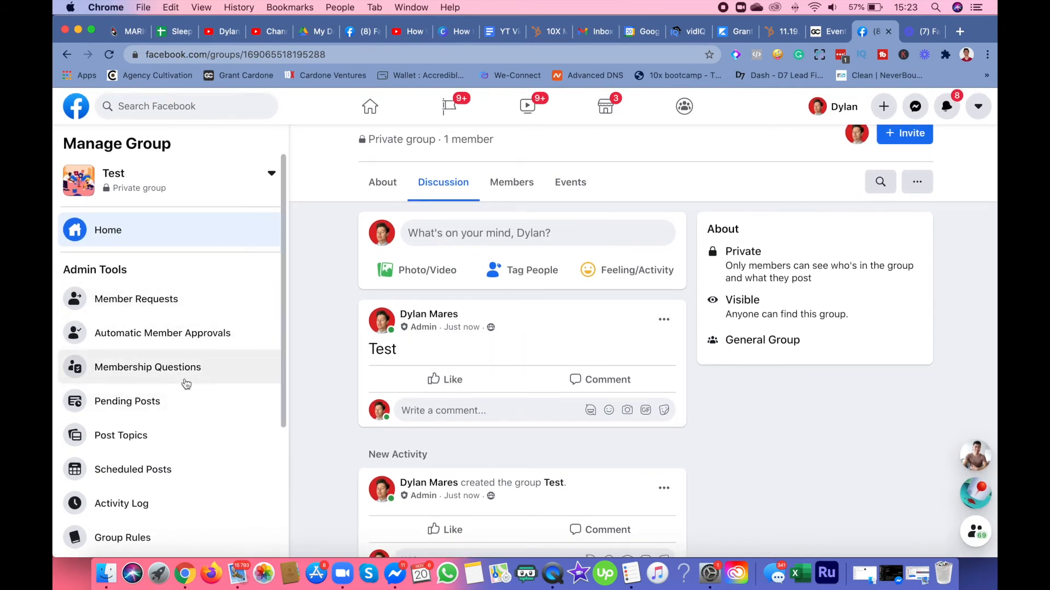
{"action": "scroll", "scroll_direction": "down", "scroll_amount": 3}
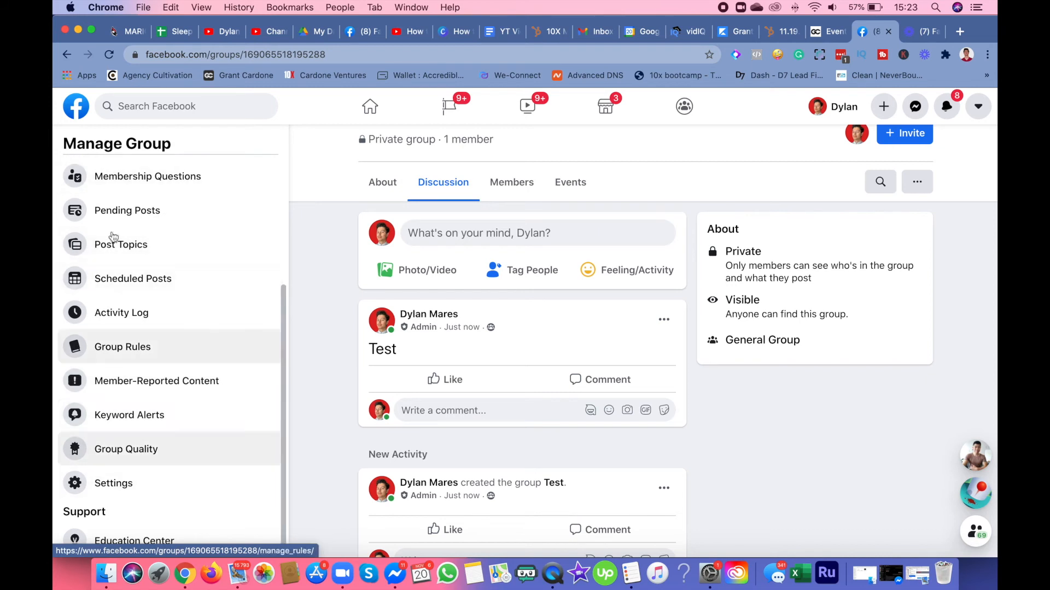
{"action": "mouse_move", "coordinate": [113, 482]}
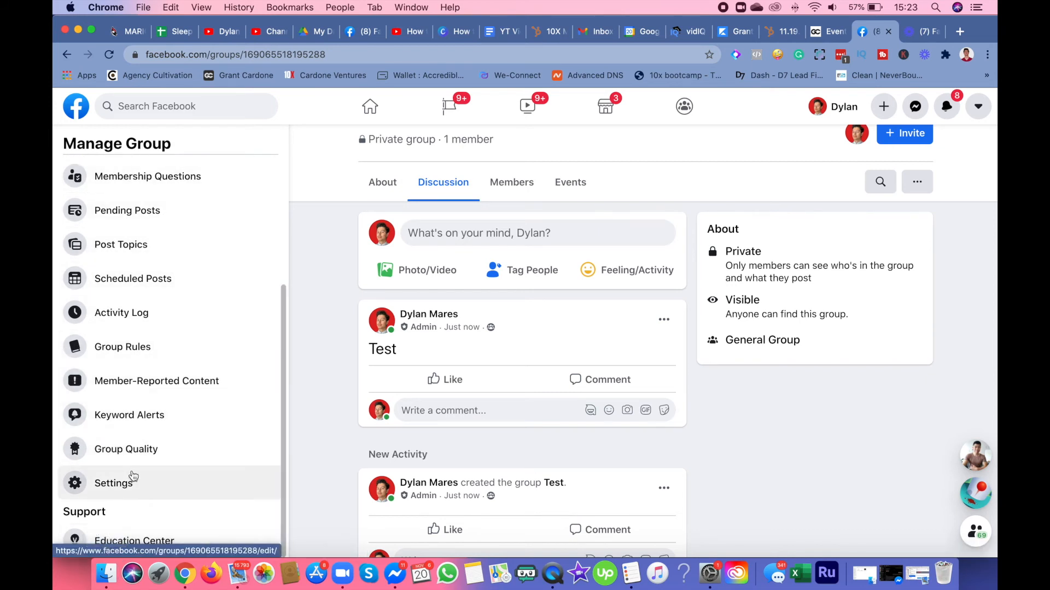
{"action": "mouse_move", "coordinate": [133, 541]}
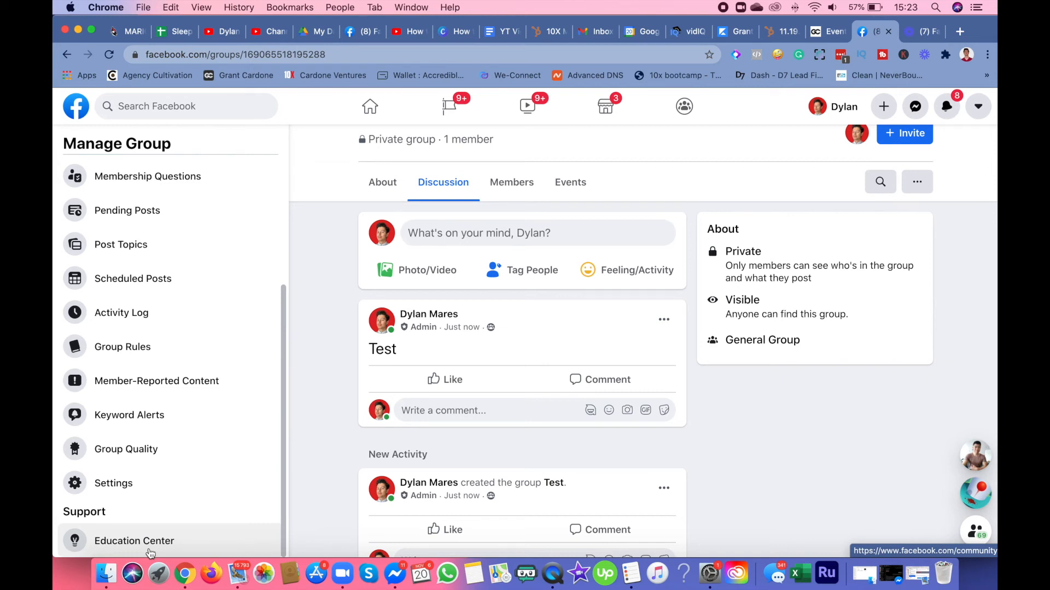
{"action": "mouse_move", "coordinate": [155, 506]}
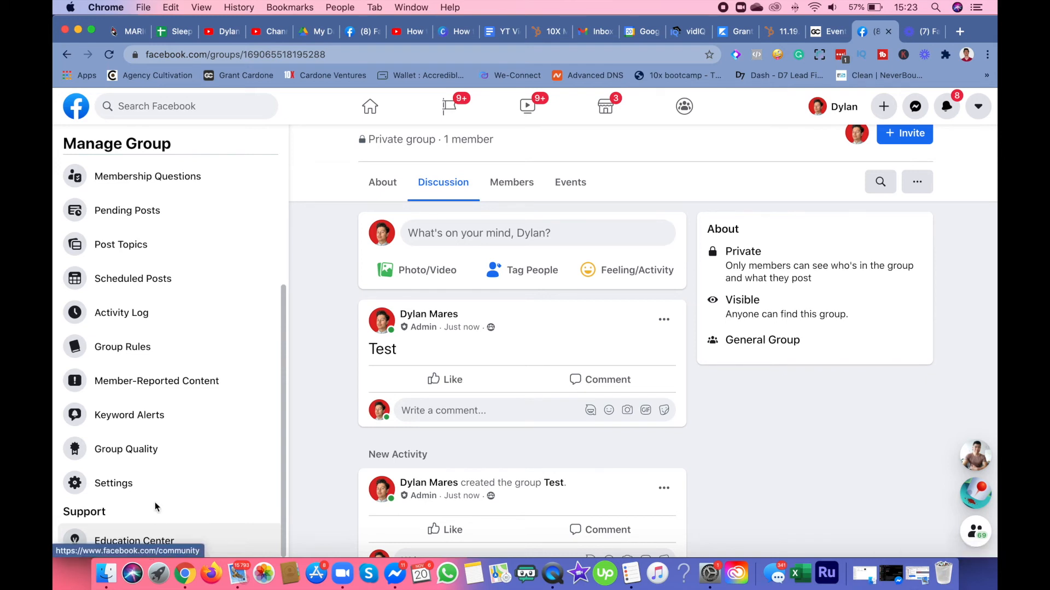
{"action": "mouse_move", "coordinate": [134, 542]}
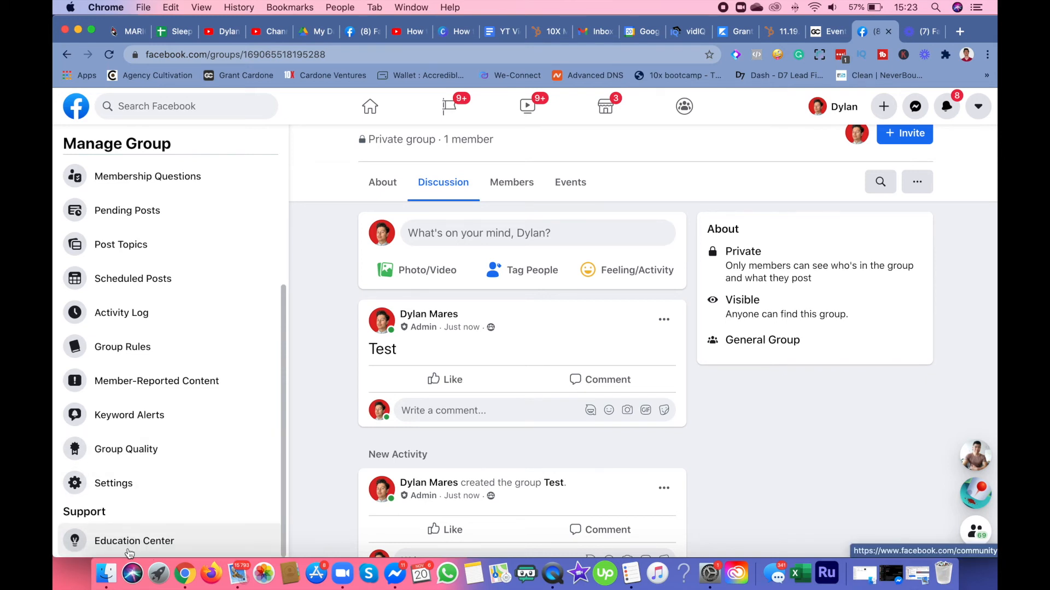
{"action": "scroll", "scroll_direction": "up", "scroll_amount": 3}
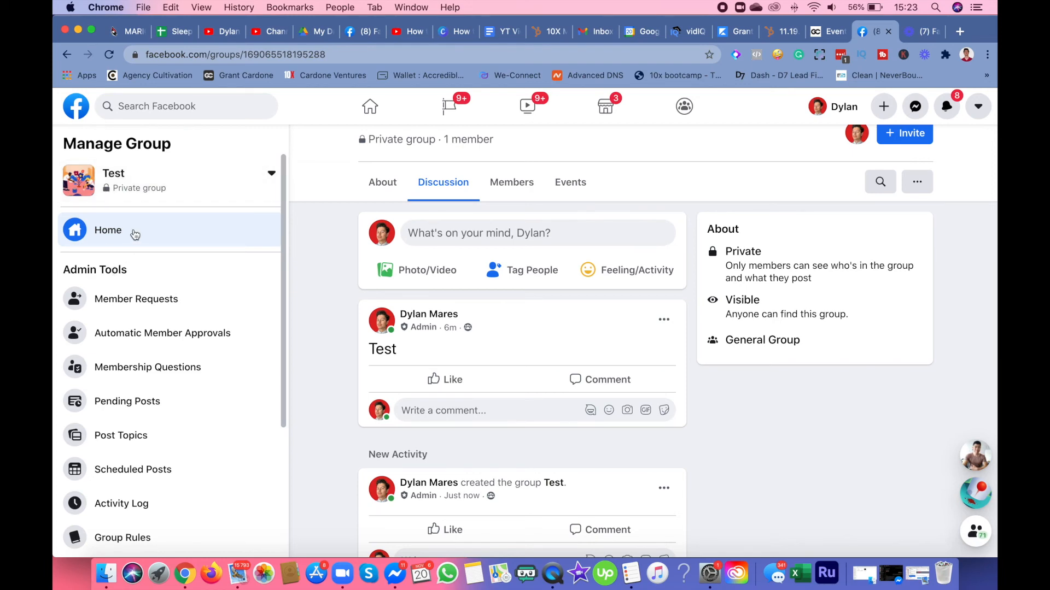
{"action": "scroll", "scroll_direction": "up", "scroll_amount": 3}
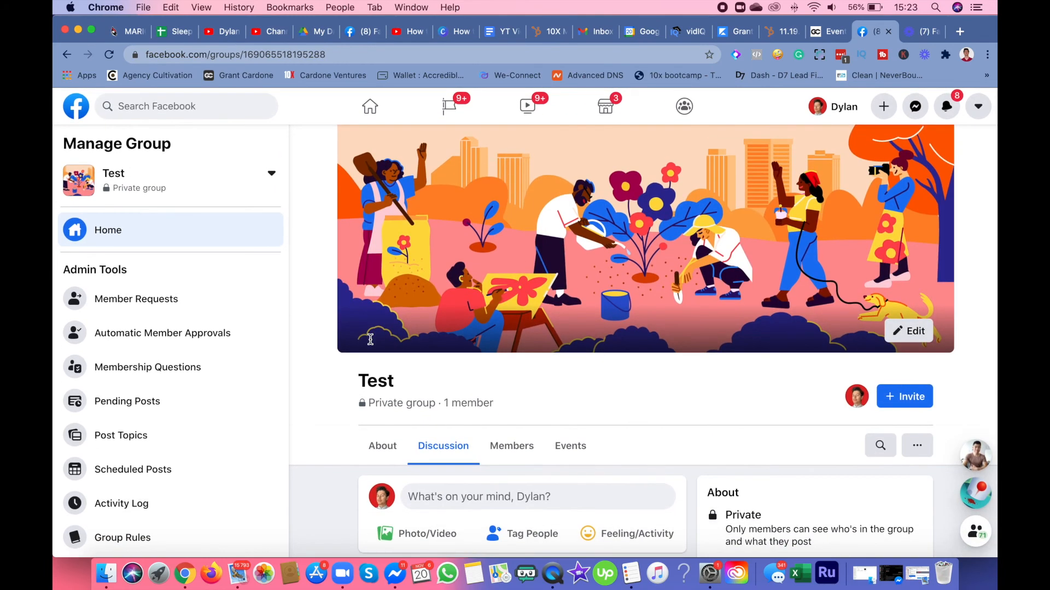
{"action": "mouse_move", "coordinate": [350, 375]}
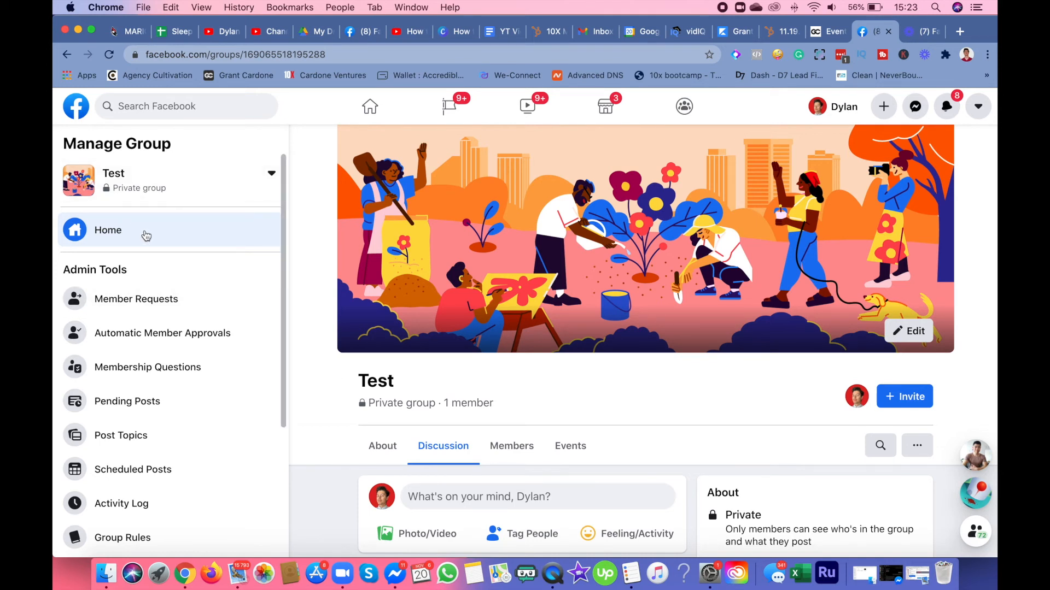
{"action": "mouse_move", "coordinate": [314, 247]}
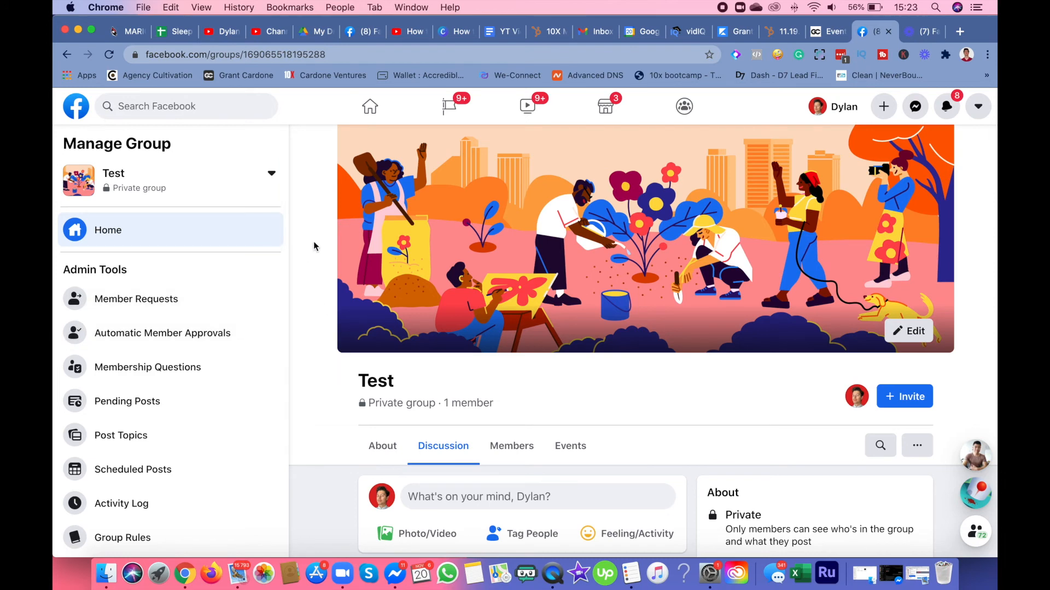